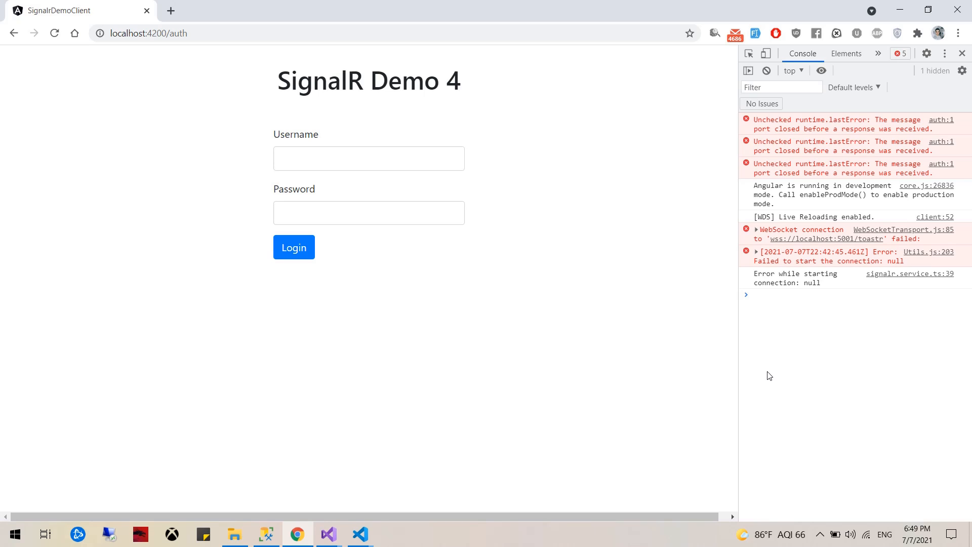
{"action": "mouse_move", "coordinate": [360, 534]}
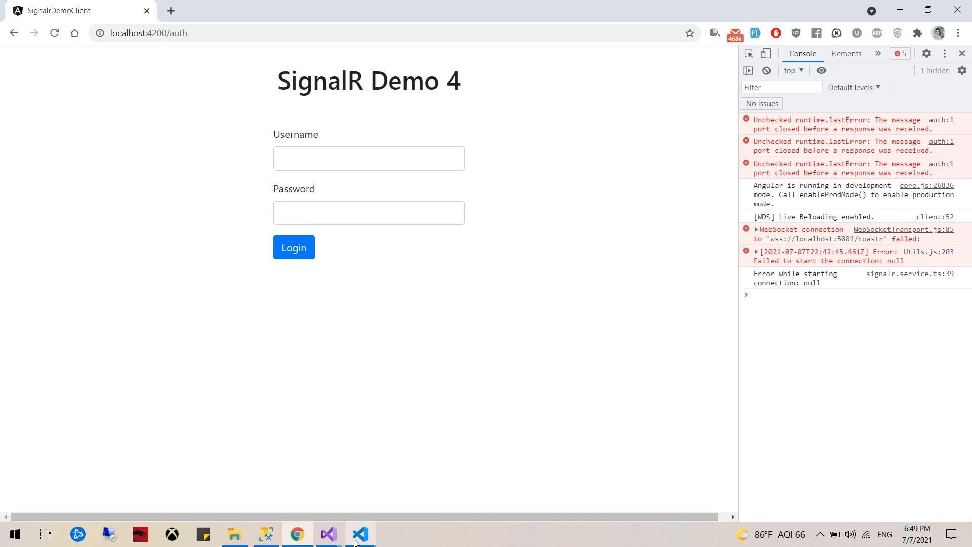
Check the two users' usernames and passwords in the user accounts database
{"action": "left_click", "coordinate": [265, 533]}
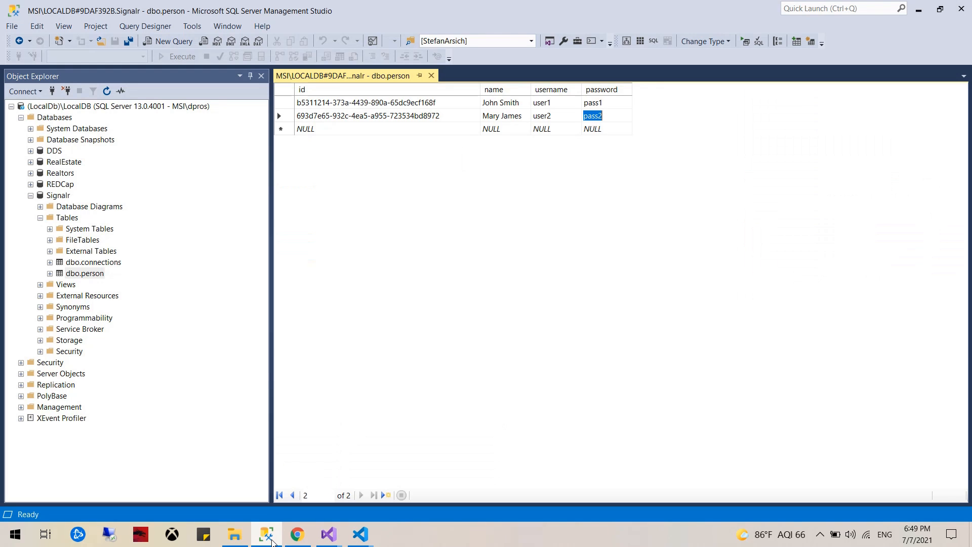
{"action": "mouse_move", "coordinate": [500, 103]}
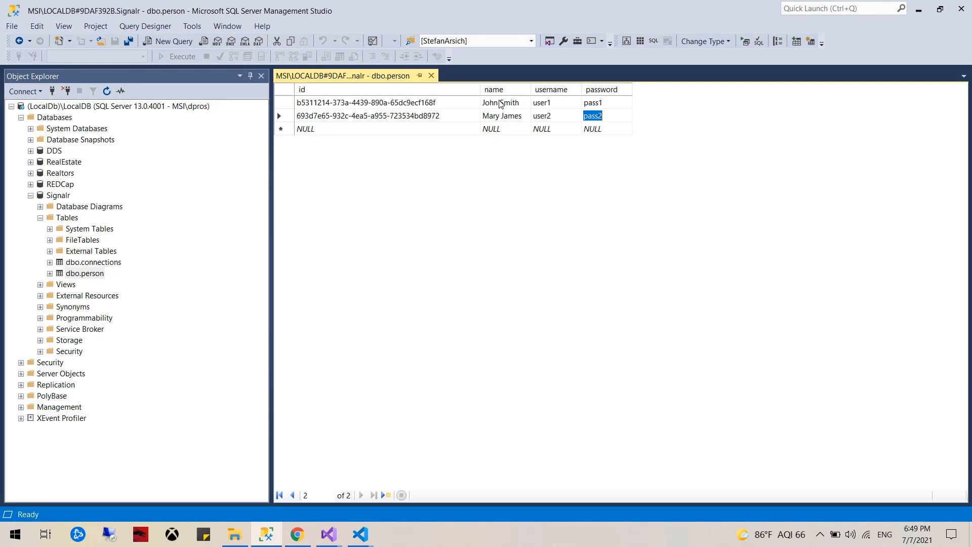
{"action": "left_click", "coordinate": [541, 103]}
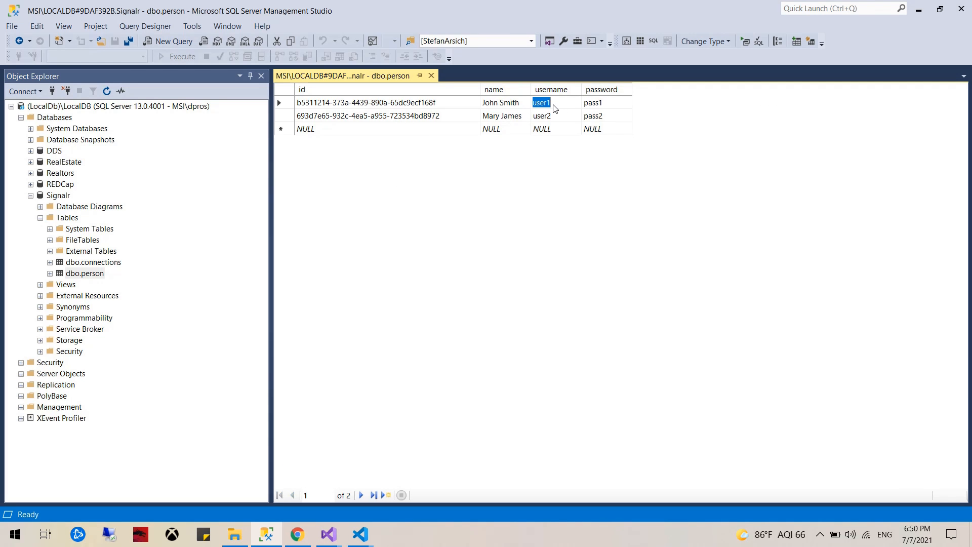
{"action": "left_click", "coordinate": [592, 102]}
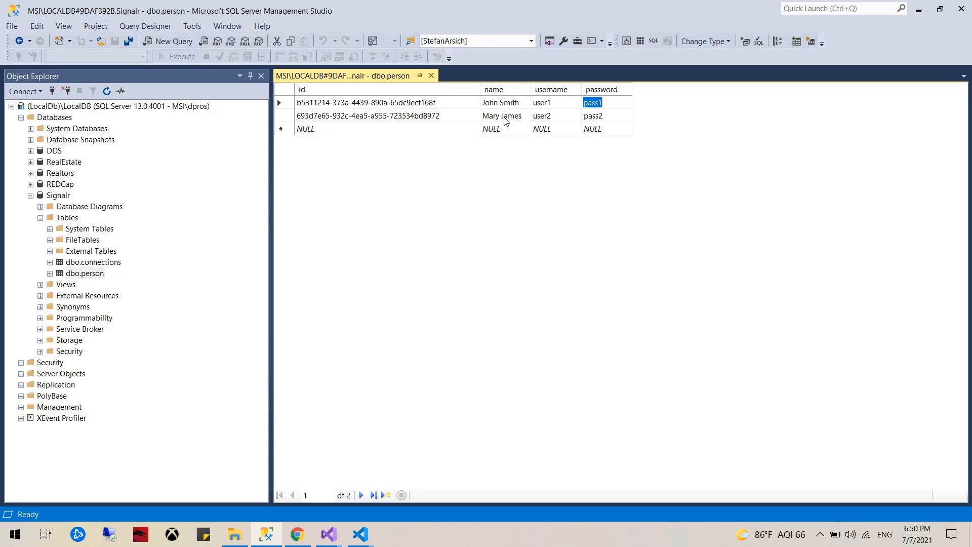
{"action": "left_click", "coordinate": [541, 116]}
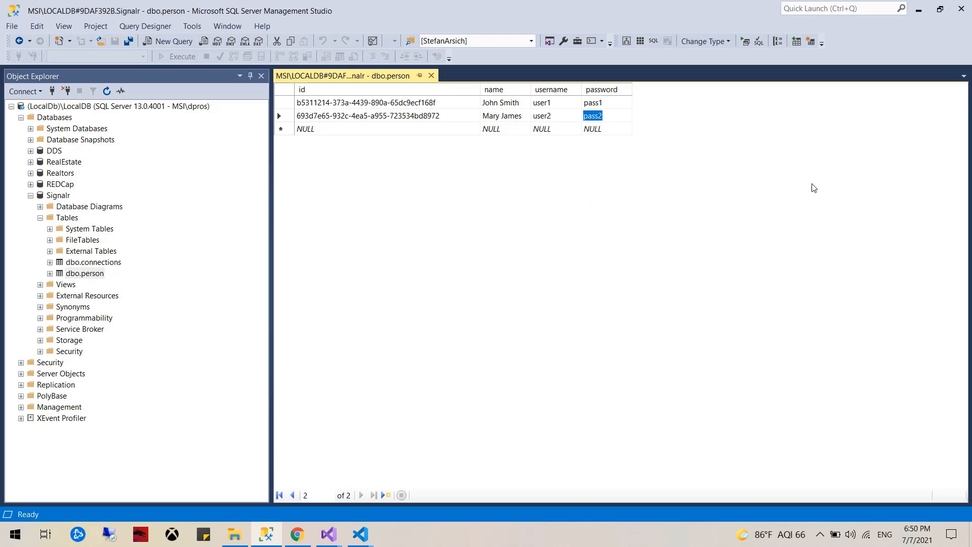
{"action": "left_click", "coordinate": [297, 533]}
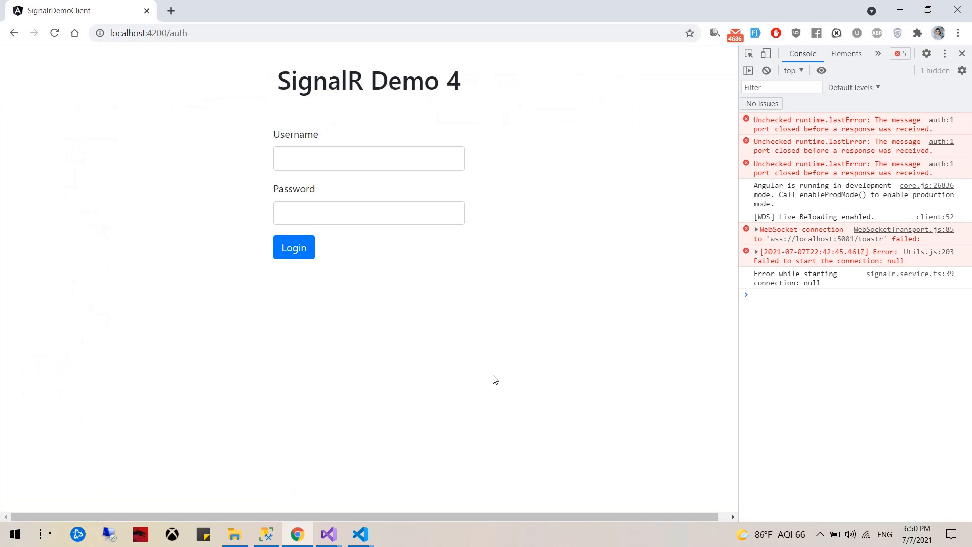
{"action": "mouse_move", "coordinate": [379, 537]}
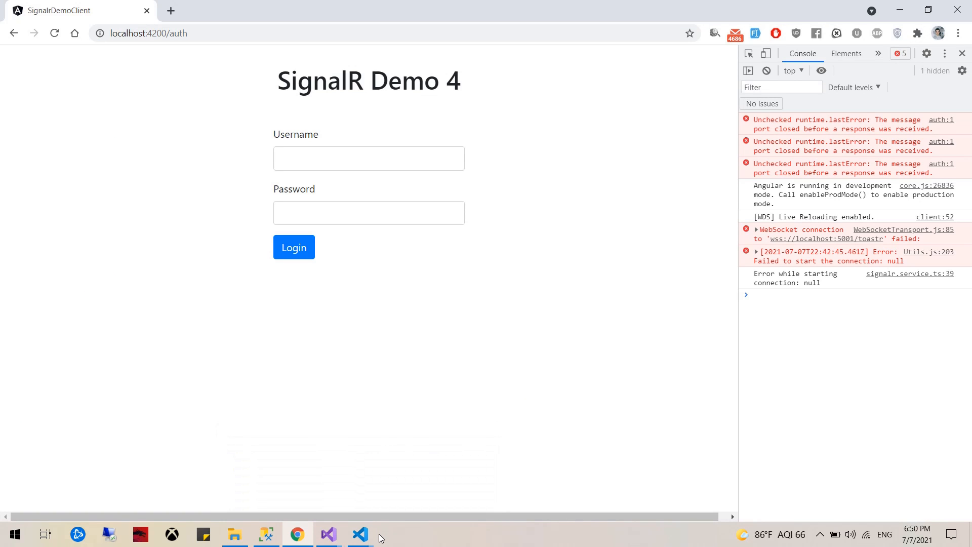
Review the User fields id, name, connId and append a //signalr comment to connId
{"action": "left_click", "coordinate": [360, 533]}
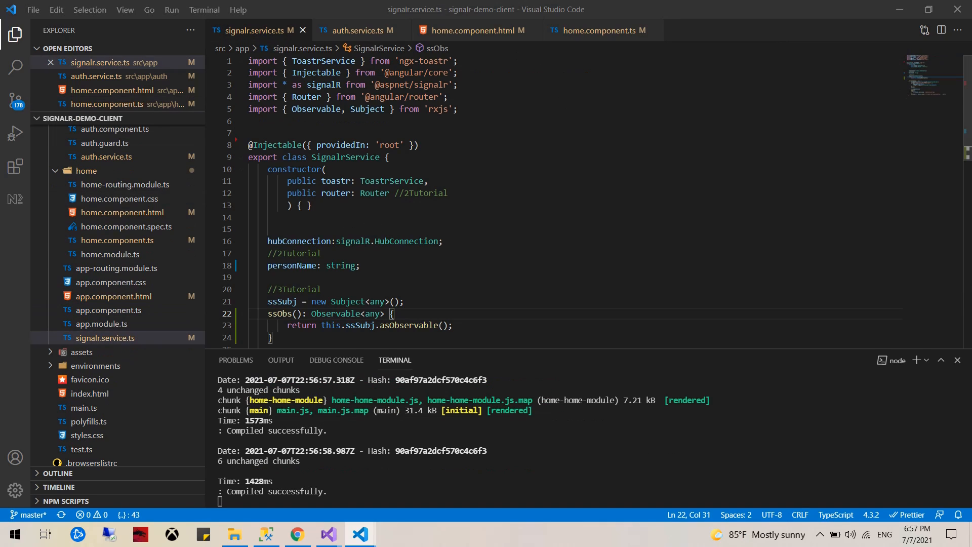
{"action": "mouse_move", "coordinate": [103, 147]}
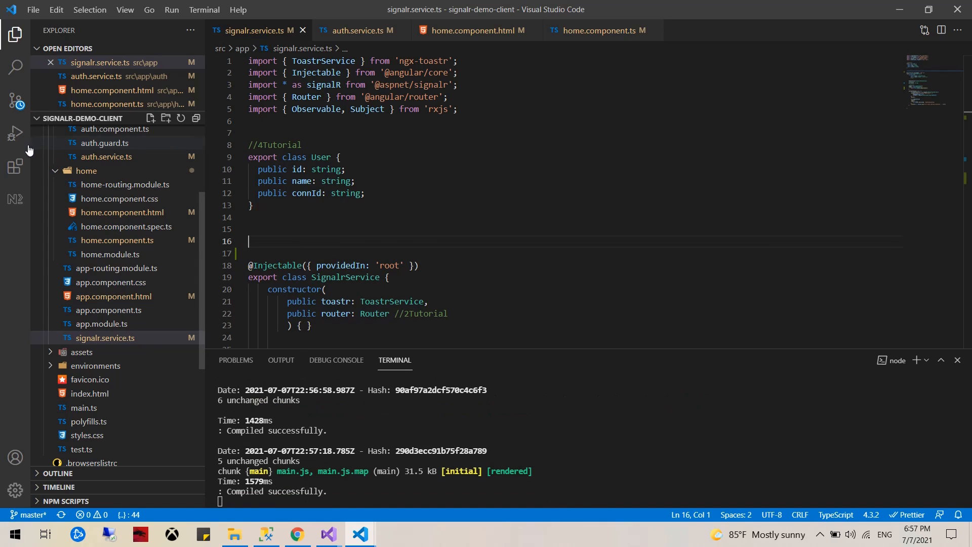
{"action": "double_click", "coordinate": [296, 169]}
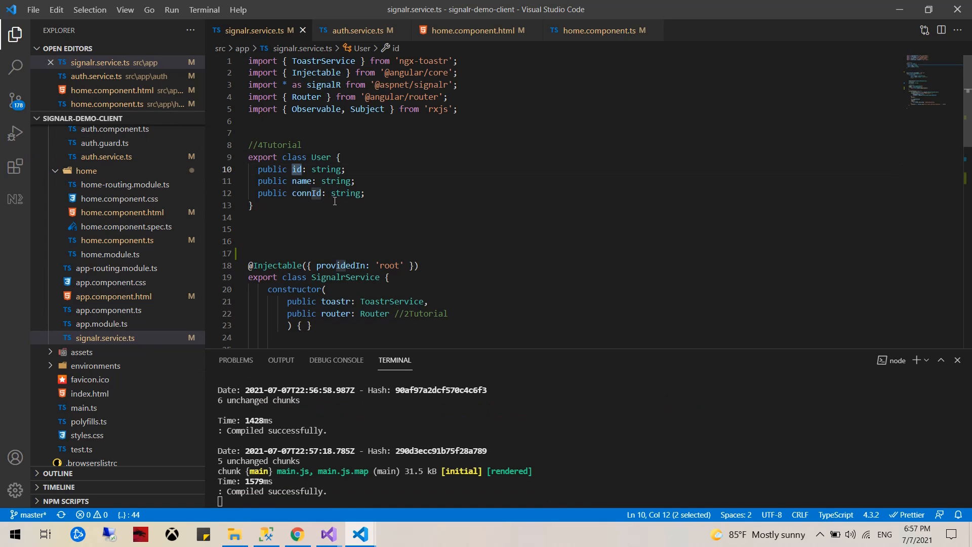
{"action": "left_click", "coordinate": [288, 193]}
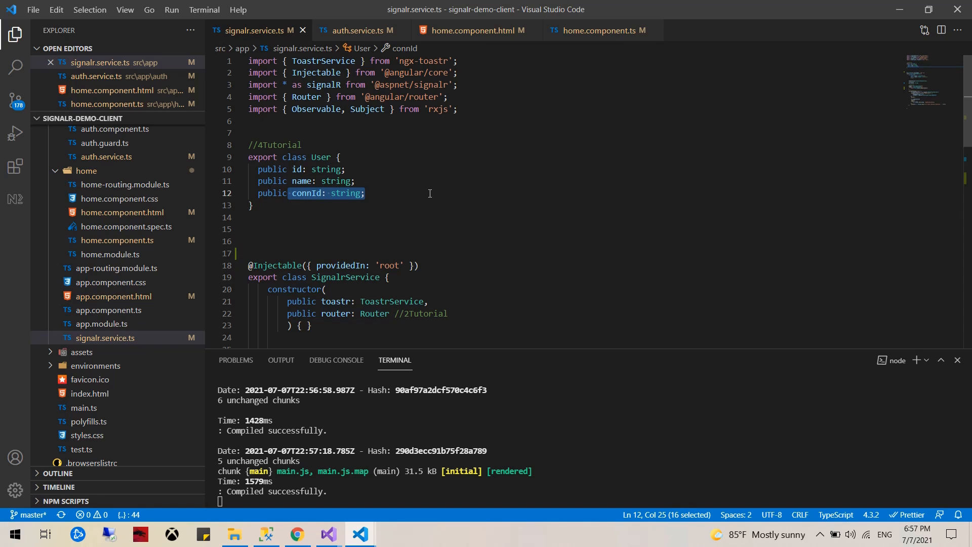
{"action": "left_click", "coordinate": [366, 193]}
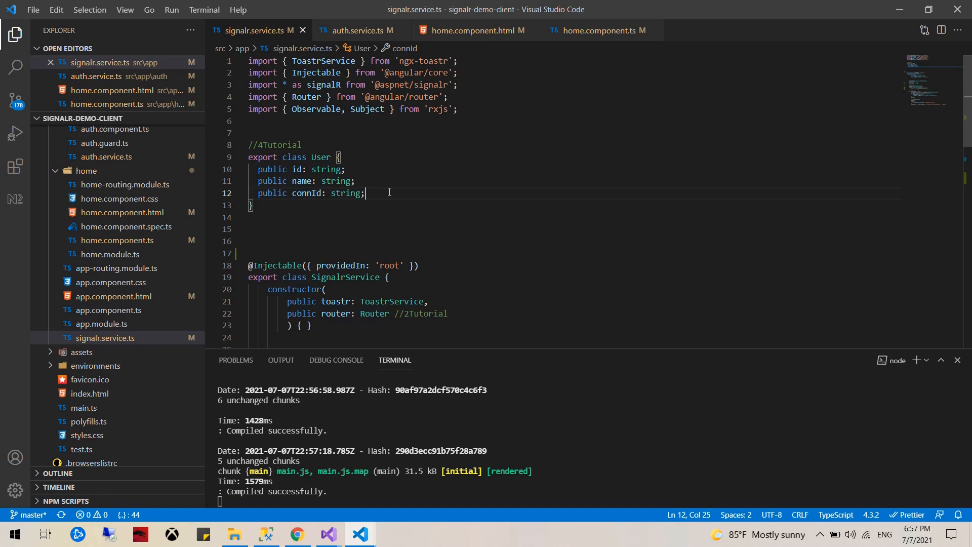
{"action": "type", "text": "//signalr"}
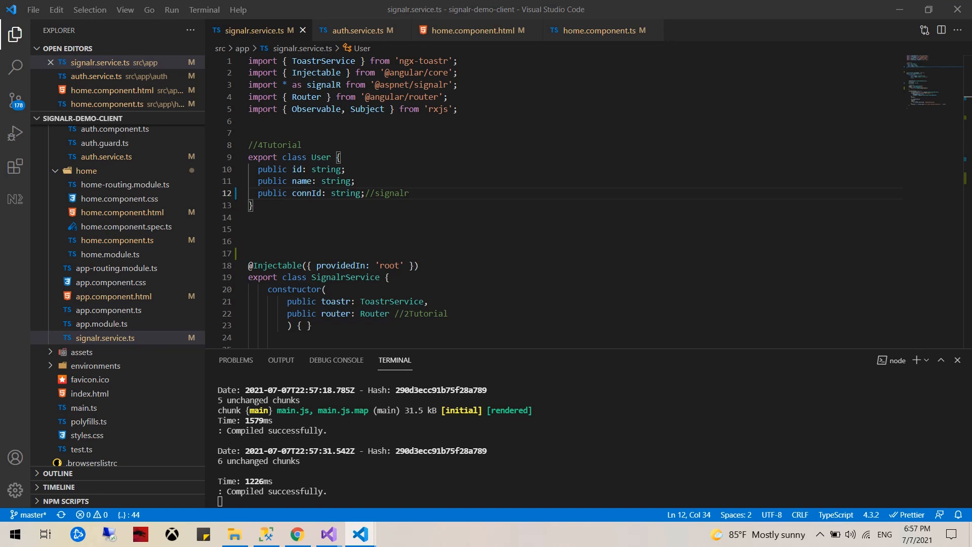
{"action": "left_click", "coordinate": [356, 30]}
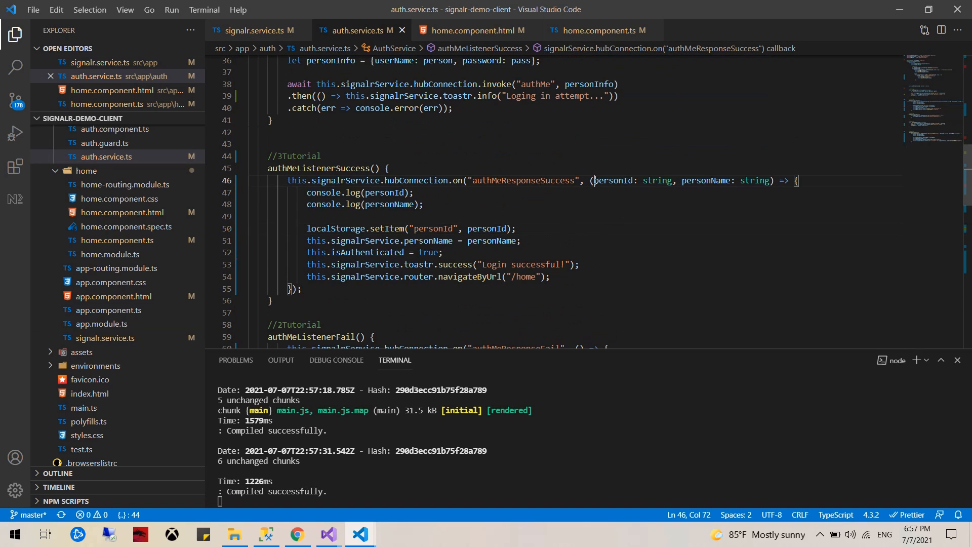
Type the login-success callback parameter as User and delete the personName log line
{"action": "type", "text": "us"}
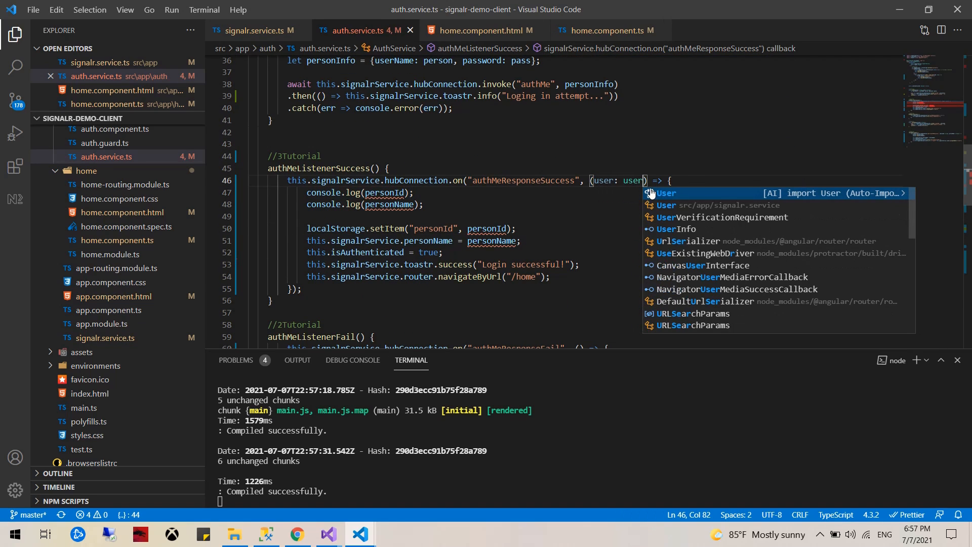
{"action": "left_click", "coordinate": [666, 192]}
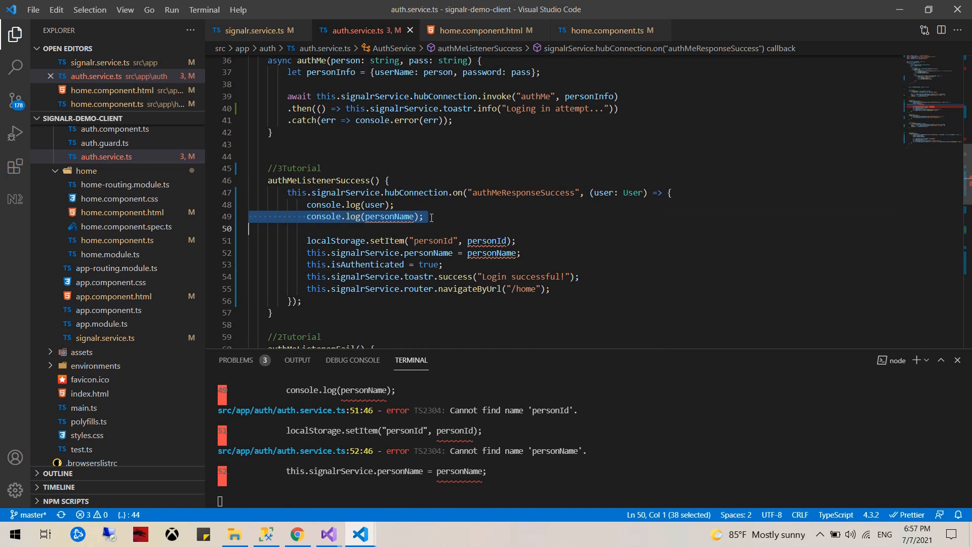
{"action": "key", "text": "Delete"}
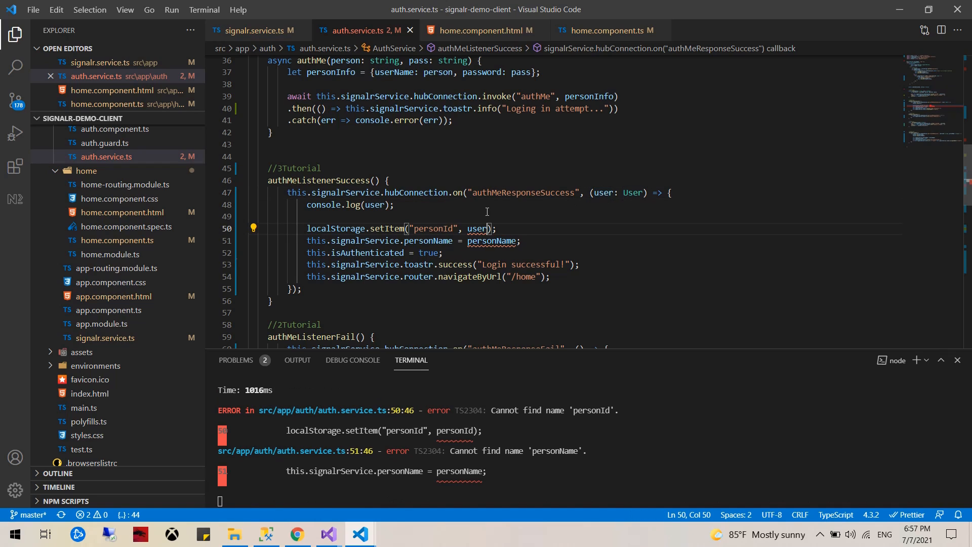
Store user.id and assign the logged-in user to the service's userData
{"action": "type", "text": ".id"}
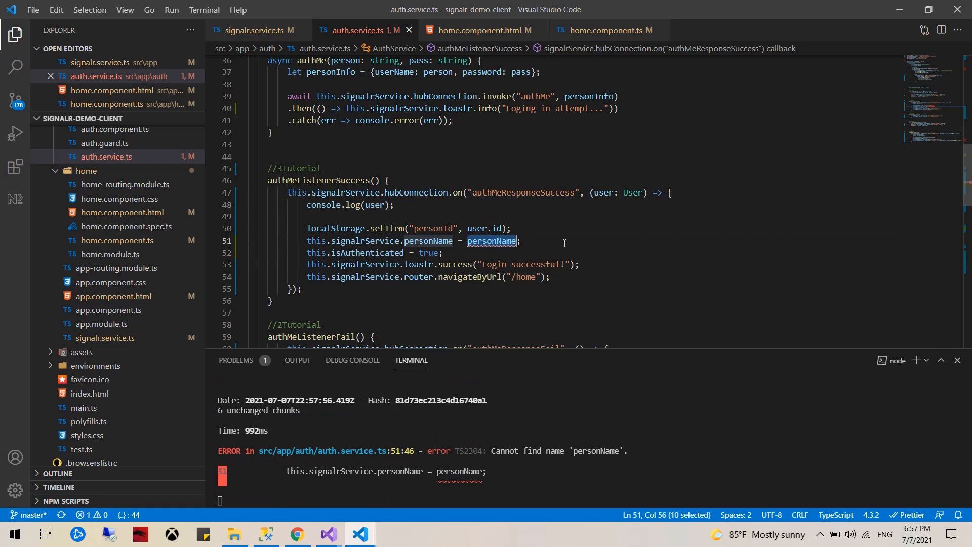
{"action": "type", "text": "user."}
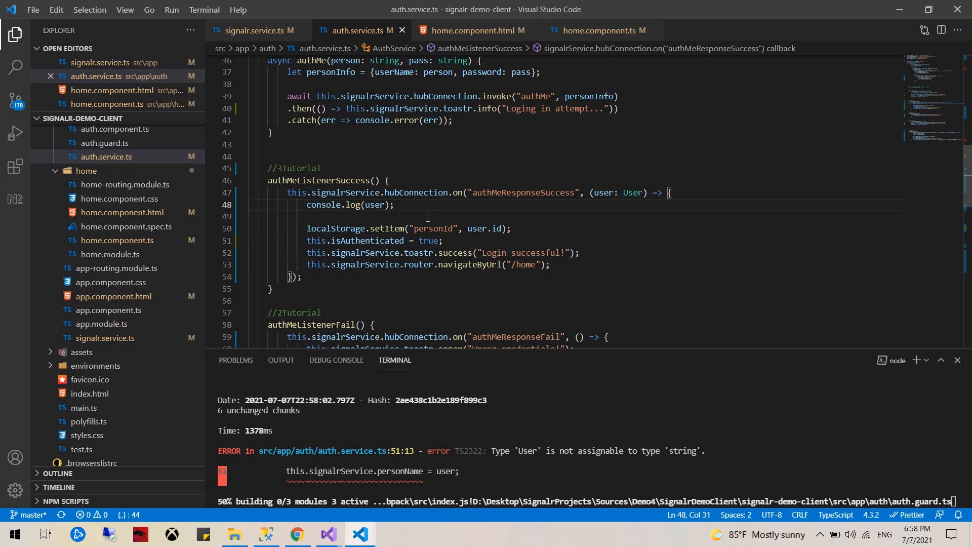
{"action": "type", "text": "this.signalrService.personName = personName;"}
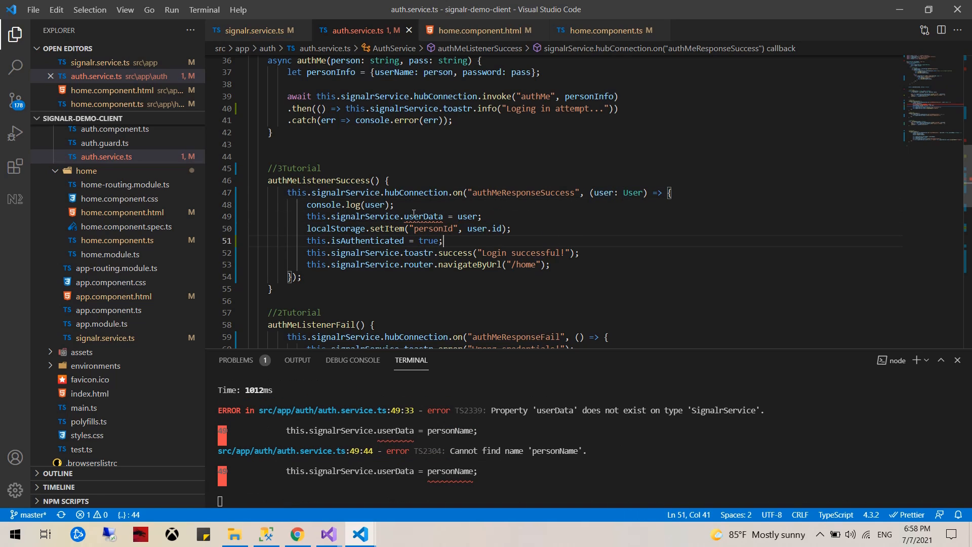
{"action": "double_click", "coordinate": [423, 216]}
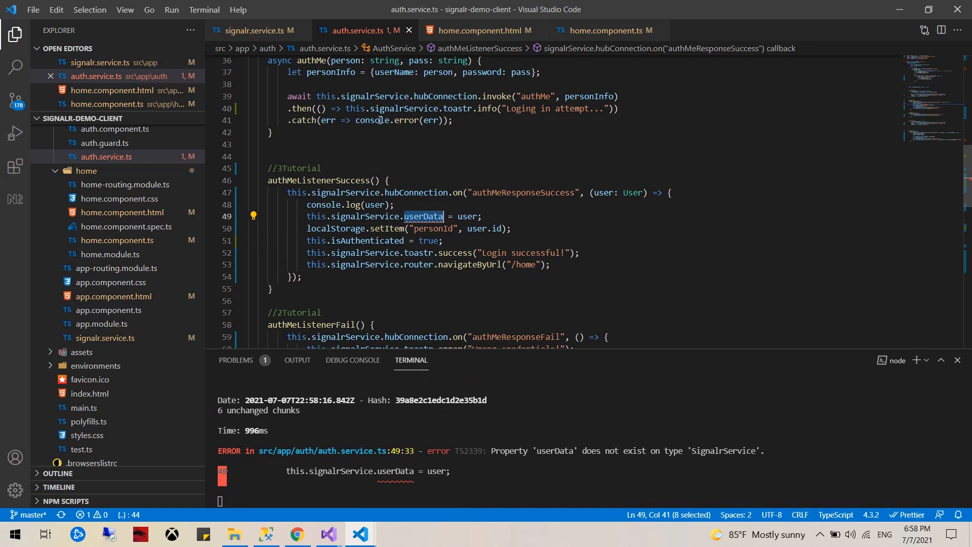
{"action": "left_click", "coordinate": [251, 31]}
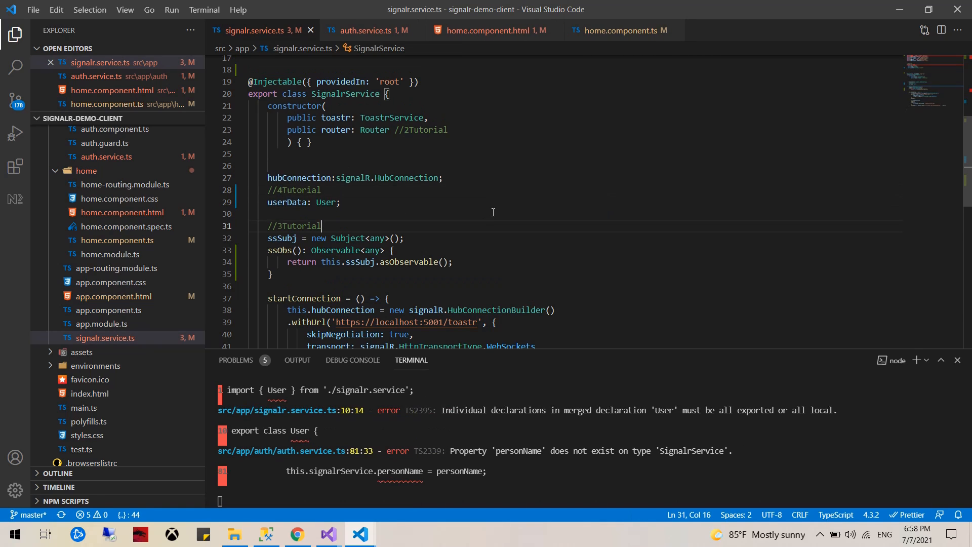
Declare userData: User, type the re-auth handler as (user: User), and remove the User self-import
{"action": "left_click", "coordinate": [368, 31]}
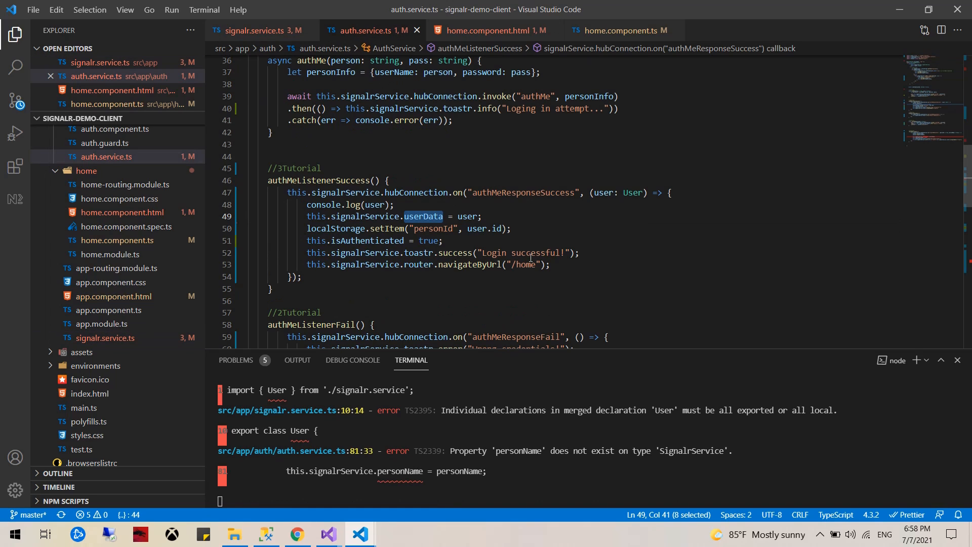
{"action": "mouse_move", "coordinate": [500, 223]}
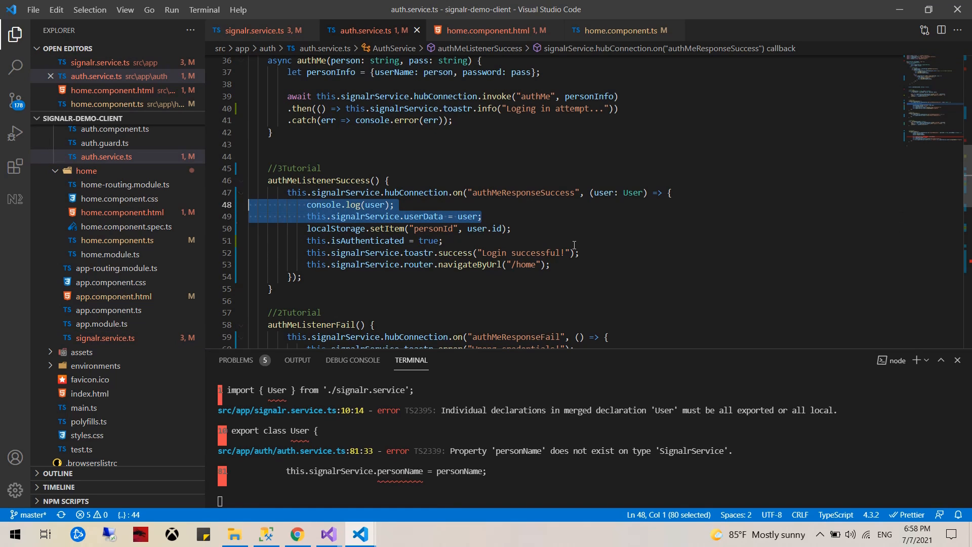
{"action": "scroll", "scroll_direction": "down", "scroll_amount": 3}
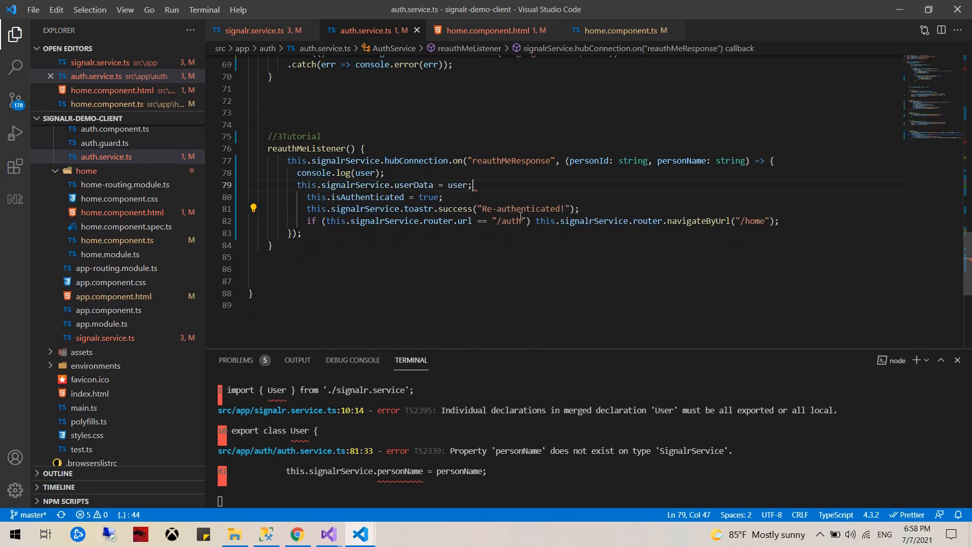
{"action": "double_click", "coordinate": [365, 172]}
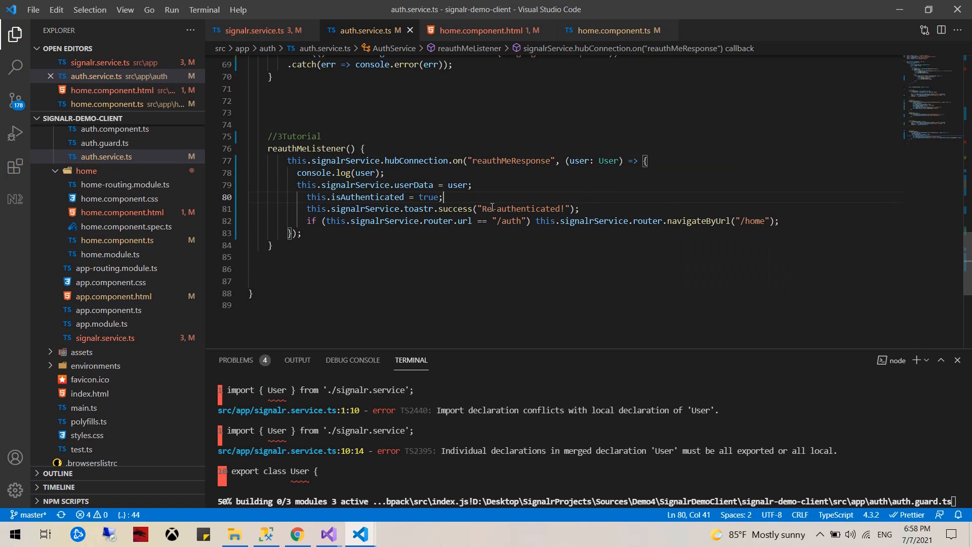
{"action": "left_click", "coordinate": [260, 30]}
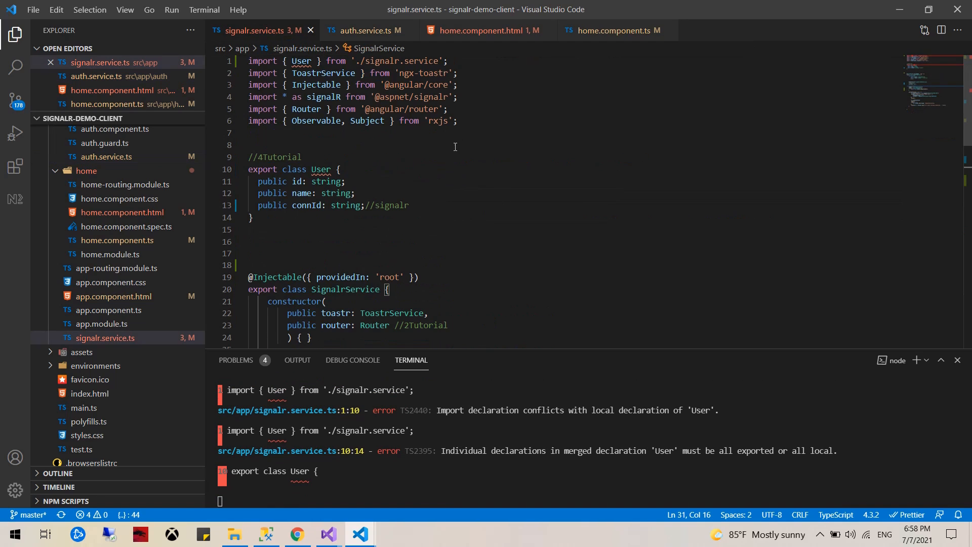
{"action": "left_click", "coordinate": [332, 61]}
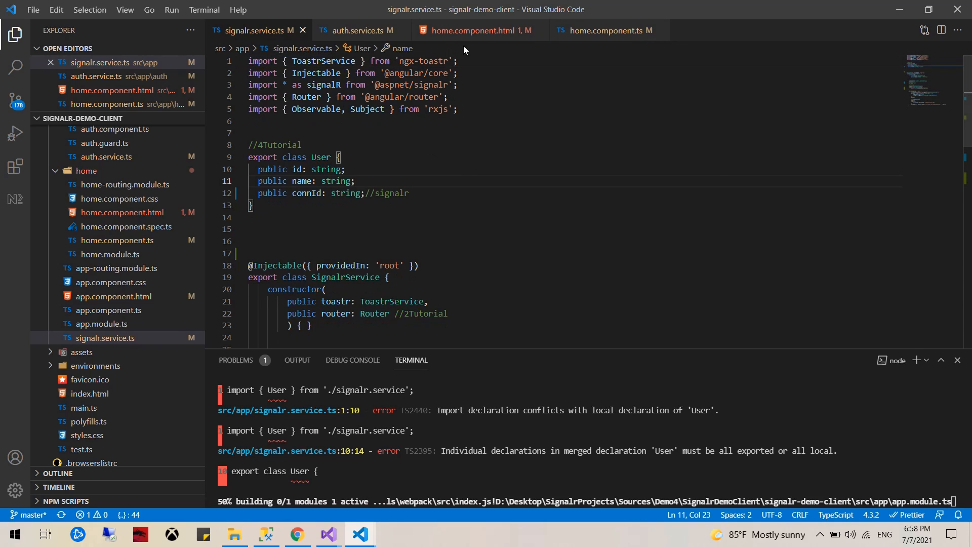
{"action": "left_click", "coordinate": [474, 31]}
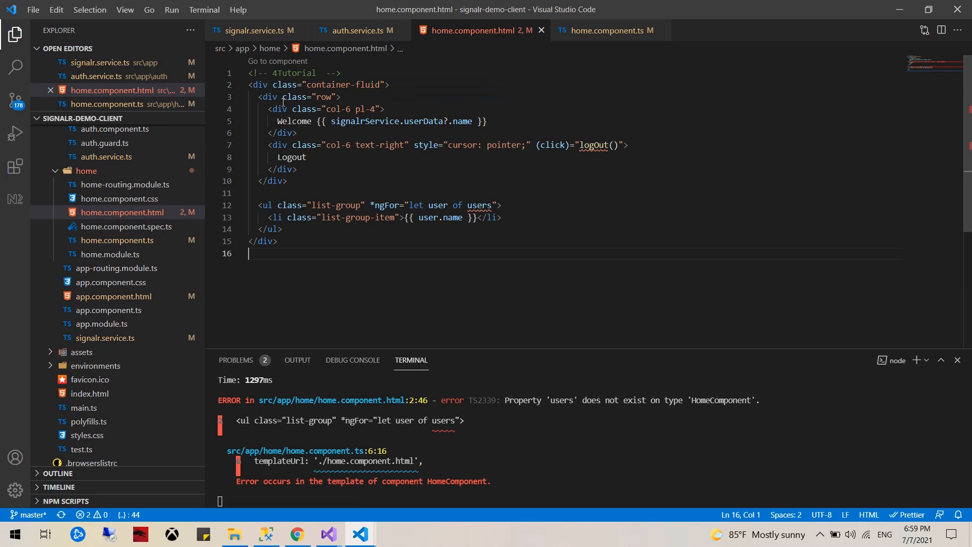
{"action": "scroll", "scroll_direction": "down", "scroll_amount": 3}
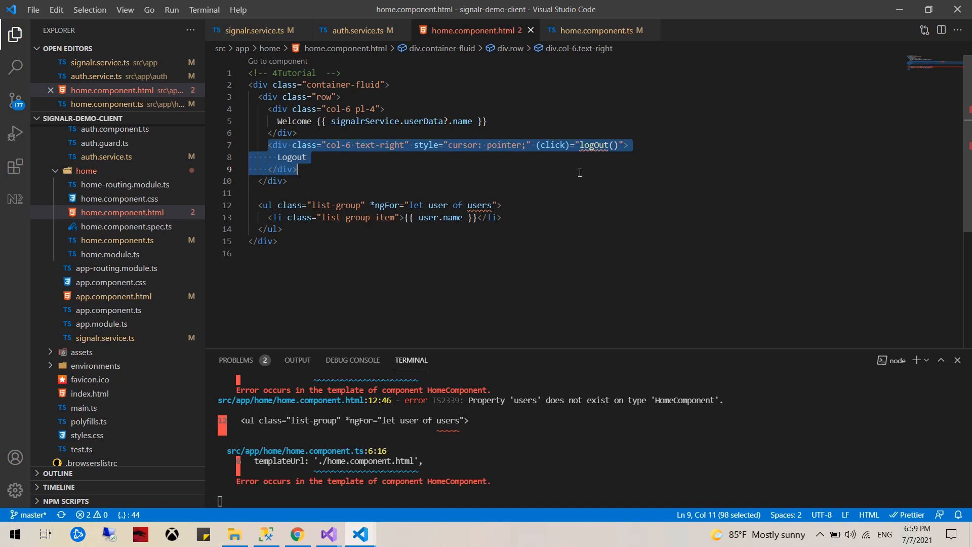
{"action": "left_click", "coordinate": [628, 146]}
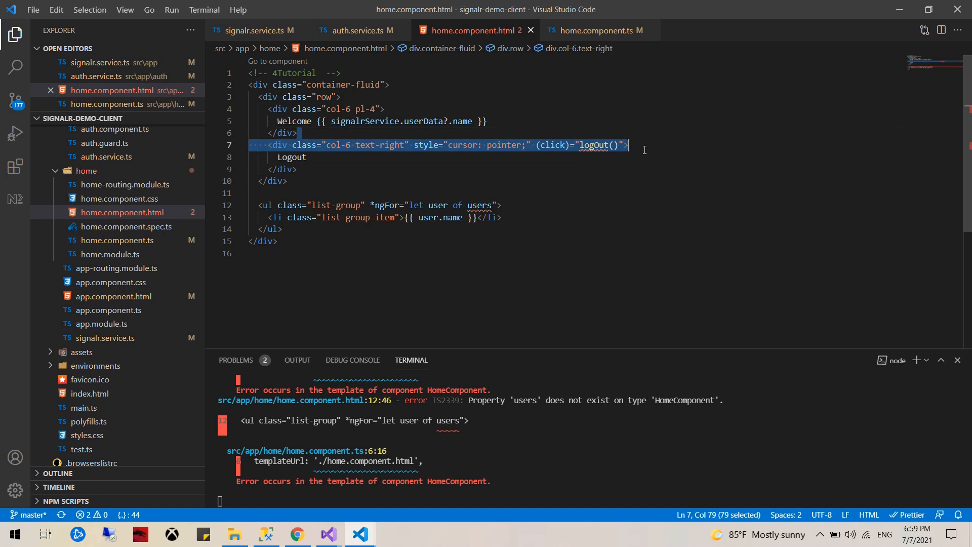
{"action": "left_click", "coordinate": [306, 157]}
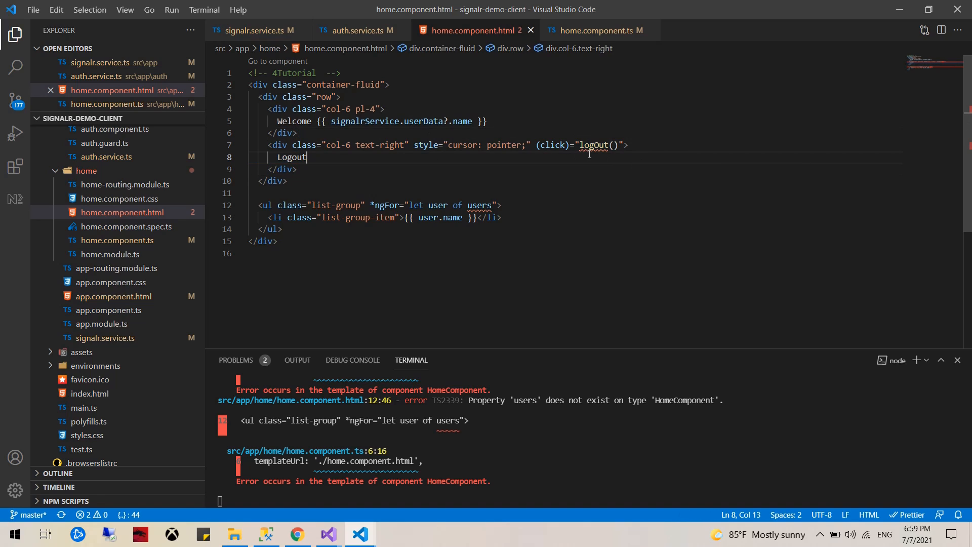
{"action": "mouse_move", "coordinate": [353, 194]}
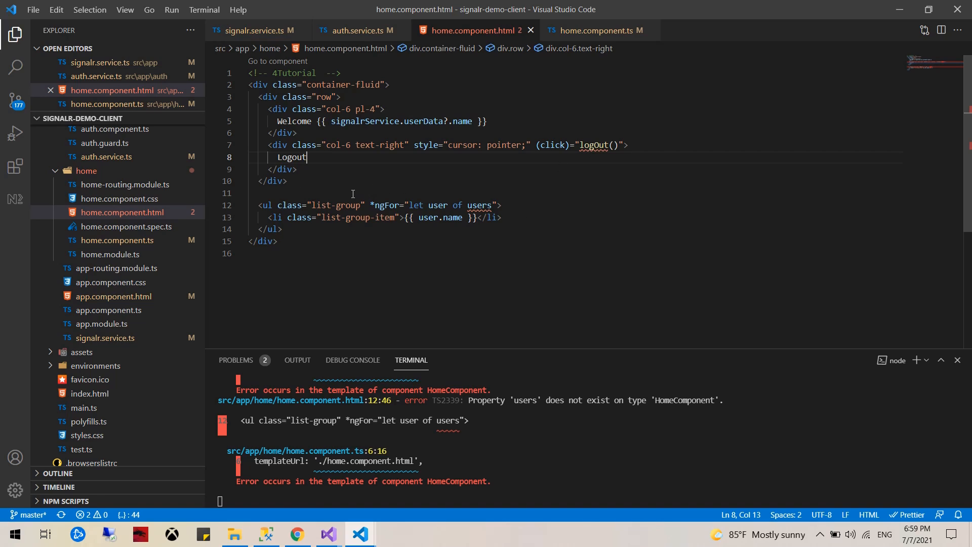
{"action": "left_click_drag", "start_coordinate": [259, 205], "coordinate": [419, 217]}
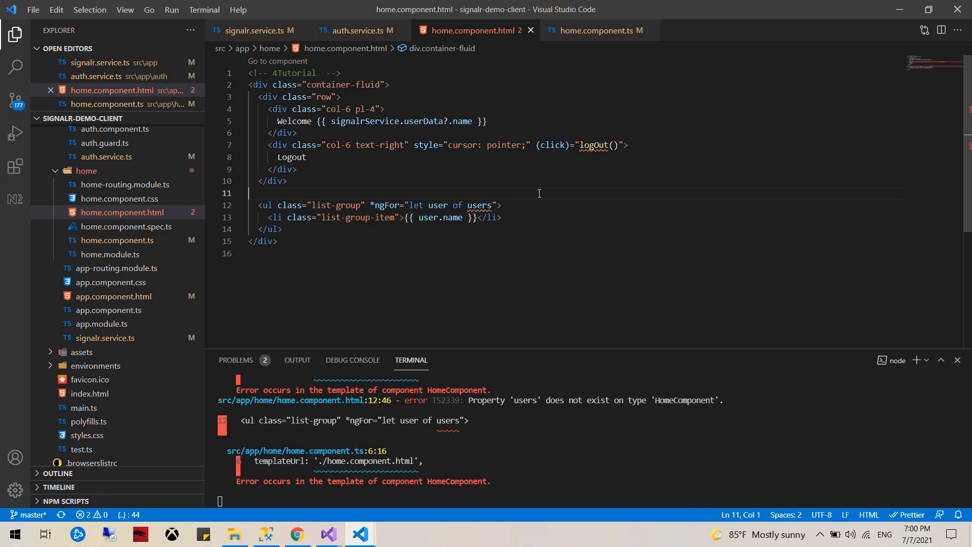
{"action": "mouse_move", "coordinate": [612, 136]}
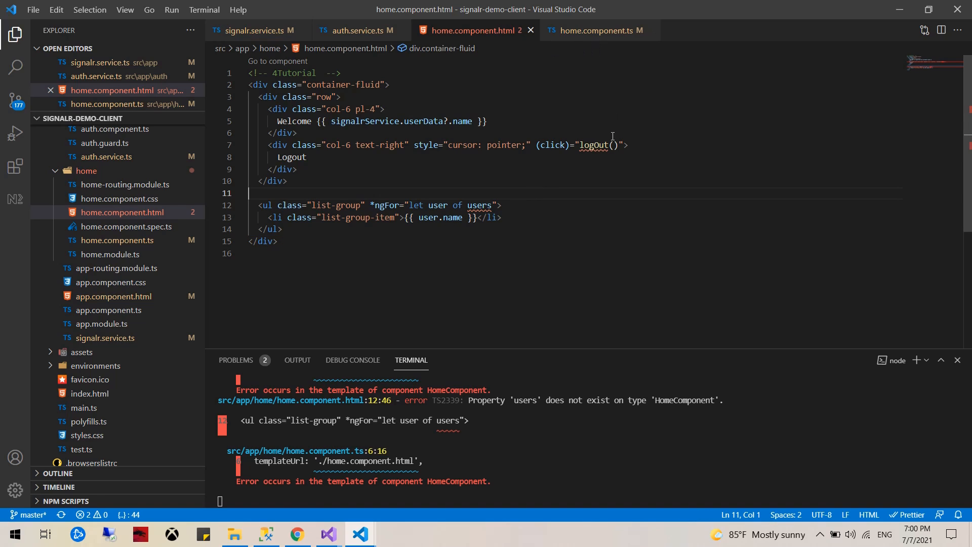
{"action": "double_click", "coordinate": [292, 157]}
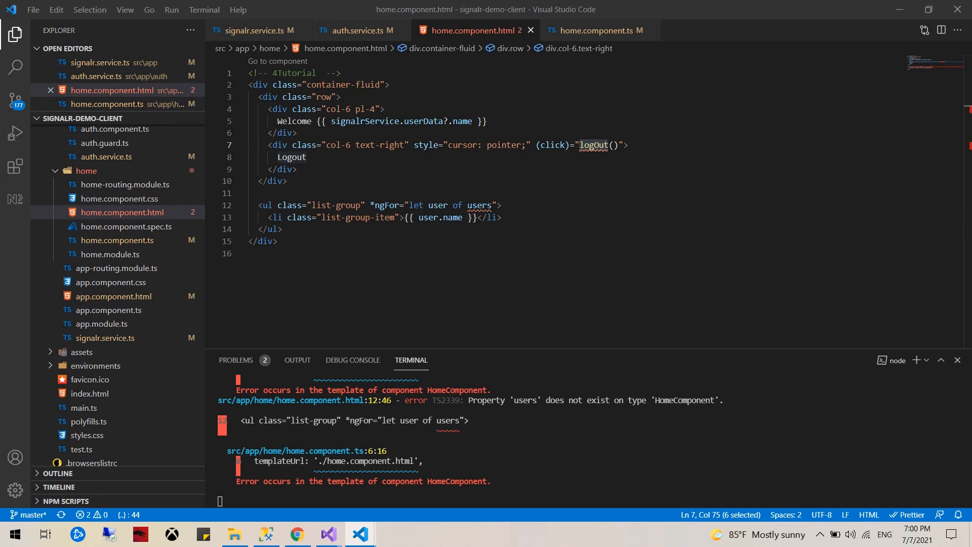
{"action": "left_click", "coordinate": [597, 30]}
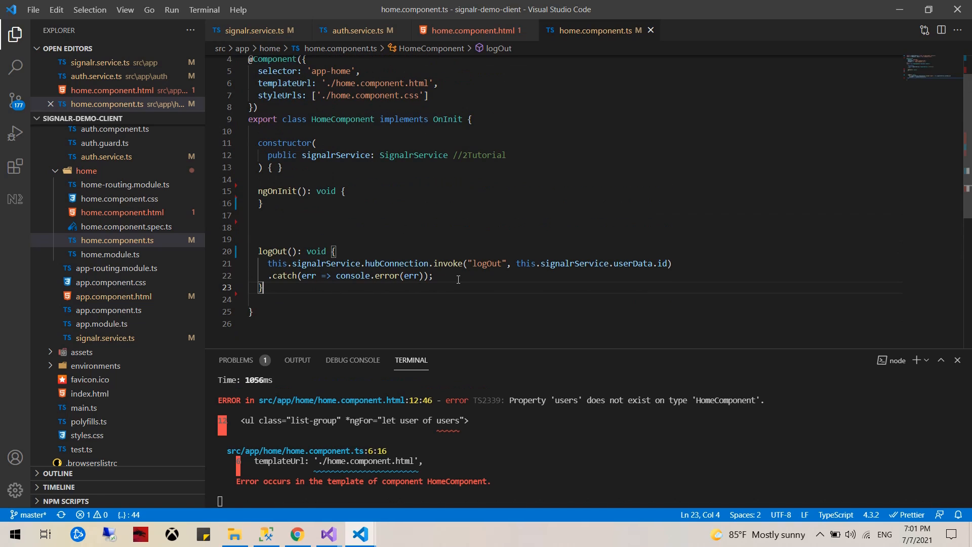
Write logOut() invoking "logOut" and logOutLis() removing personId and reloading on logoutResponse
{"action": "left_click", "coordinate": [481, 263]}
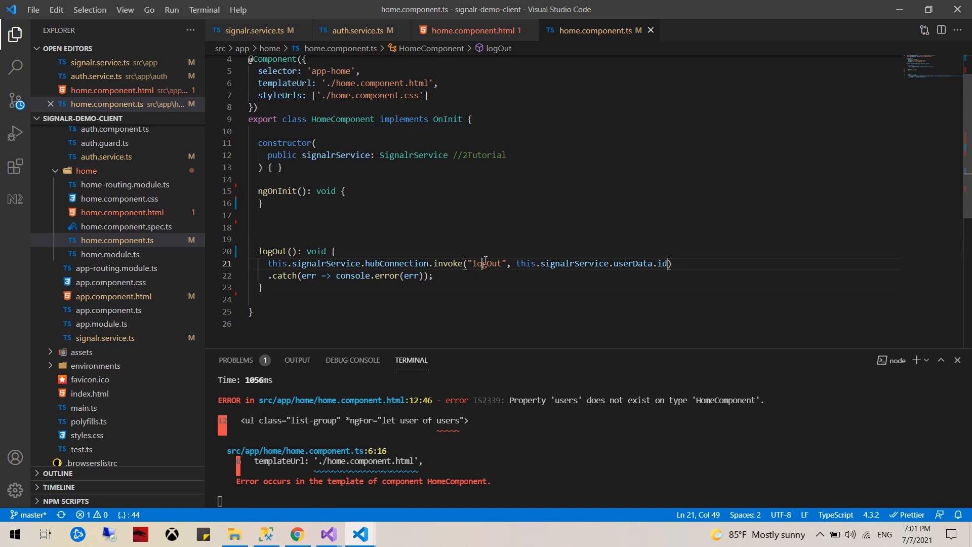
{"action": "double_click", "coordinate": [489, 263]}
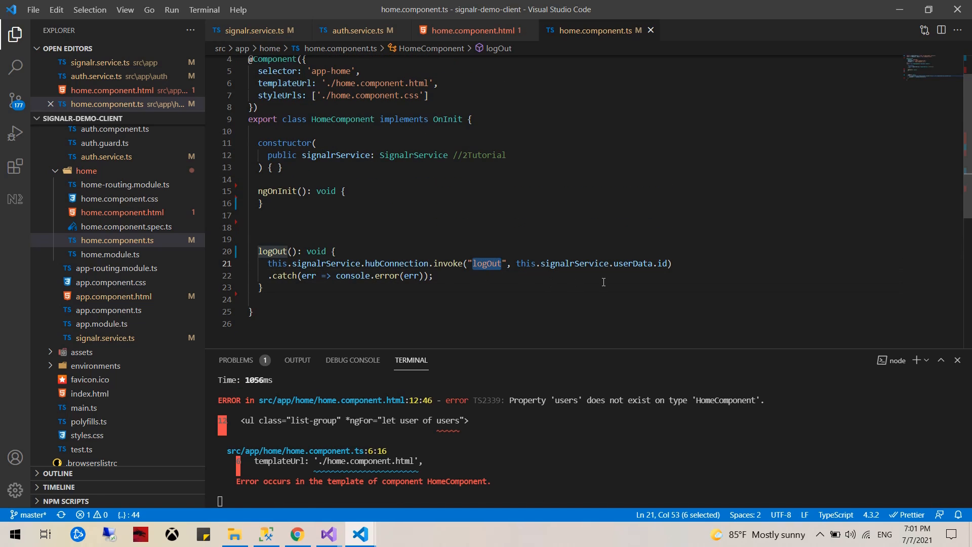
{"action": "left_click", "coordinate": [669, 262]}
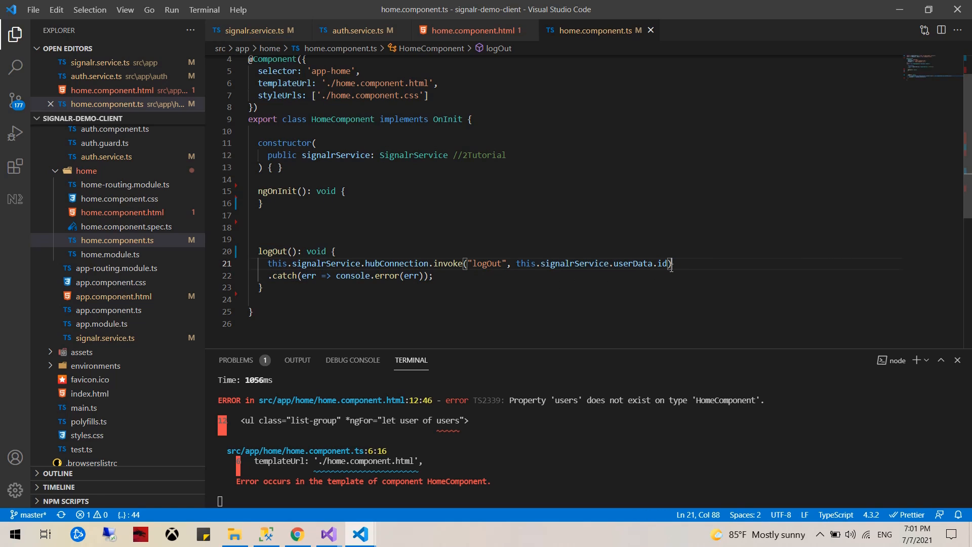
{"action": "left_click", "coordinate": [376, 286]}
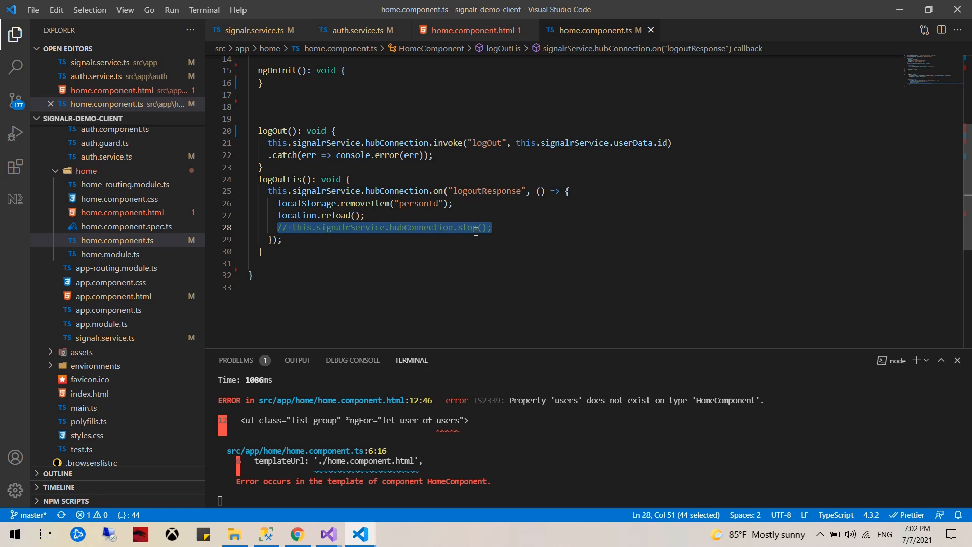
{"action": "left_click", "coordinate": [332, 227]}
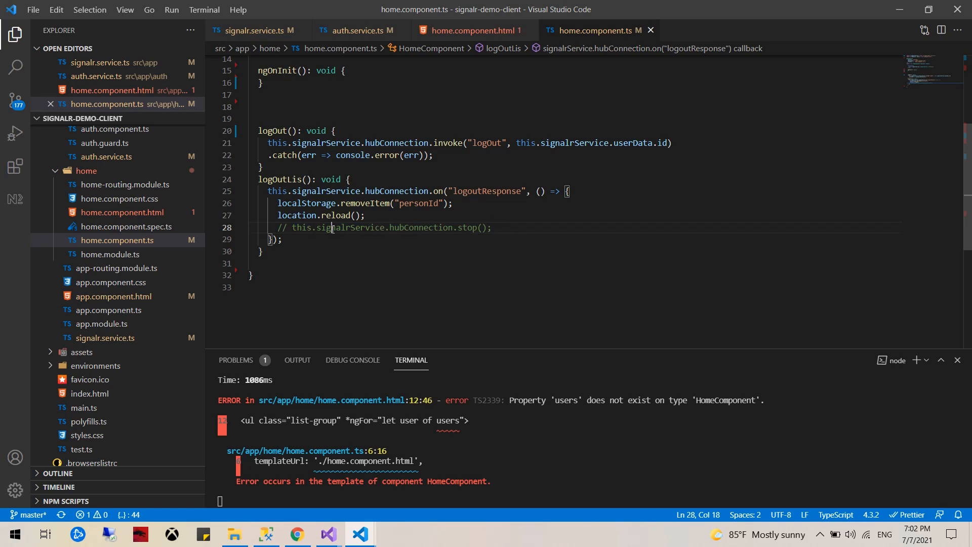
{"action": "double_click", "coordinate": [336, 216]}
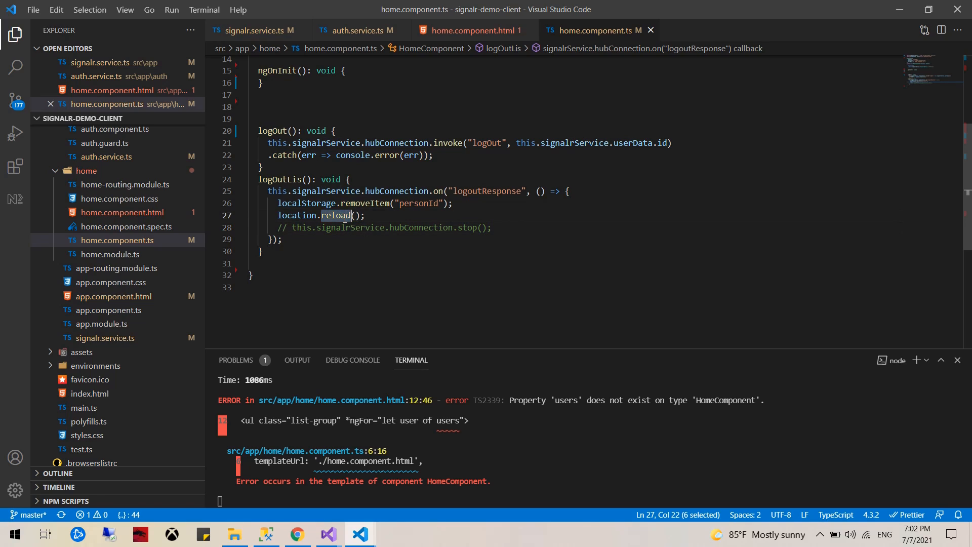
{"action": "double_click", "coordinate": [351, 227]}
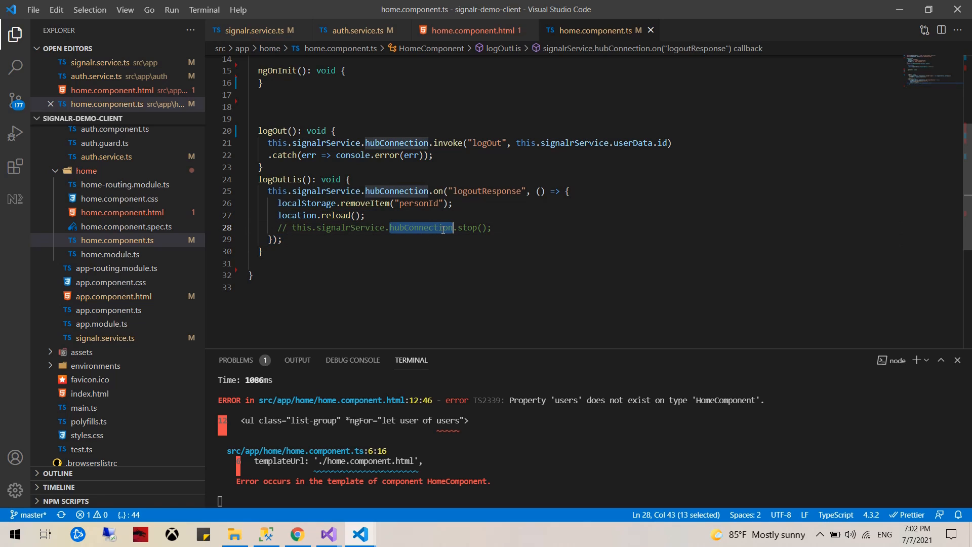
{"action": "left_click", "coordinate": [493, 227]}
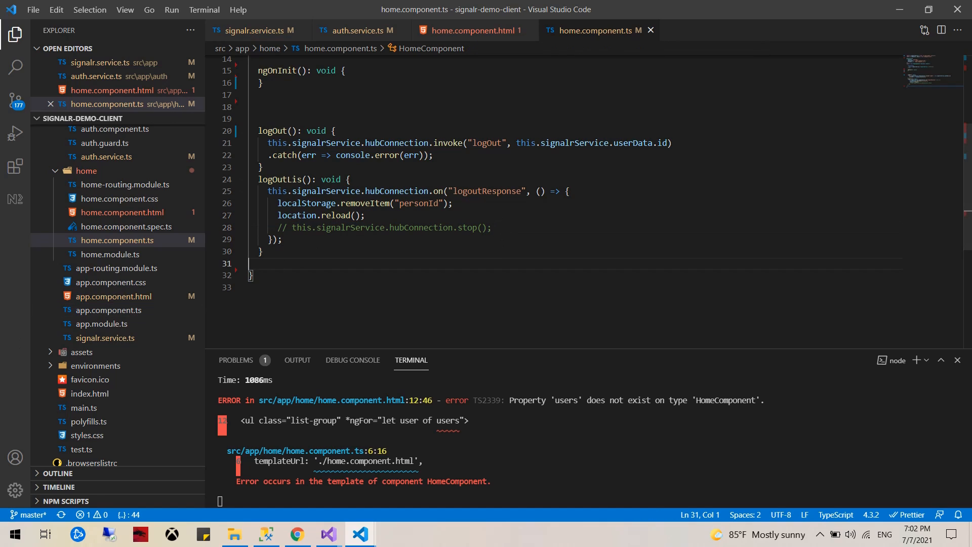
{"action": "left_click", "coordinate": [473, 30]}
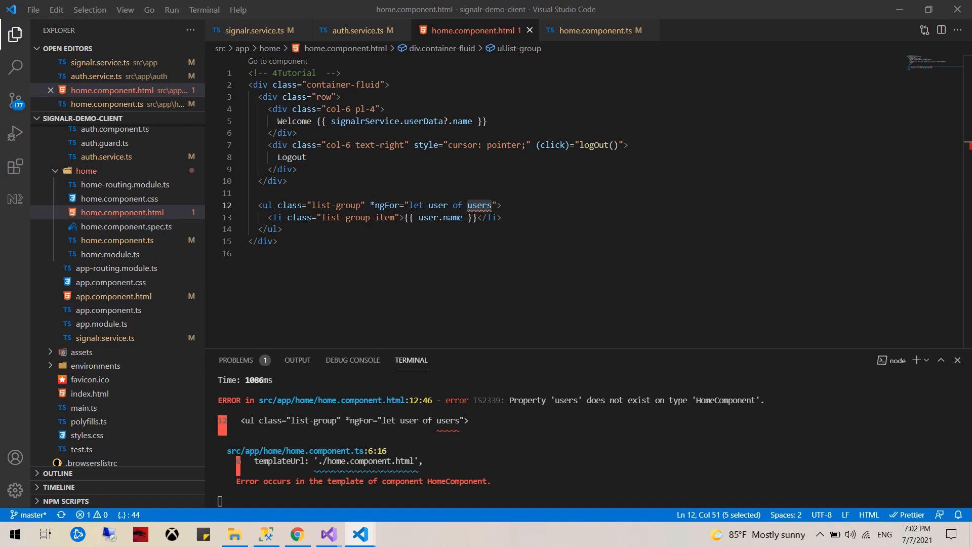
Import User and declare users: Array<User> = new Array<User>() in home.component.ts
{"action": "left_click", "coordinate": [594, 30]}
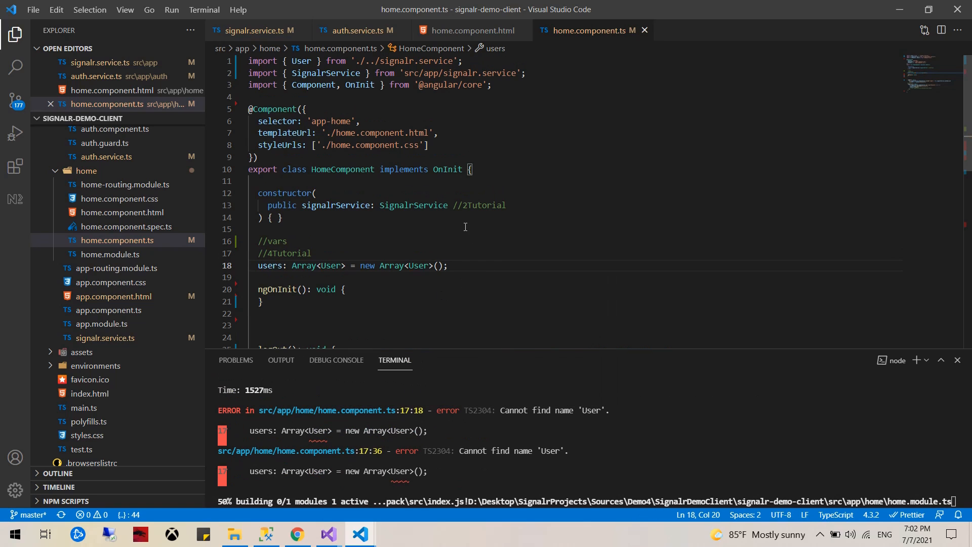
{"action": "scroll", "scroll_direction": "down", "scroll_amount": 3}
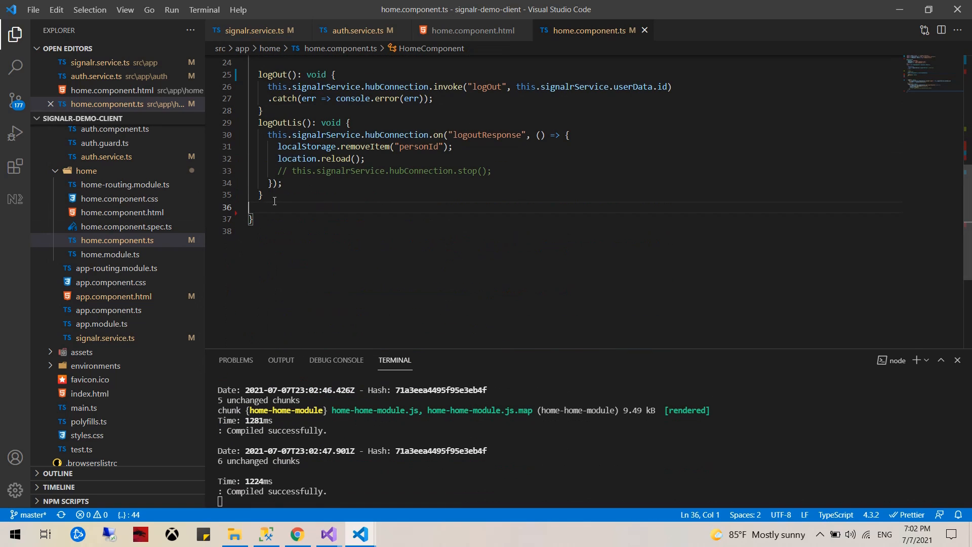
{"action": "key", "text": "enter"}
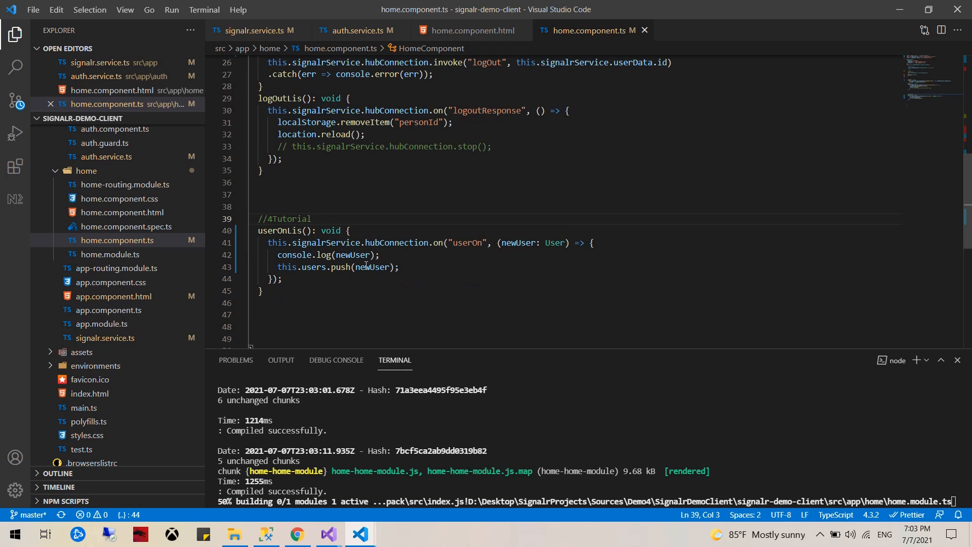
Add userOnLis pushing newUser on userOn and userOffLis filtering users by personId
{"action": "scroll", "scroll_direction": "down", "scroll_amount": 3}
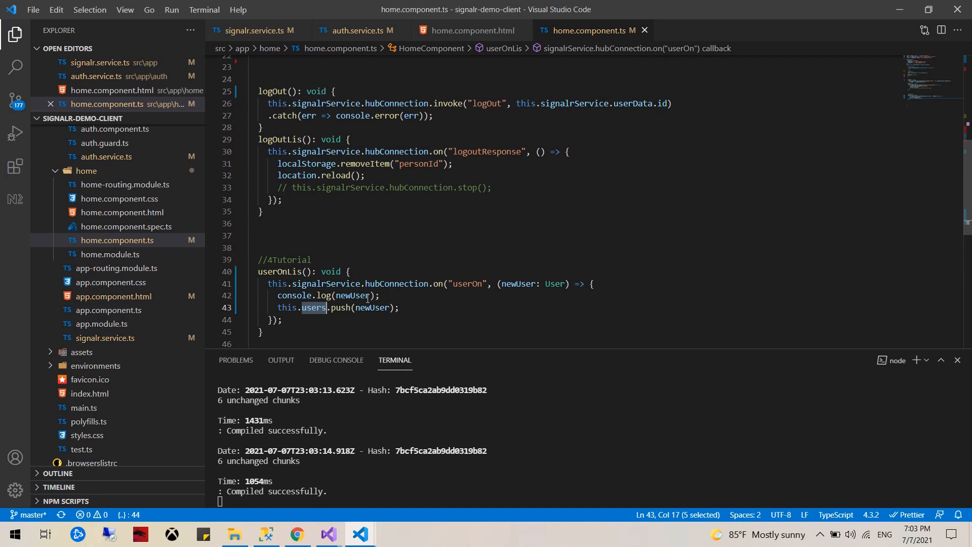
{"action": "scroll", "scroll_direction": "down", "scroll_amount": 3}
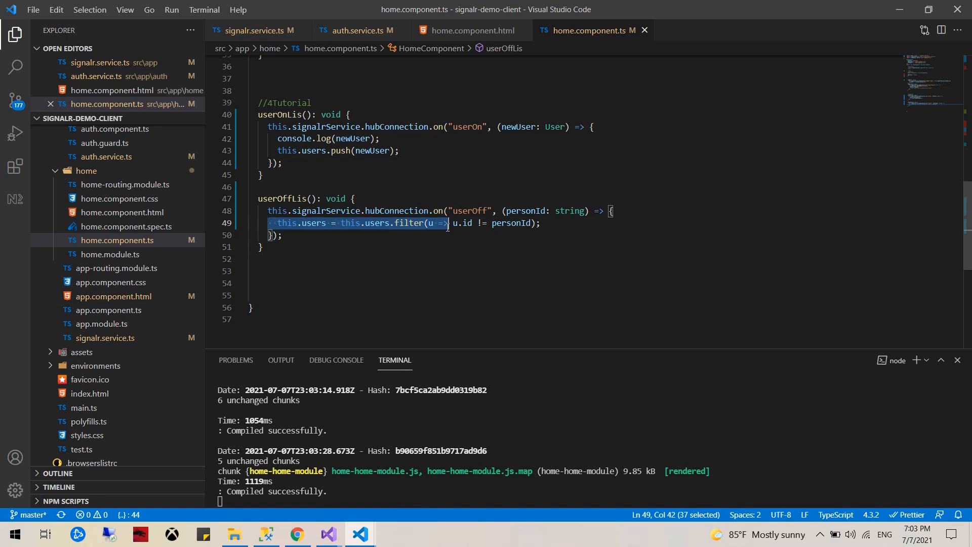
{"action": "left_click", "coordinate": [541, 224]}
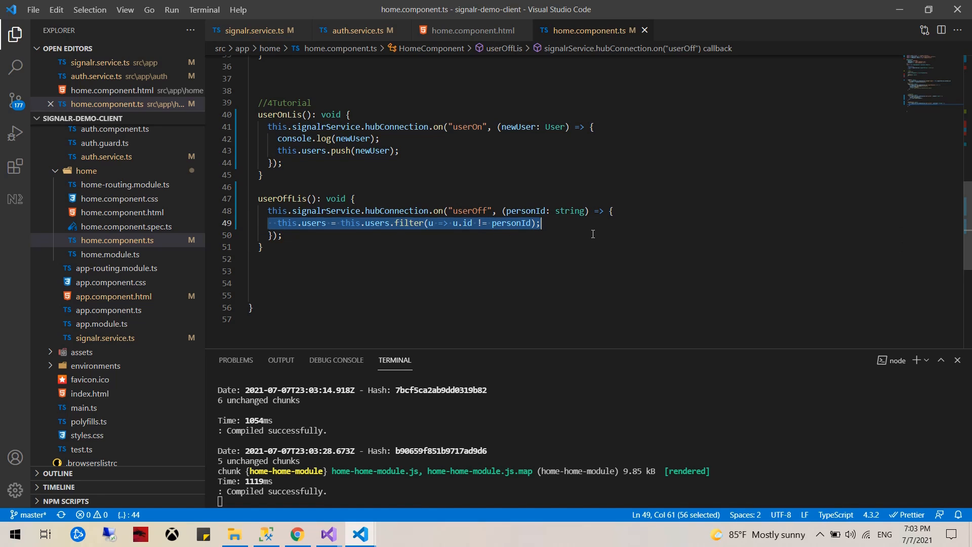
{"action": "mouse_move", "coordinate": [629, 146]}
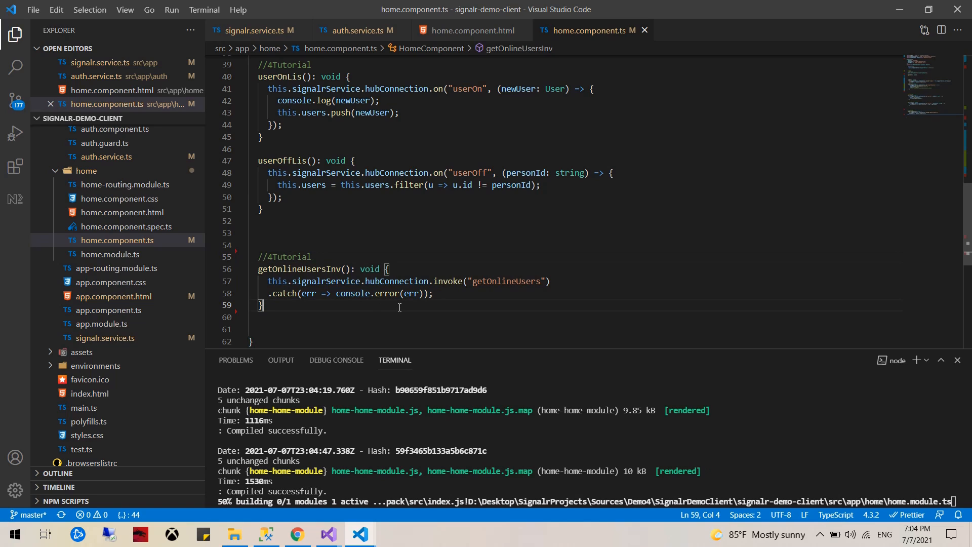
Add getOnlineUsersLis() after getOnlineUsersInv(), setting this.users on getOnlineUsersResponse
{"action": "scroll", "scroll_direction": "down", "scroll_amount": 3}
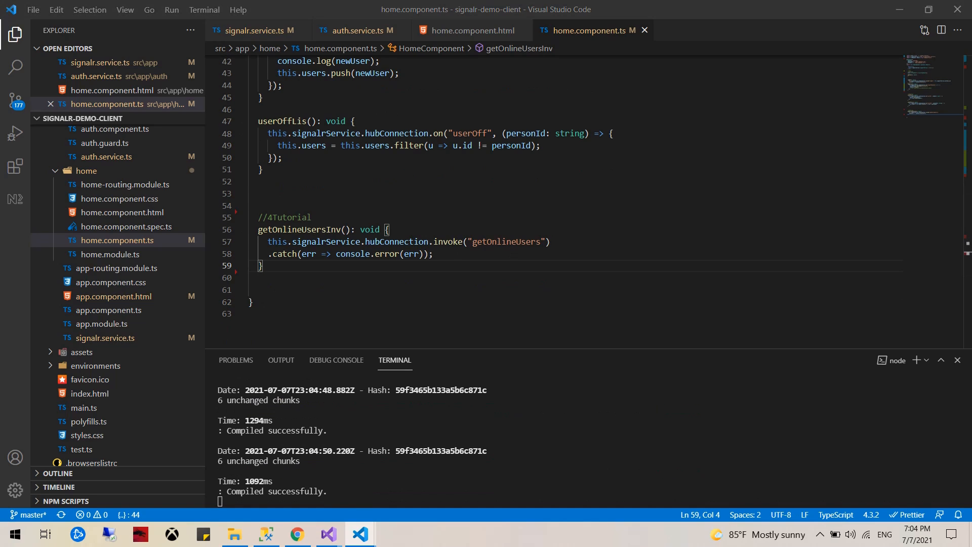
{"action": "left_click", "coordinate": [279, 278]}
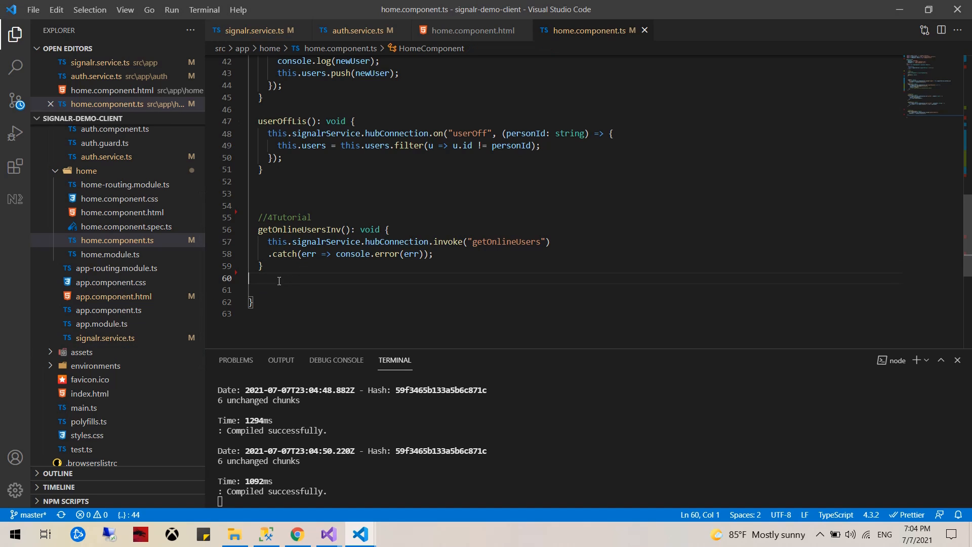
{"action": "type", "text": "getOnlineUsersLis(): void {"}
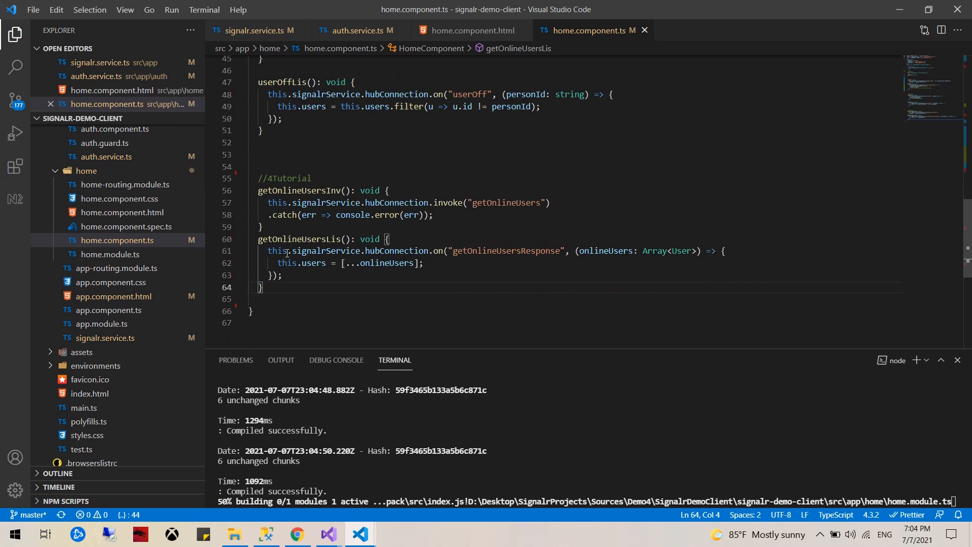
{"action": "double_click", "coordinate": [506, 251]}
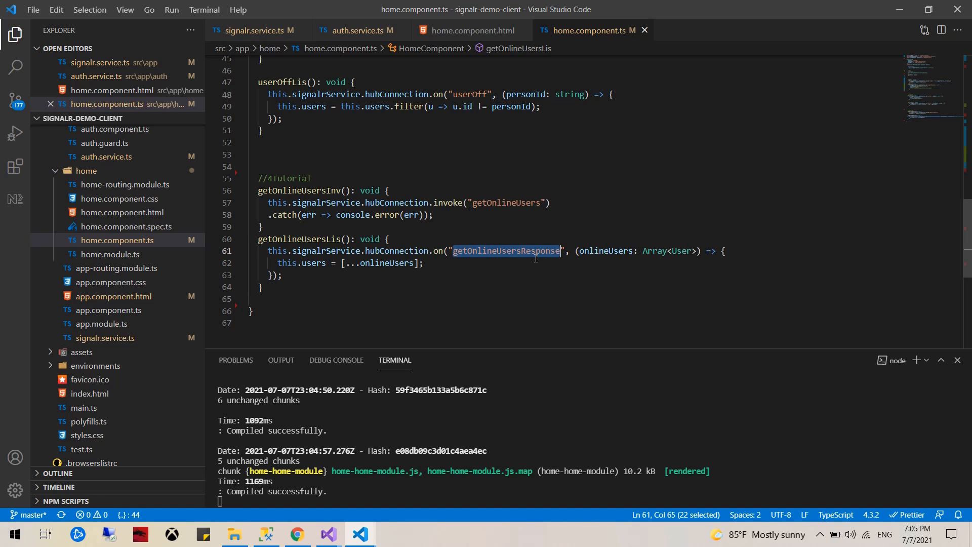
{"action": "double_click", "coordinate": [604, 250]}
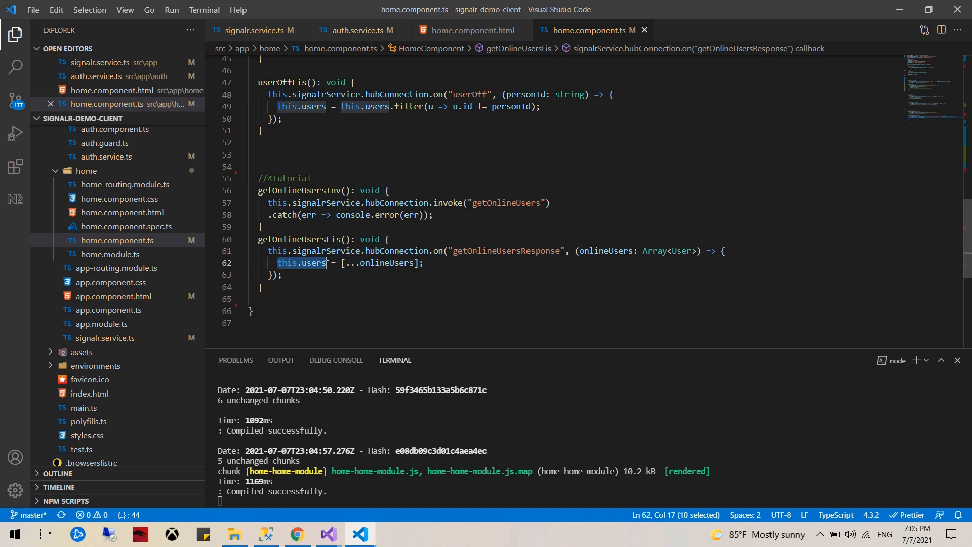
{"action": "left_click", "coordinate": [426, 299]}
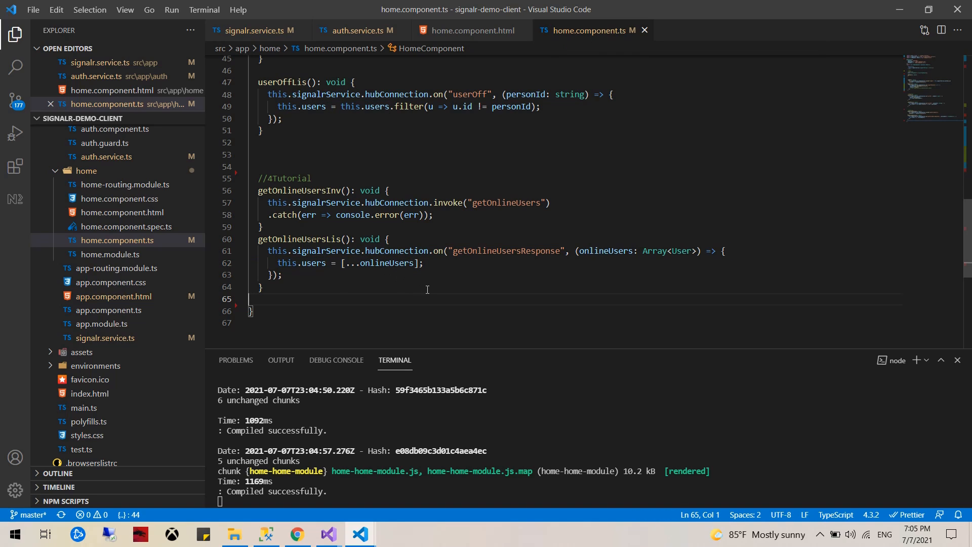
{"action": "scroll", "scroll_direction": "up", "scroll_amount": 3}
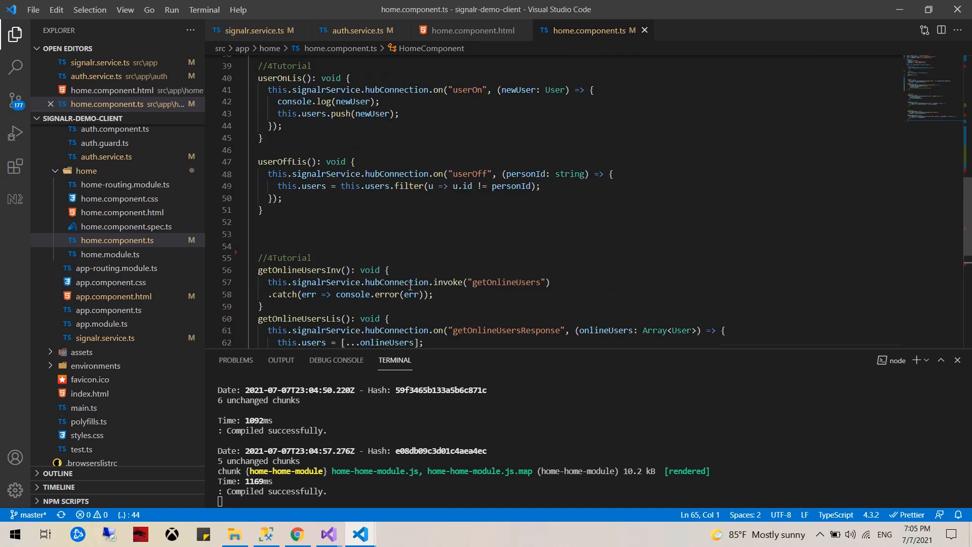
{"action": "scroll", "scroll_direction": "up", "scroll_amount": 3}
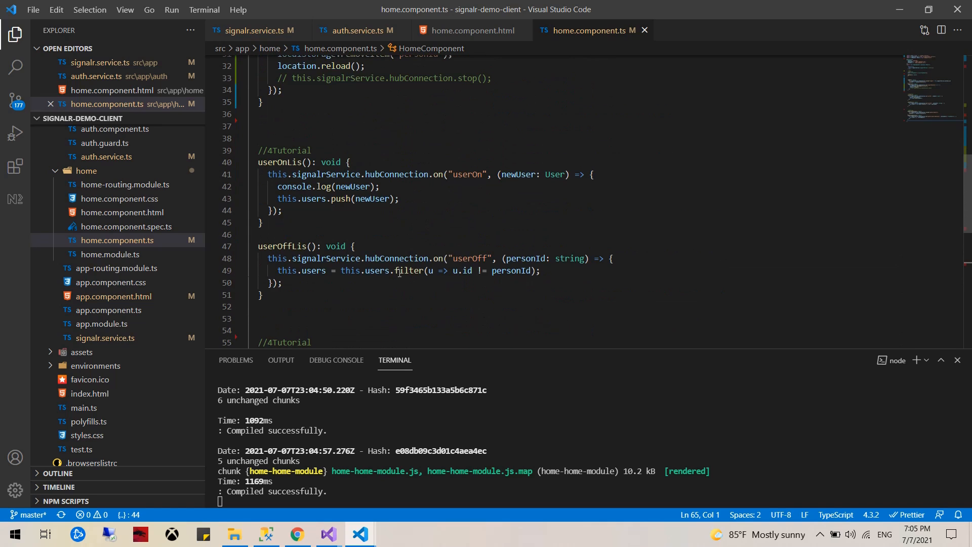
{"action": "scroll", "scroll_direction": "up", "scroll_amount": 3}
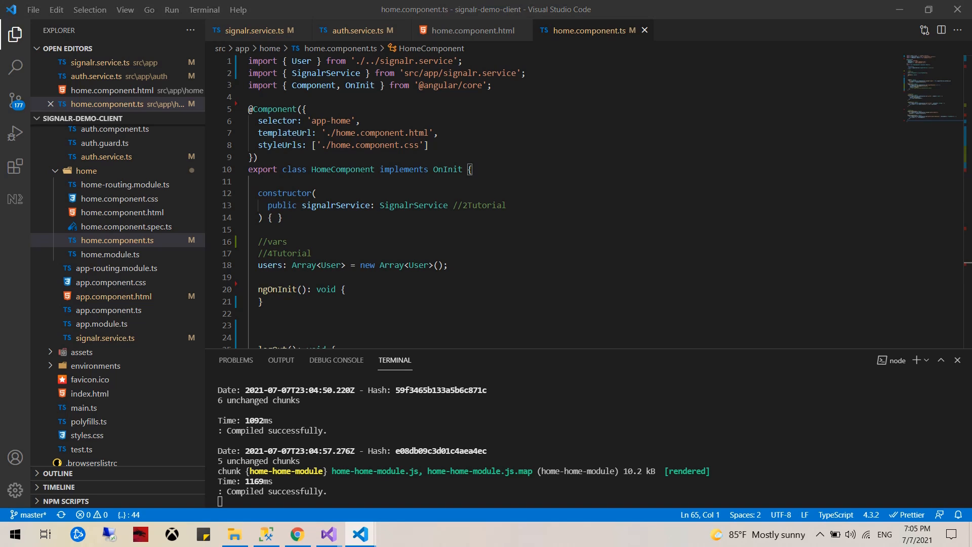
In ngOnInit, call the four listeners and getOnlineUsersInv when connected or on HubConnStarted
{"action": "scroll", "scroll_direction": "down", "scroll_amount": 3}
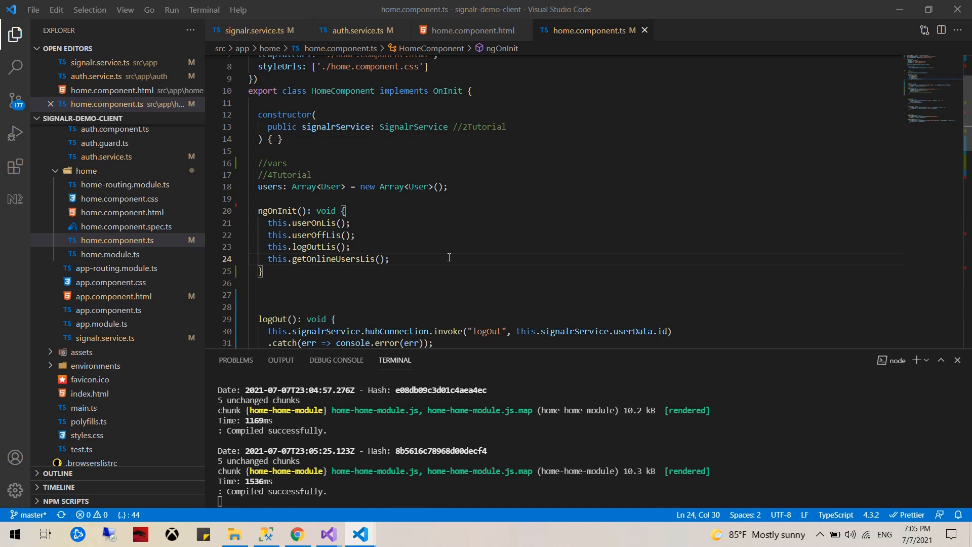
{"action": "scroll", "scroll_direction": "down", "scroll_amount": 3}
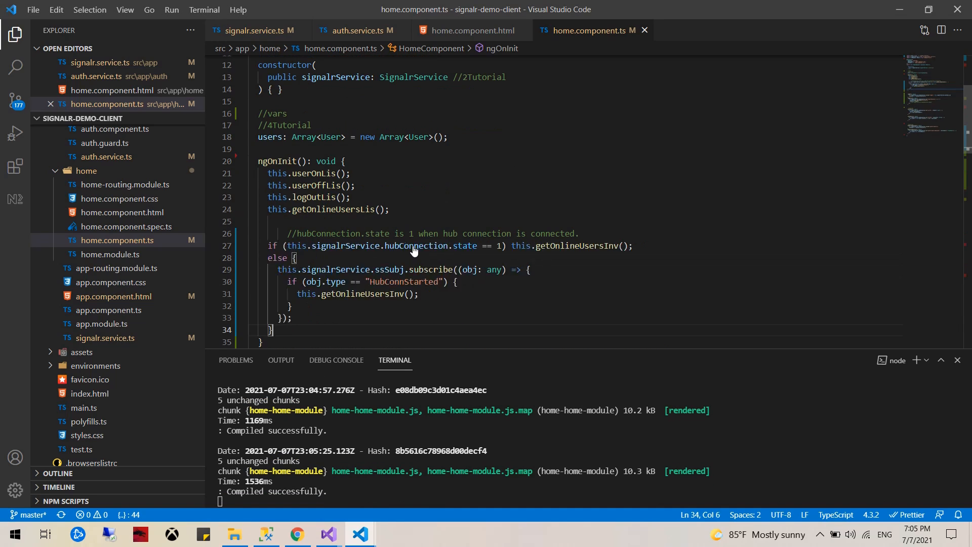
{"action": "left_click", "coordinate": [268, 233]}
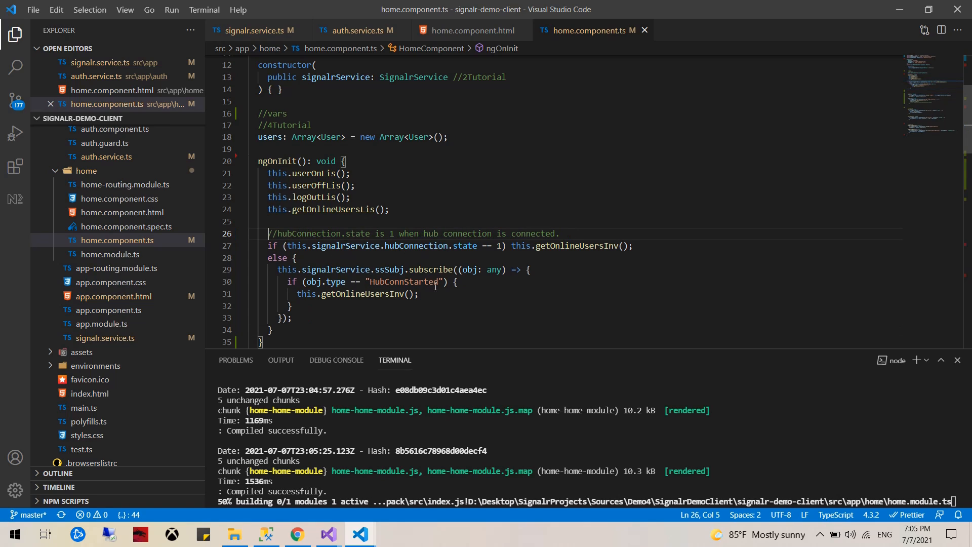
{"action": "scroll", "scroll_direction": "down", "scroll_amount": 3}
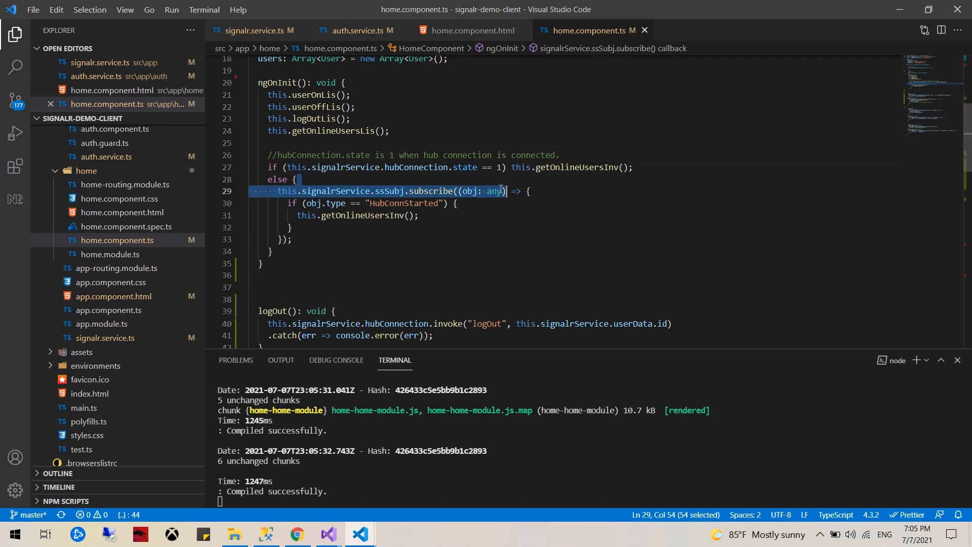
{"action": "scroll", "scroll_direction": "up", "scroll_amount": 3}
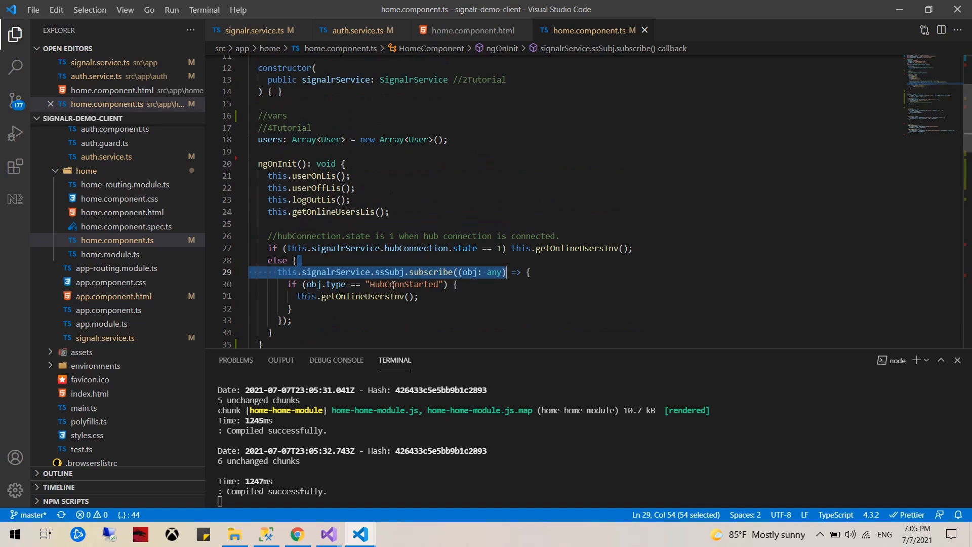
{"action": "left_click", "coordinate": [415, 281]}
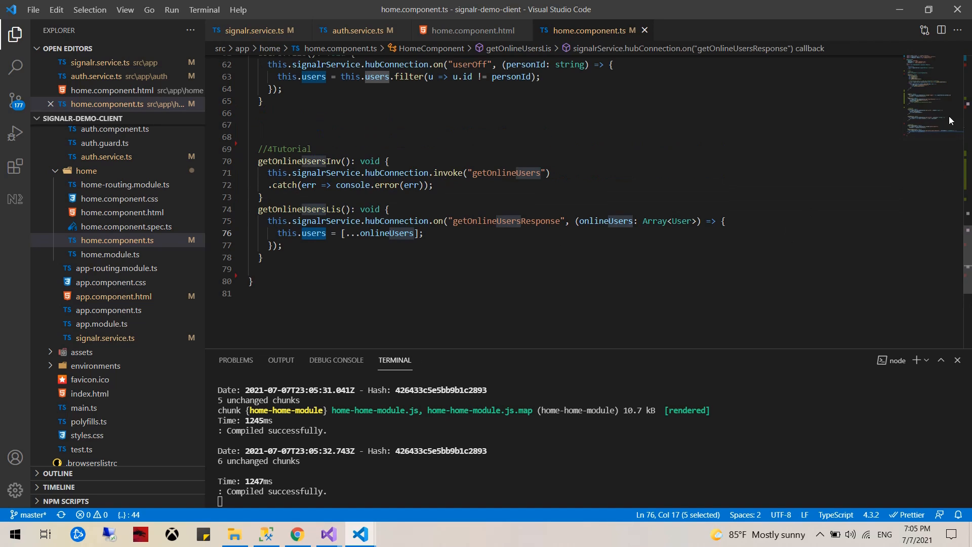
{"action": "scroll", "scroll_direction": "up", "scroll_amount": 3}
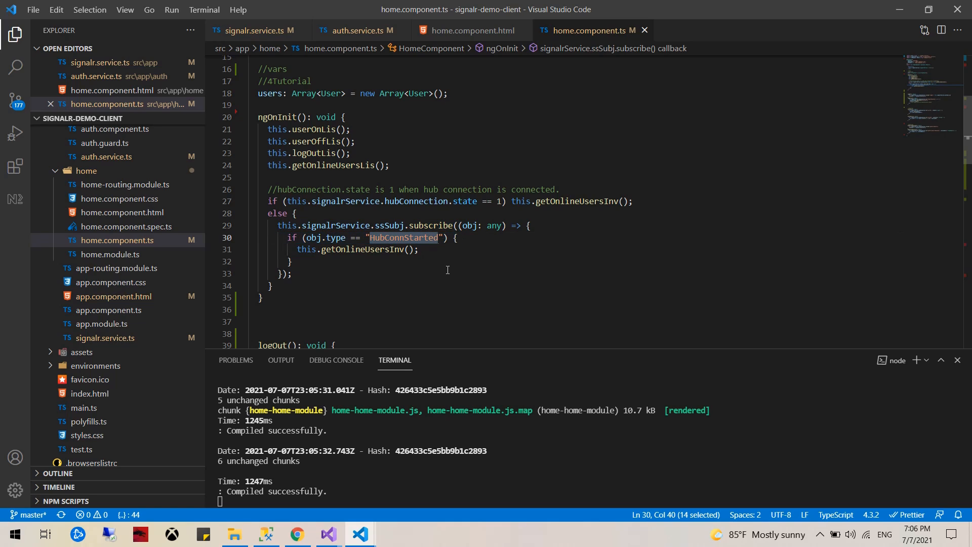
{"action": "left_click", "coordinate": [14, 66]}
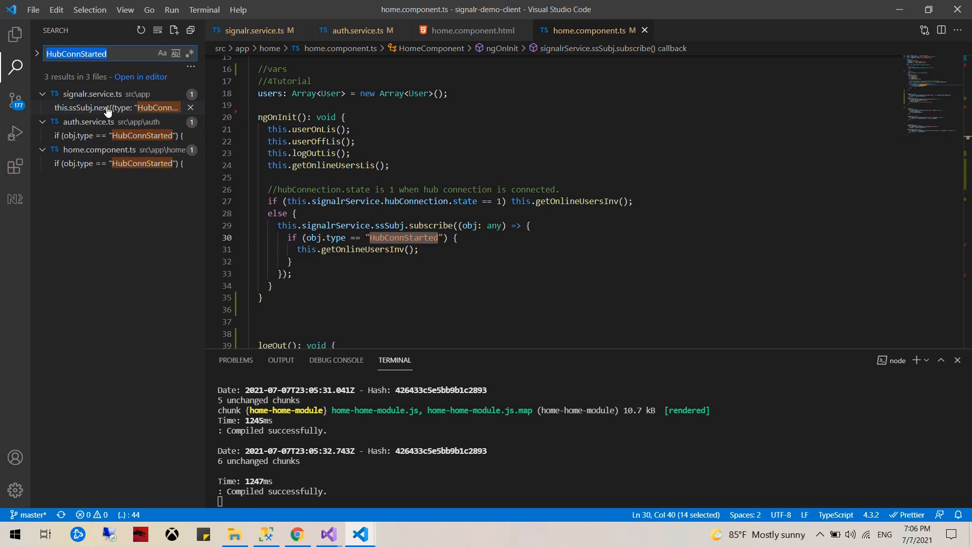
Open the HubConnStarted match in signalr.service.ts, then return to home.component.ts
{"action": "left_click", "coordinate": [118, 107]}
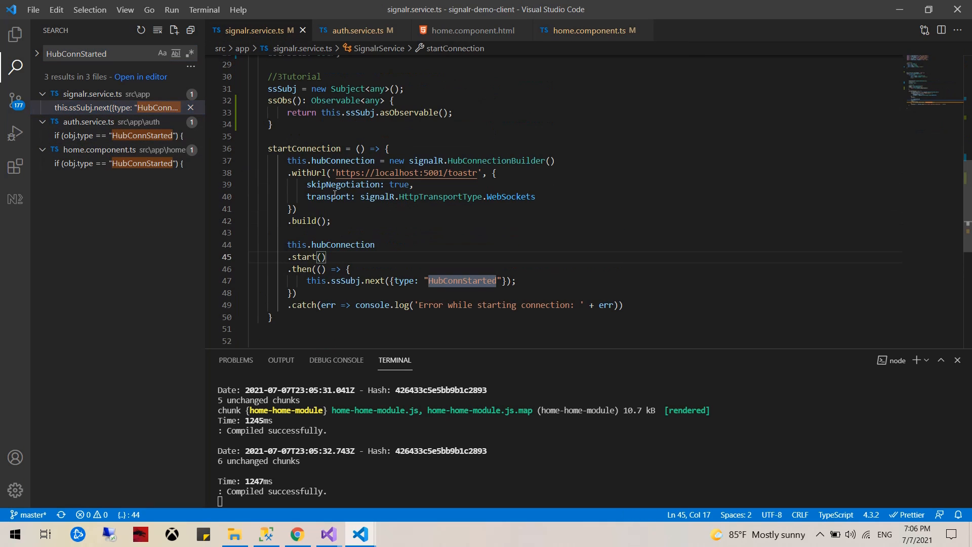
{"action": "left_click", "coordinate": [292, 293]}
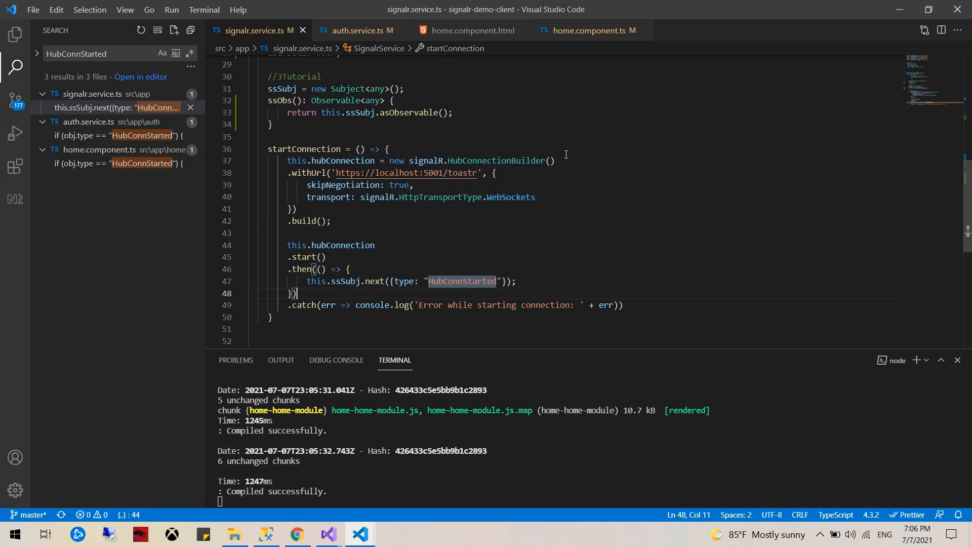
{"action": "left_click", "coordinate": [586, 31]}
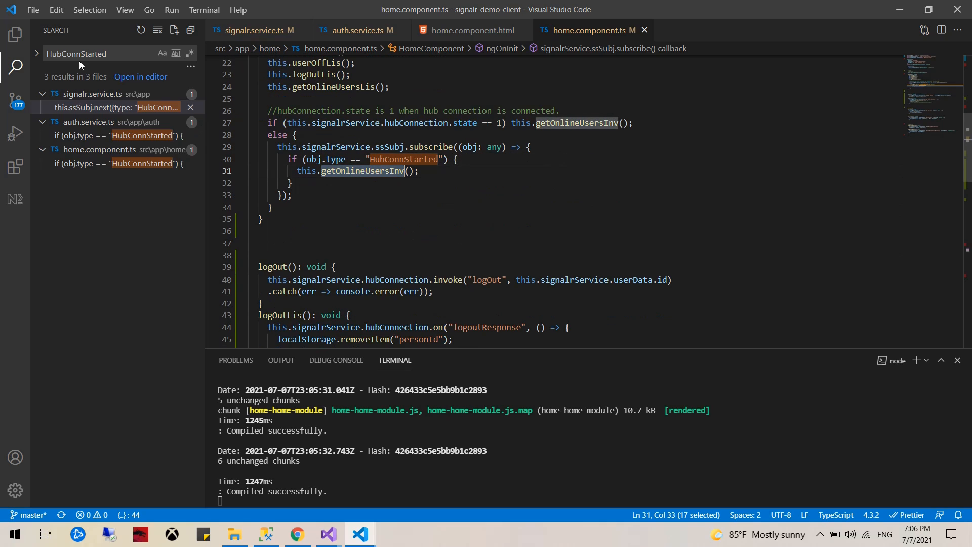
{"action": "scroll", "scroll_direction": "up", "scroll_amount": 3}
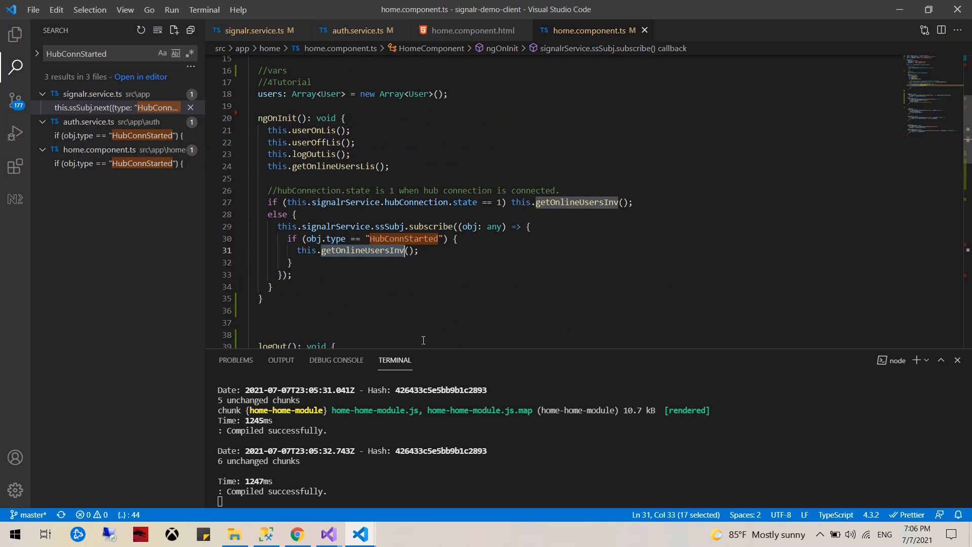
{"action": "mouse_move", "coordinate": [328, 534]}
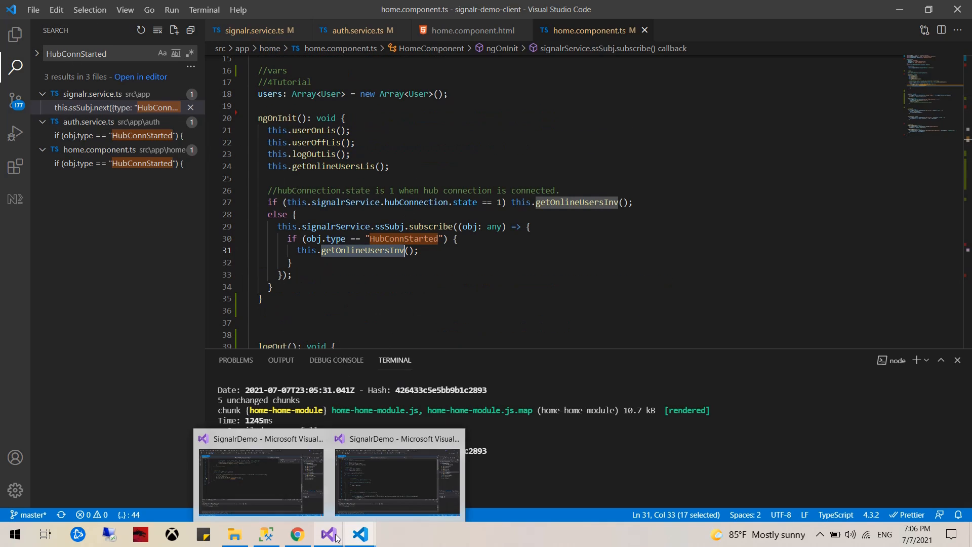
Inspect PersonInfo.cs's User class (Guid id, name, connId), then reopen signalr.service.ts
{"action": "left_click", "coordinate": [260, 481]}
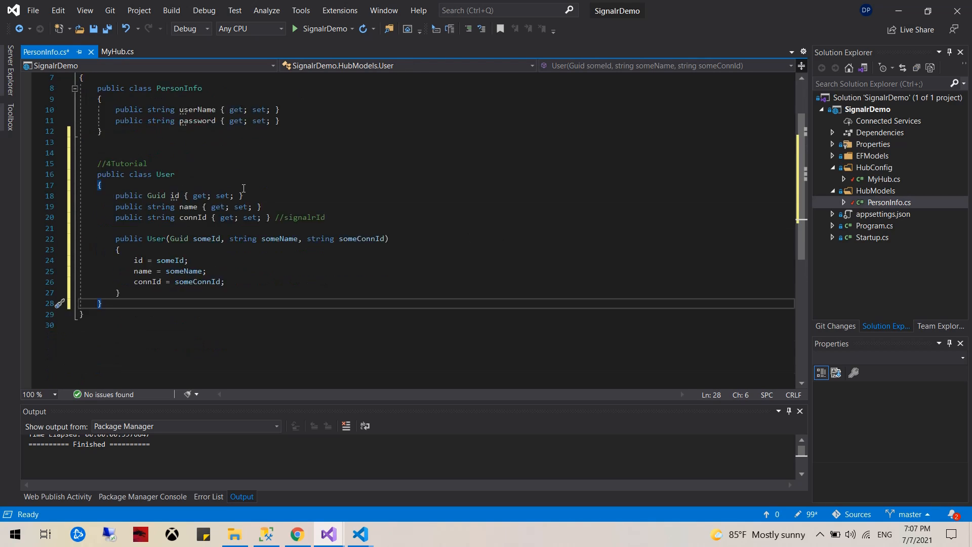
{"action": "scroll", "scroll_direction": "down", "scroll_amount": 3}
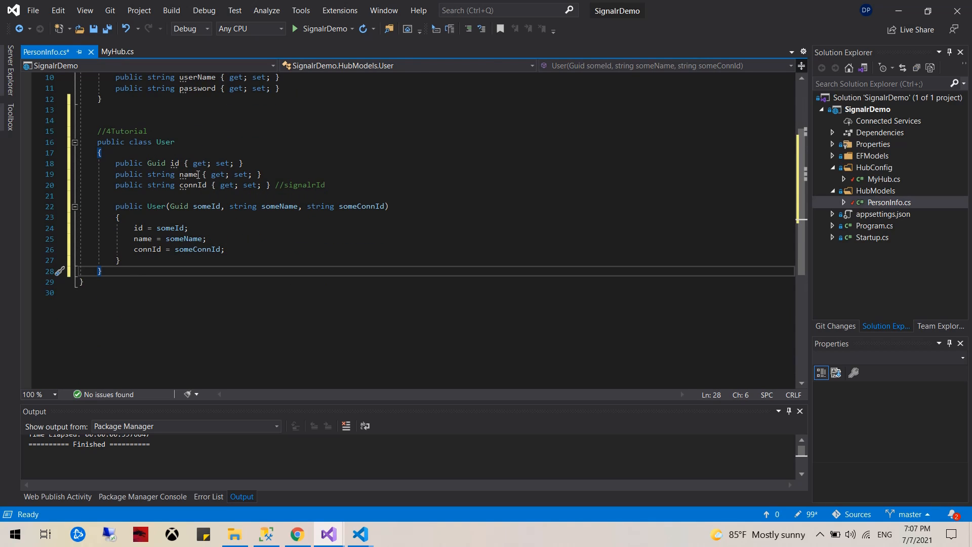
{"action": "mouse_move", "coordinate": [280, 232]}
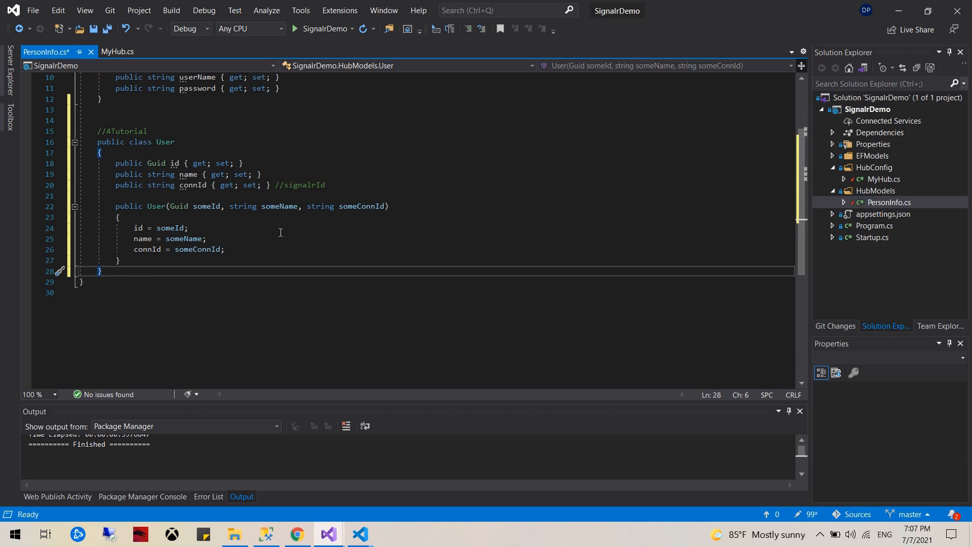
{"action": "mouse_move", "coordinate": [156, 163]}
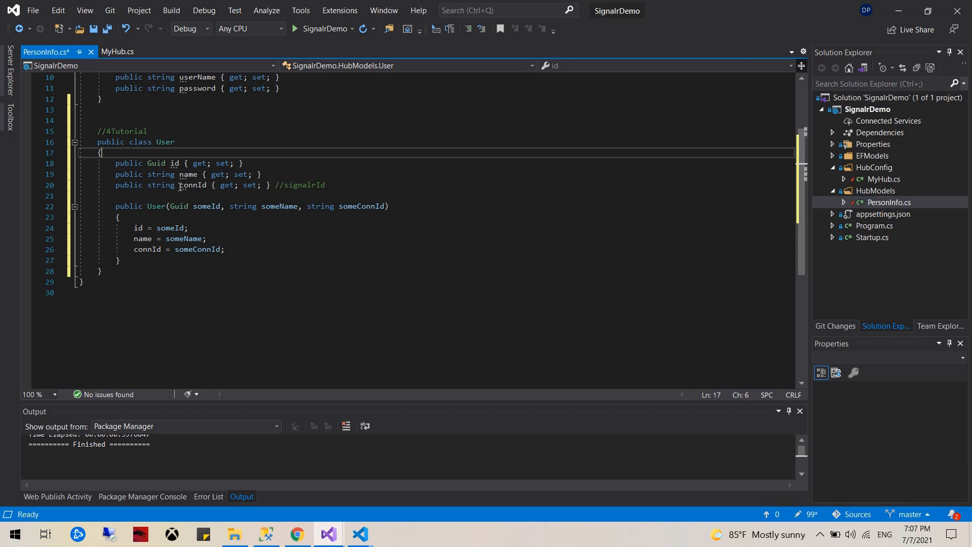
{"action": "double_click", "coordinate": [155, 163]}
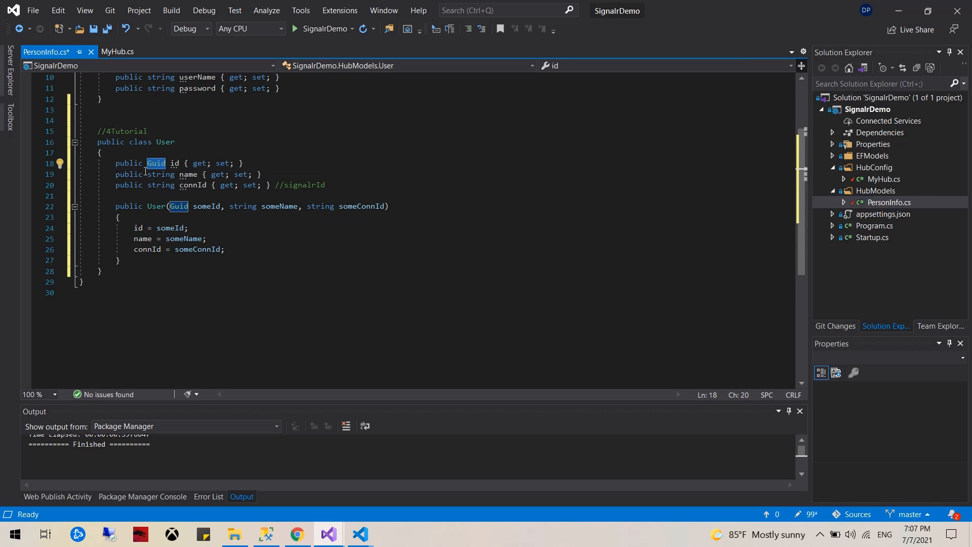
{"action": "mouse_move", "coordinate": [157, 163]}
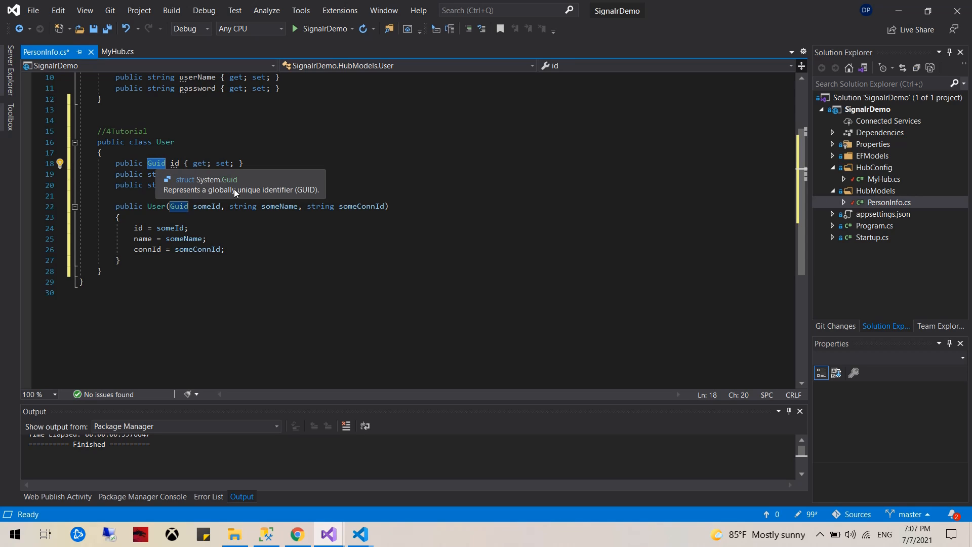
{"action": "mouse_move", "coordinate": [360, 533]}
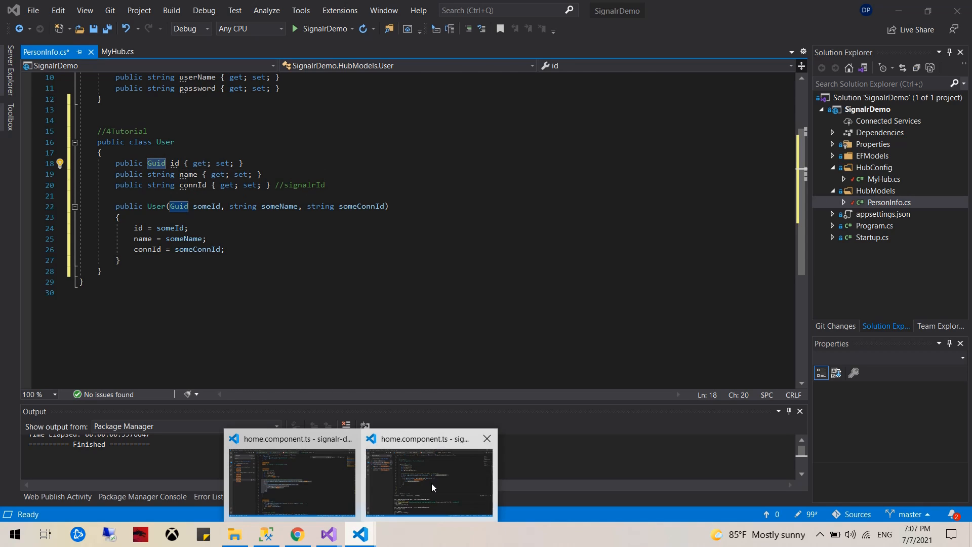
{"action": "left_click", "coordinate": [428, 480]}
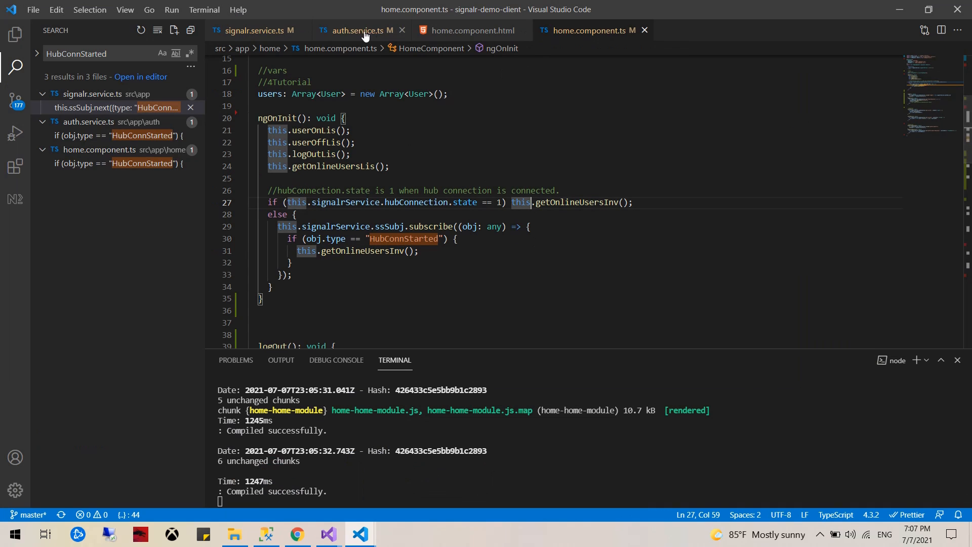
{"action": "left_click", "coordinate": [254, 30]}
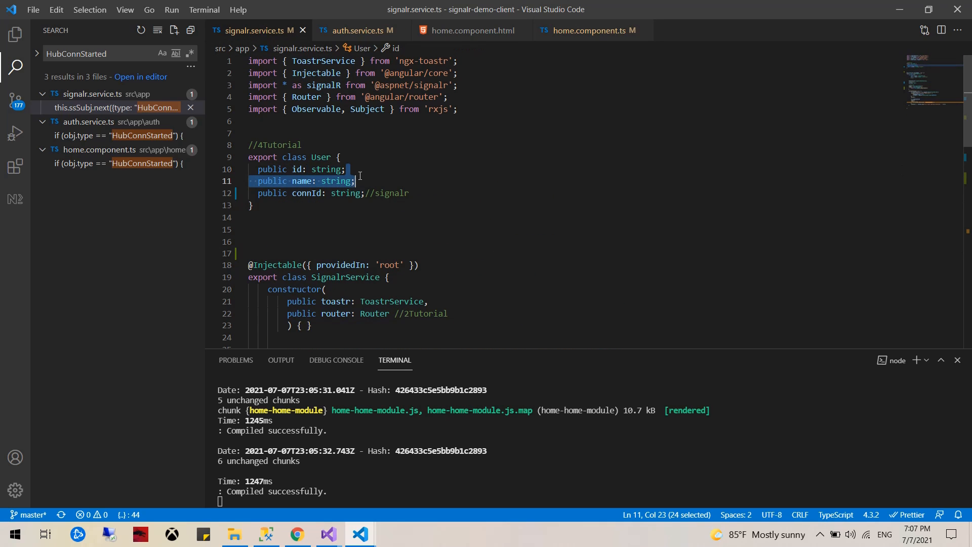
{"action": "mouse_move", "coordinate": [328, 534]}
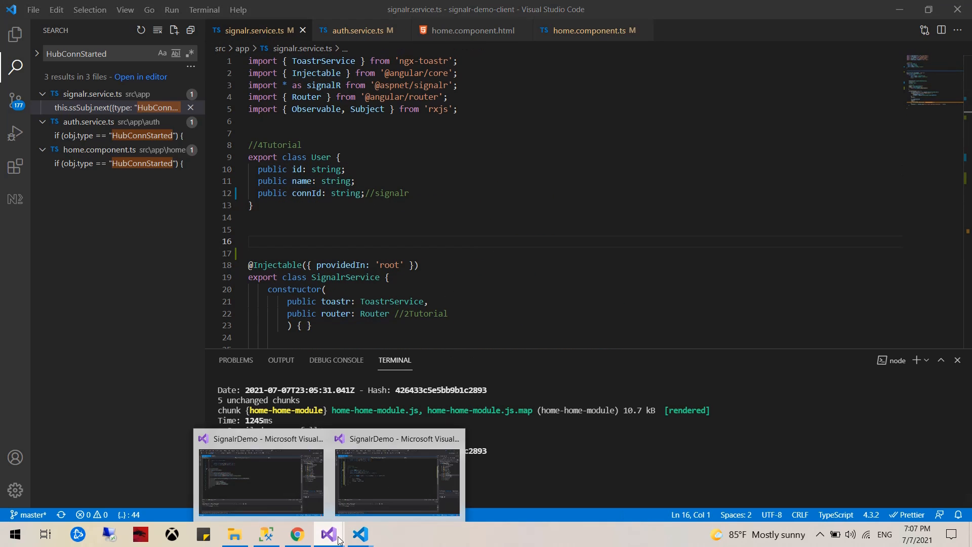
Review the server User class's name property and constructor parameters, then bring up MyHub.cs
{"action": "left_click", "coordinate": [397, 480]}
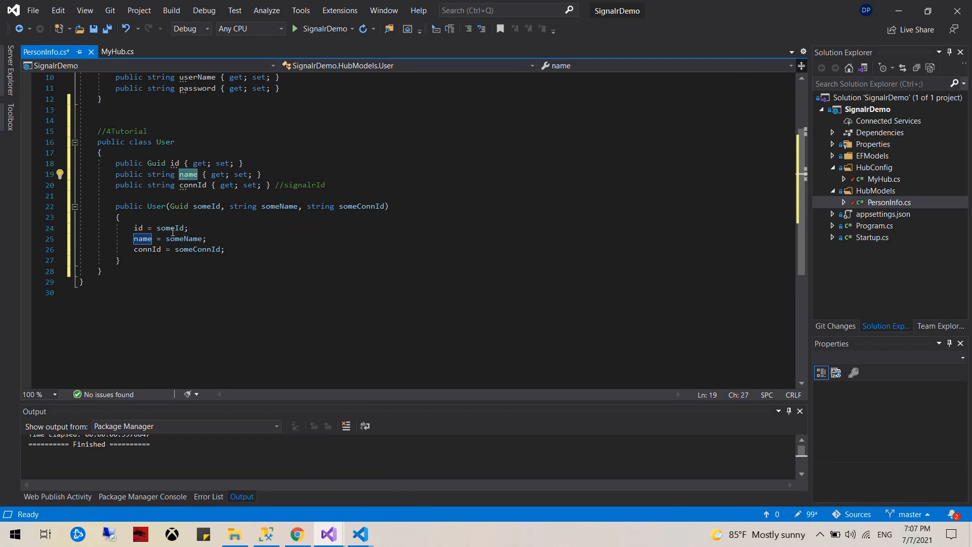
{"action": "left_click", "coordinate": [294, 271]}
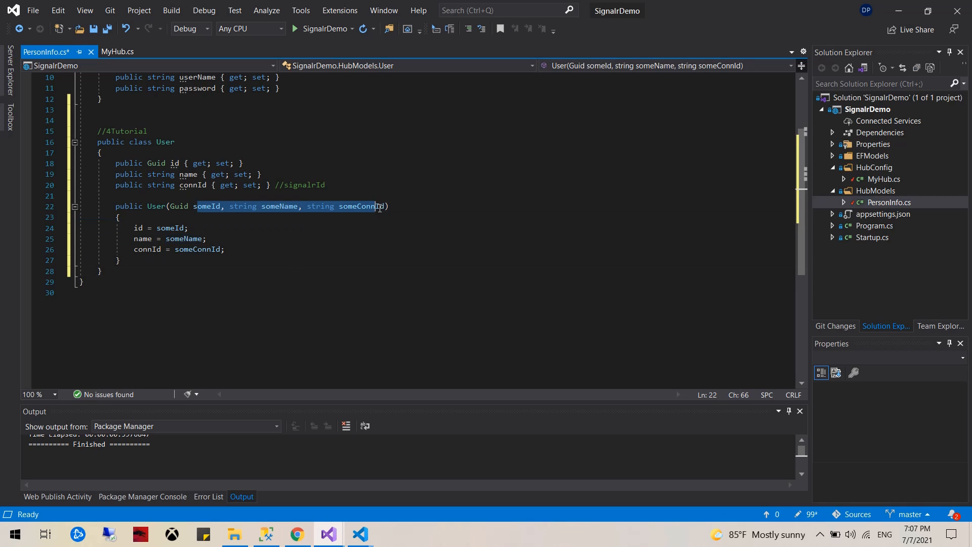
{"action": "double_click", "coordinate": [363, 206]}
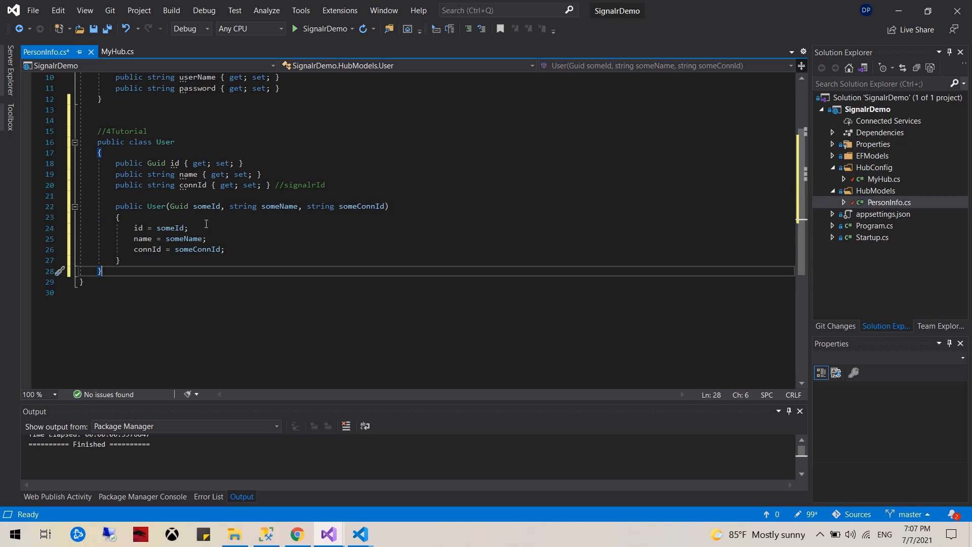
{"action": "left_click", "coordinate": [117, 52]}
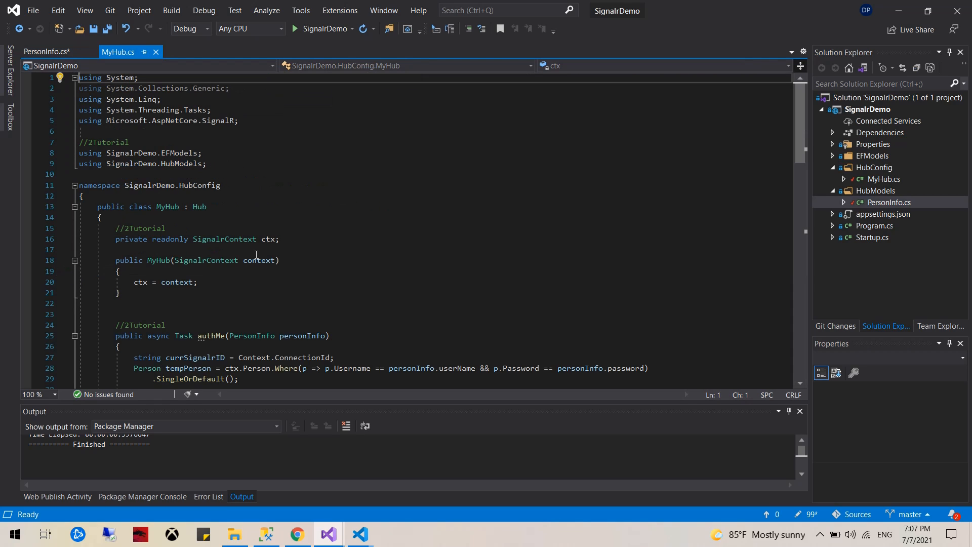
{"action": "mouse_move", "coordinate": [107, 28]}
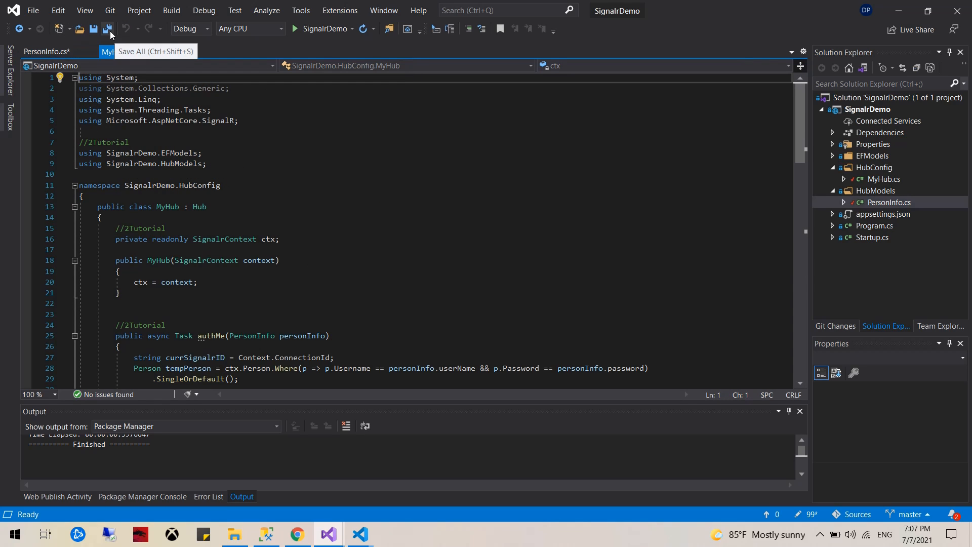
Save all files and replace the authMeResponseSuccess arguments with newUser
{"action": "left_click", "coordinate": [107, 30]}
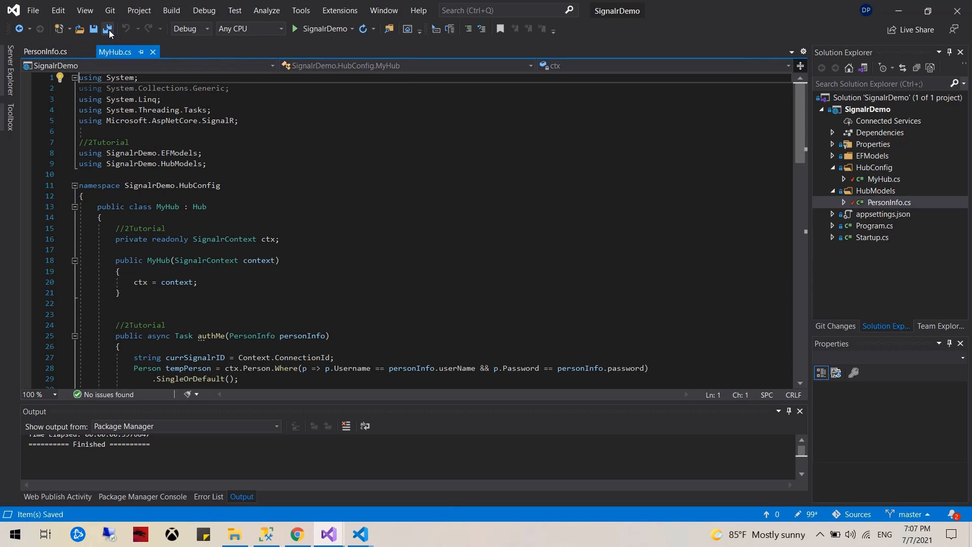
{"action": "scroll", "scroll_direction": "down", "scroll_amount": 3}
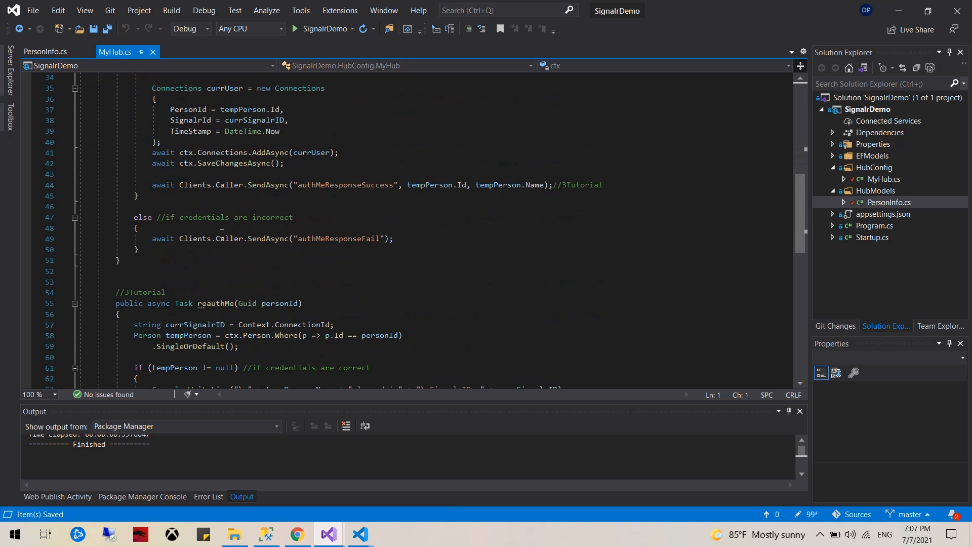
{"action": "scroll", "scroll_direction": "up", "scroll_amount": 3}
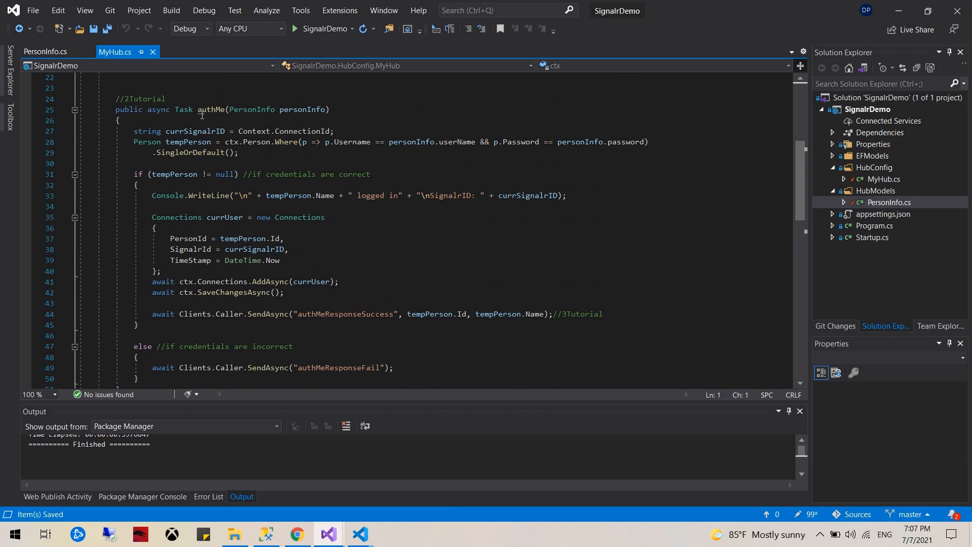
{"action": "scroll", "scroll_direction": "down", "scroll_amount": 3}
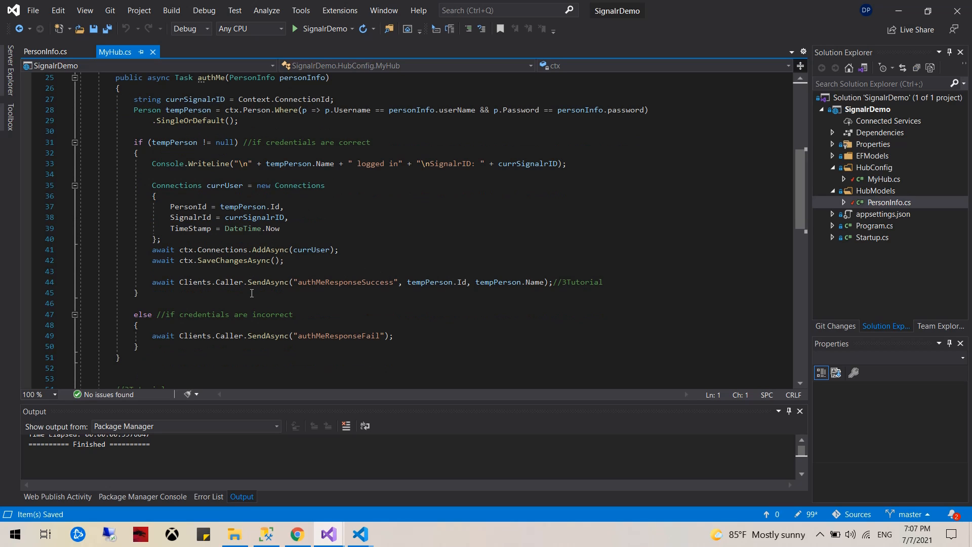
{"action": "double_click", "coordinate": [437, 282]}
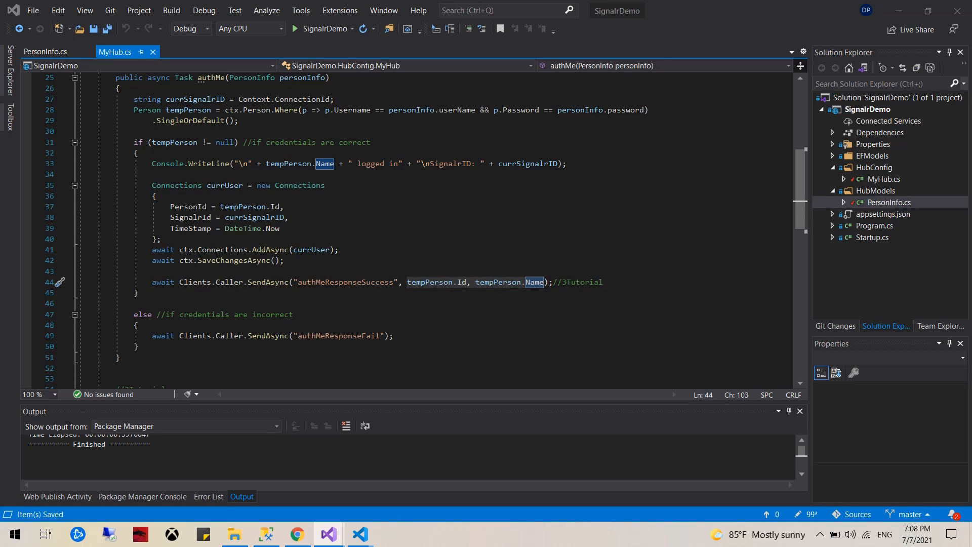
{"action": "mouse_move", "coordinate": [471, 267]}
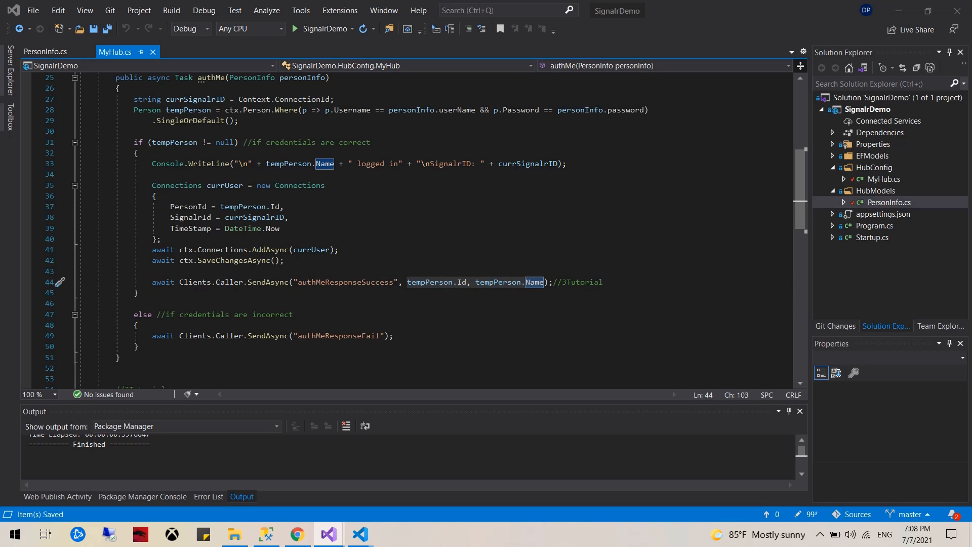
{"action": "left_click", "coordinate": [399, 282]}
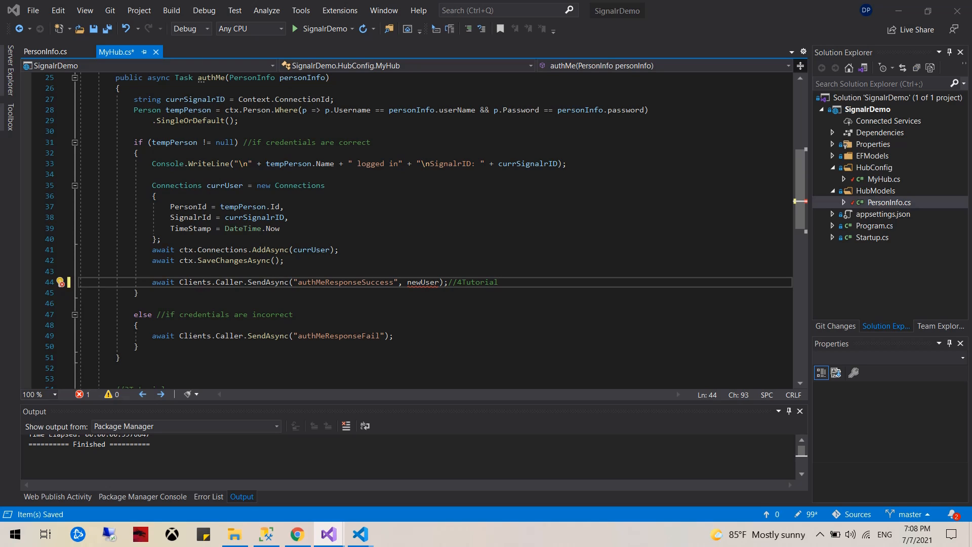
Add Clients.Others.SendAsync("userOn", newUser) below the success response
{"action": "left_click", "coordinate": [537, 288]}
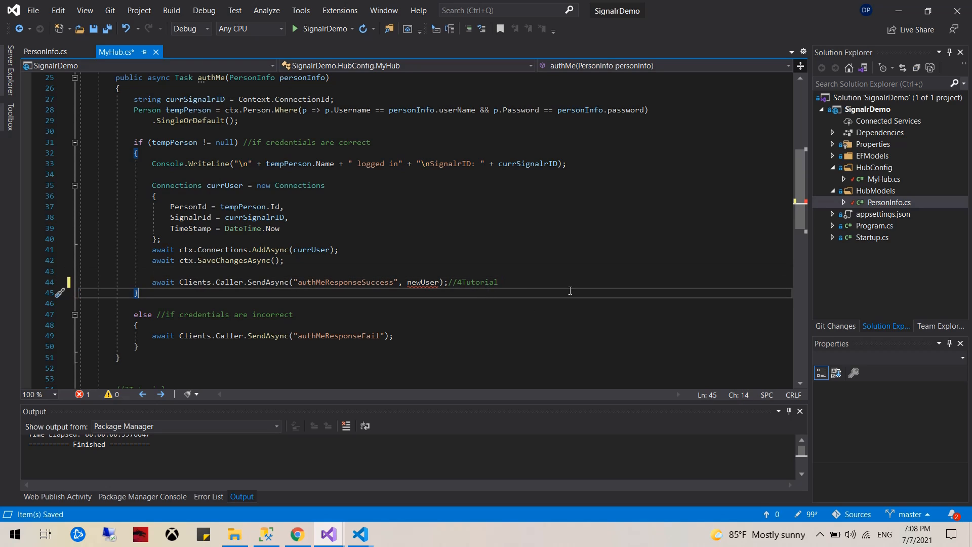
{"action": "type", "text": "Clients.Others.SendAsync(\"userOn\", newUser);//4Tutorial"}
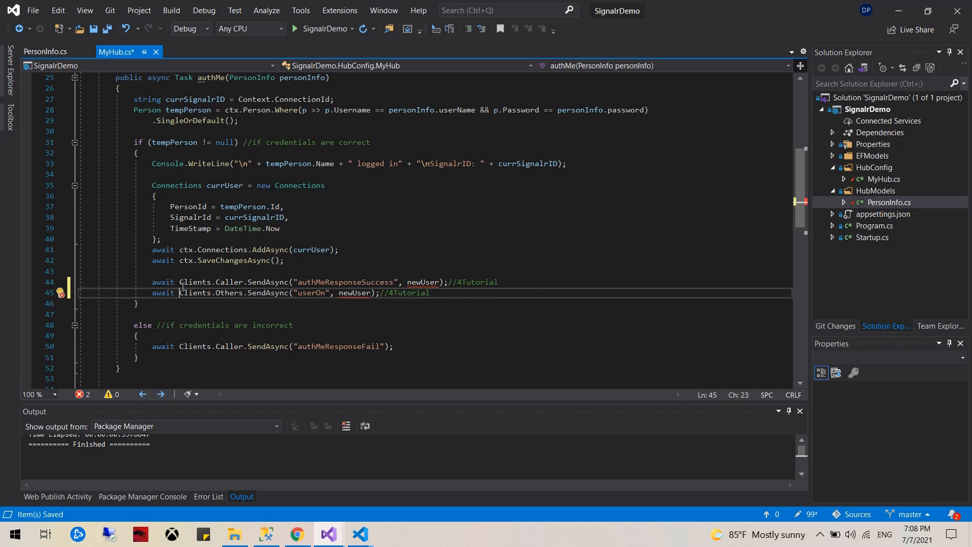
{"action": "left_click", "coordinate": [292, 325]}
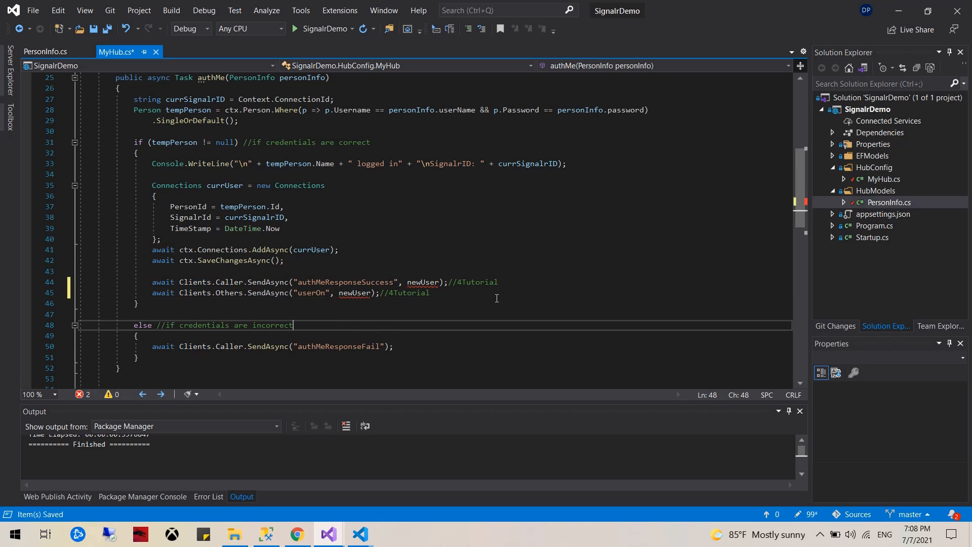
{"action": "double_click", "coordinate": [228, 292]}
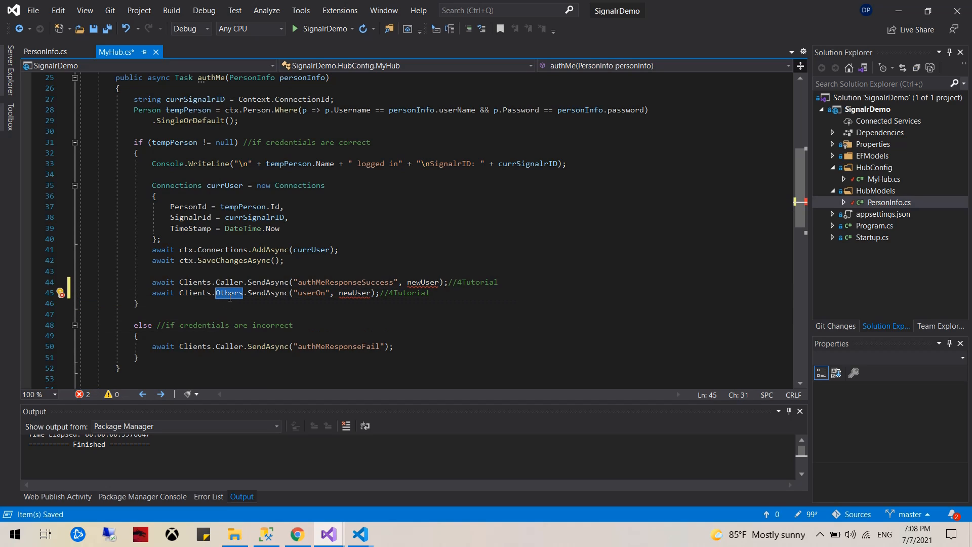
{"action": "mouse_move", "coordinate": [228, 293]}
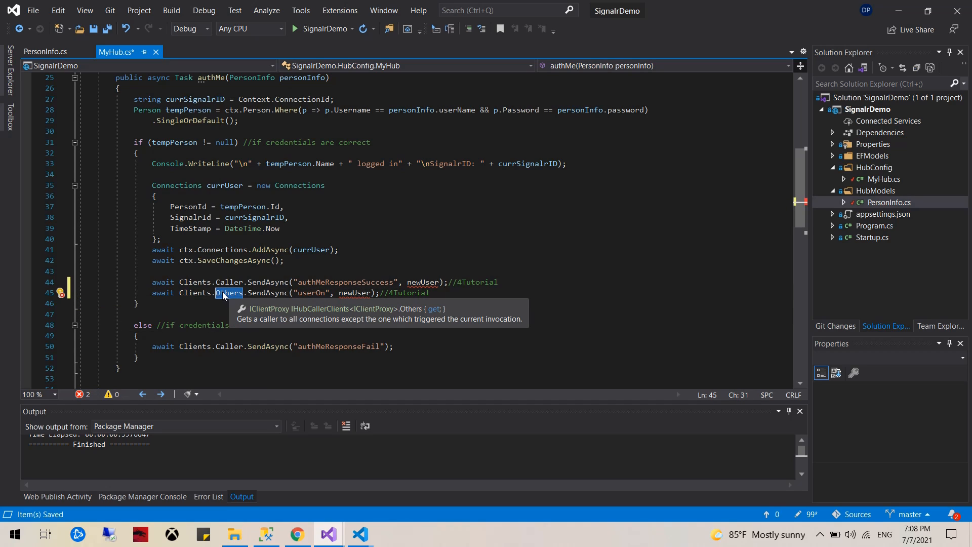
{"action": "mouse_move", "coordinate": [200, 292]}
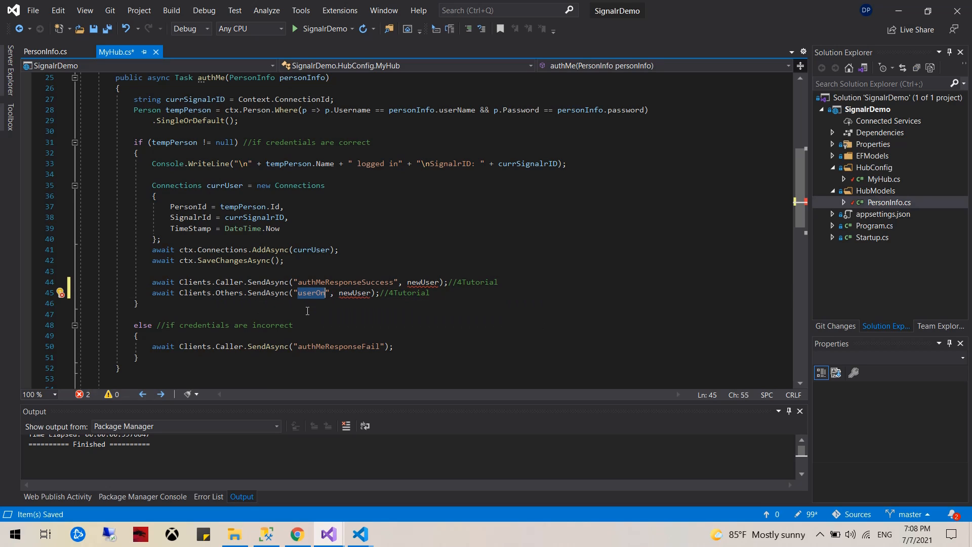
{"action": "left_click", "coordinate": [229, 293]}
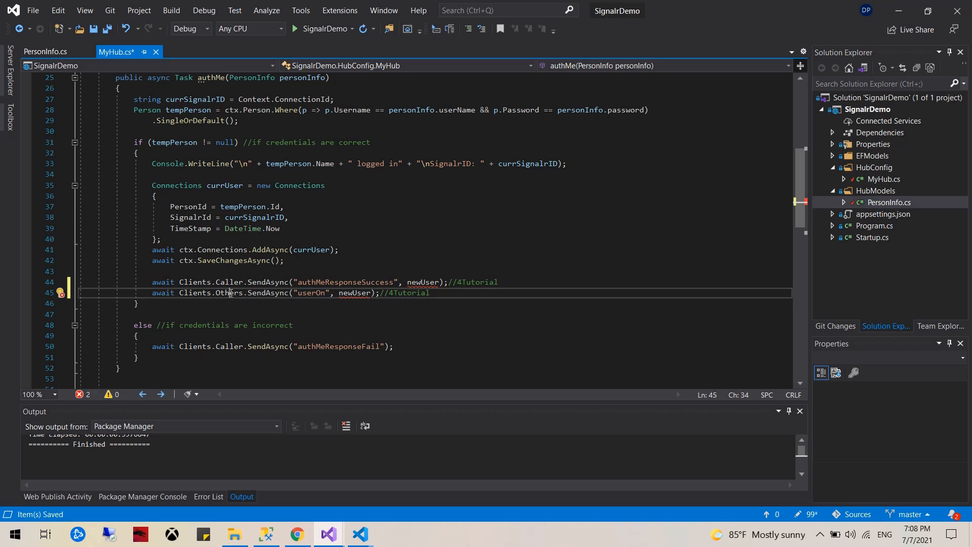
{"action": "left_click", "coordinate": [457, 291]}
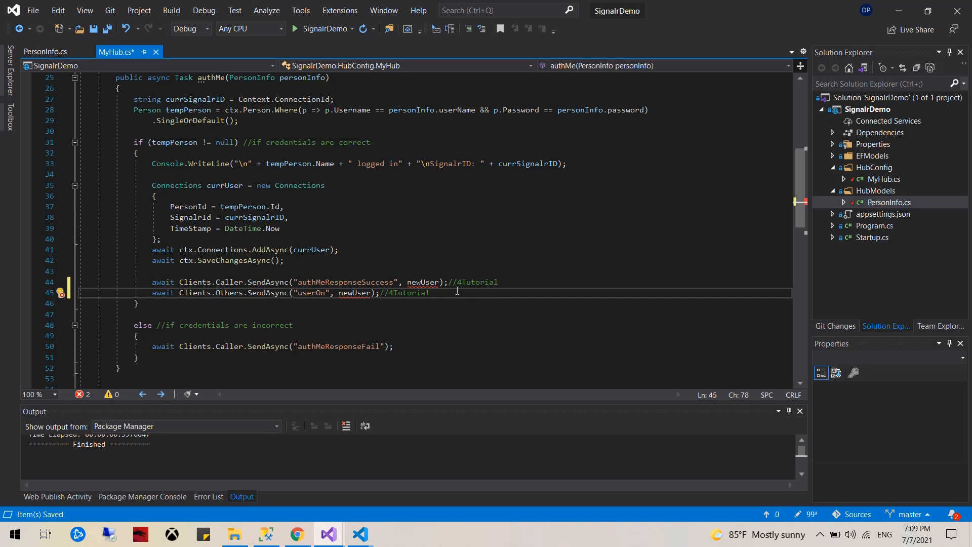
{"action": "type", "text": "cl"}
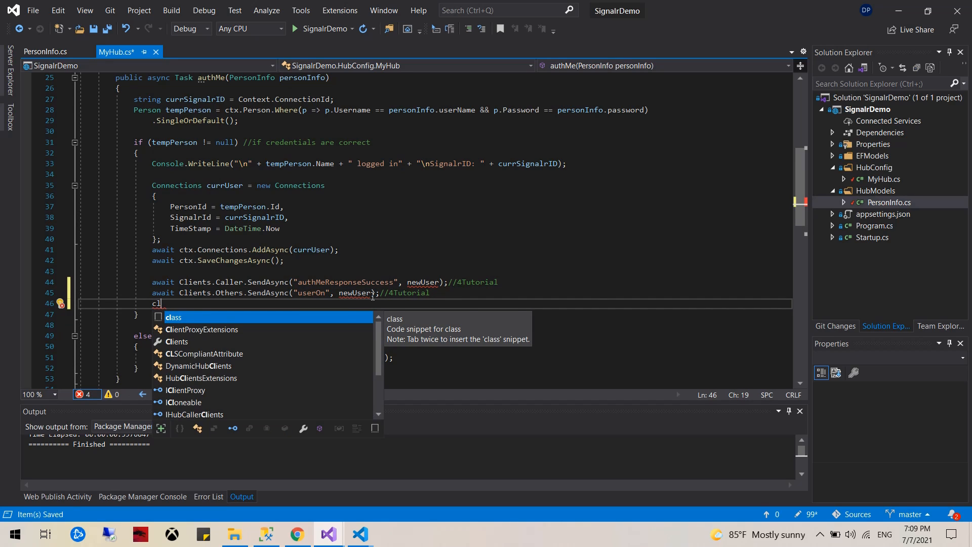
{"action": "type", "text": "ients.Caller"}
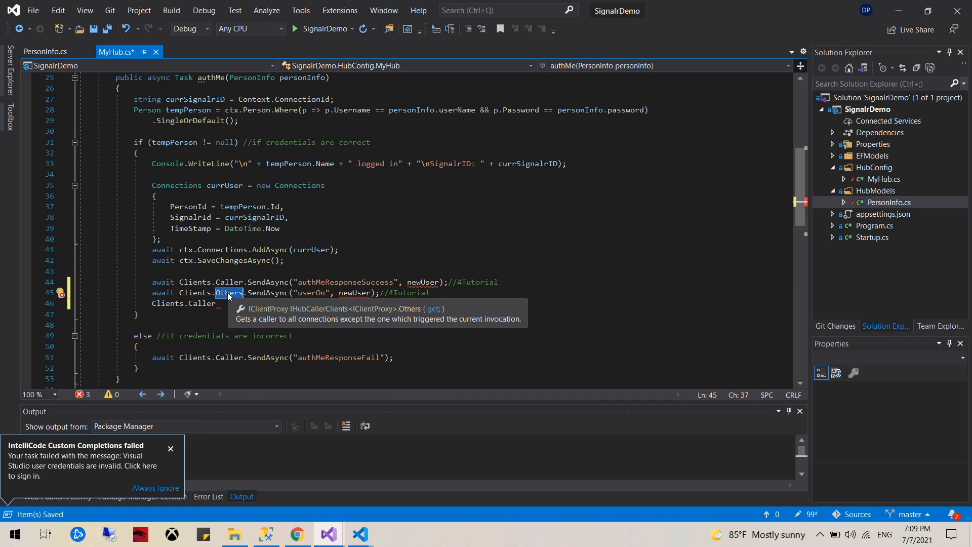
{"action": "type", "text": "ALL"}
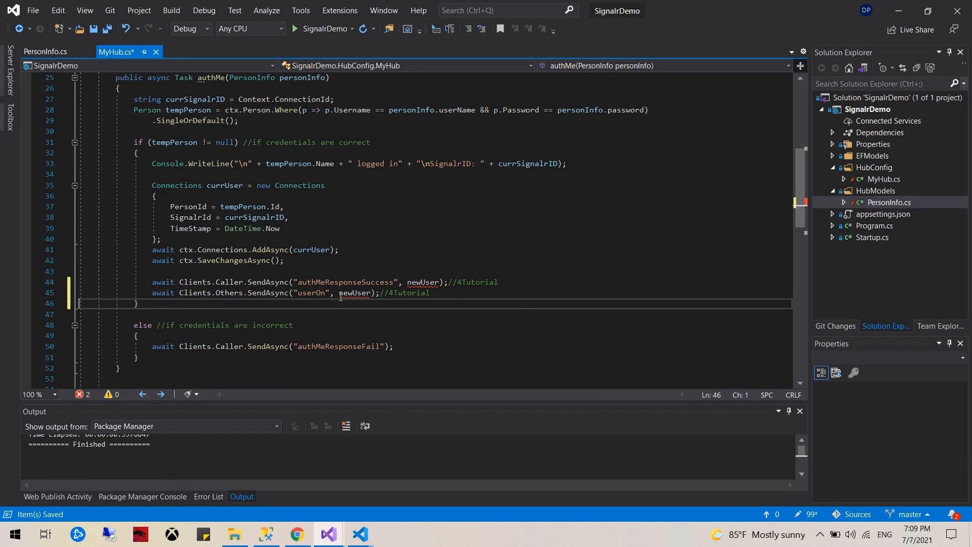
Declare newUser from tempPerson.Id, tempPerson.Name and currSignalrID above the notification lines
{"action": "left_click", "coordinate": [292, 325]}
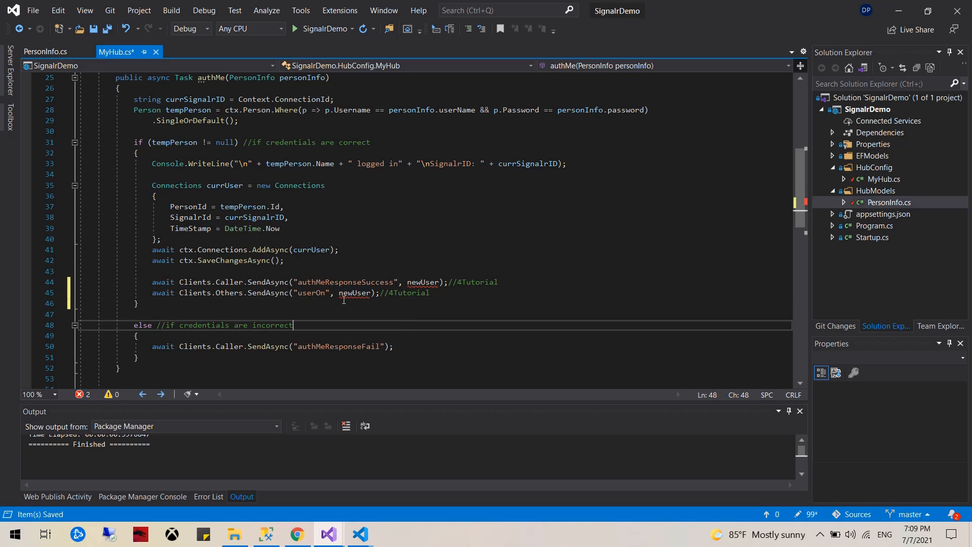
{"action": "left_click", "coordinate": [428, 293]}
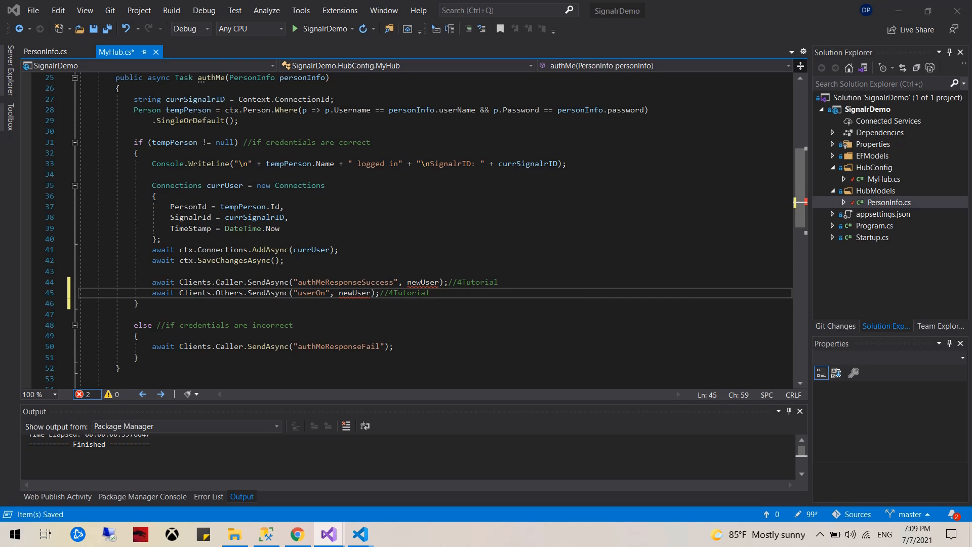
{"action": "mouse_move", "coordinate": [358, 213]}
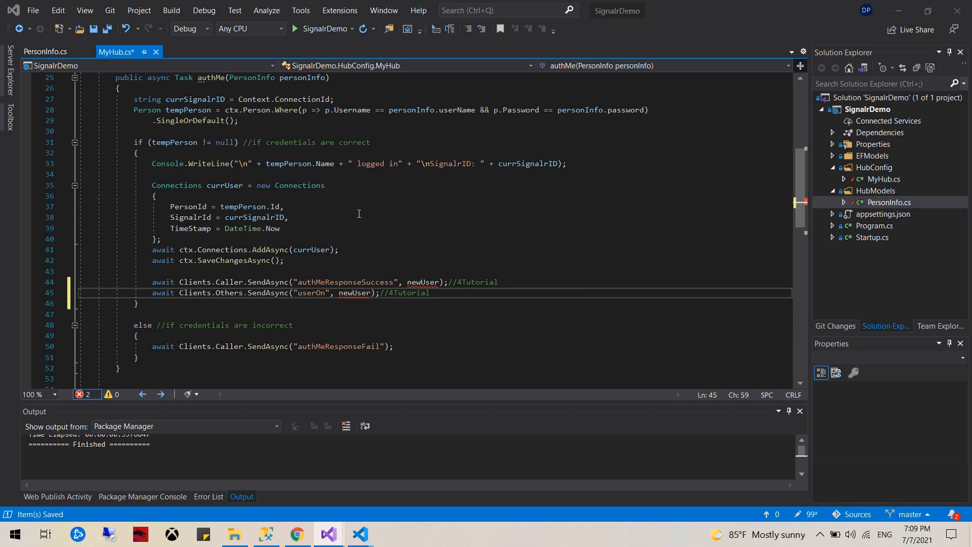
{"action": "type", "text": "User newUser = new User(tempPerson.Id, tempPerson.Name, currSignalrID);"}
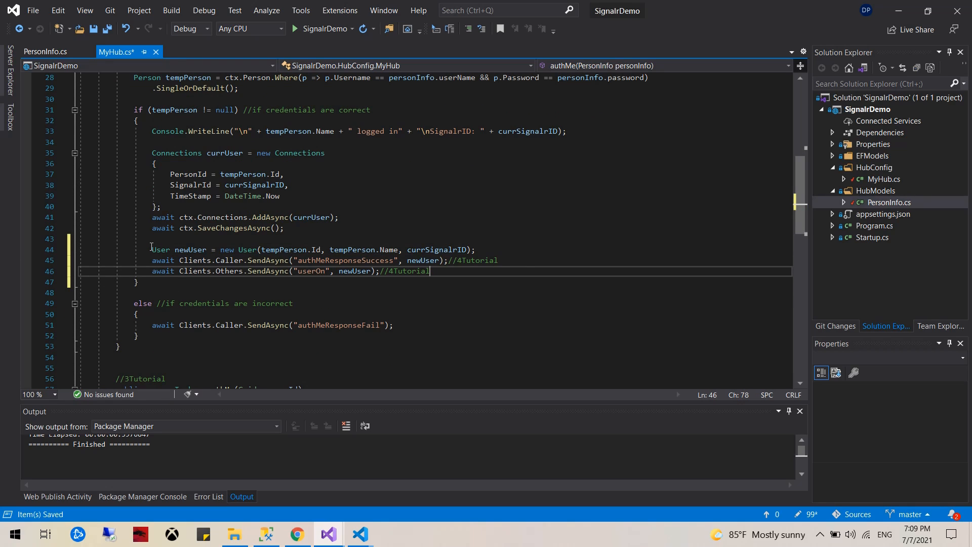
{"action": "mouse_move", "coordinate": [295, 249]}
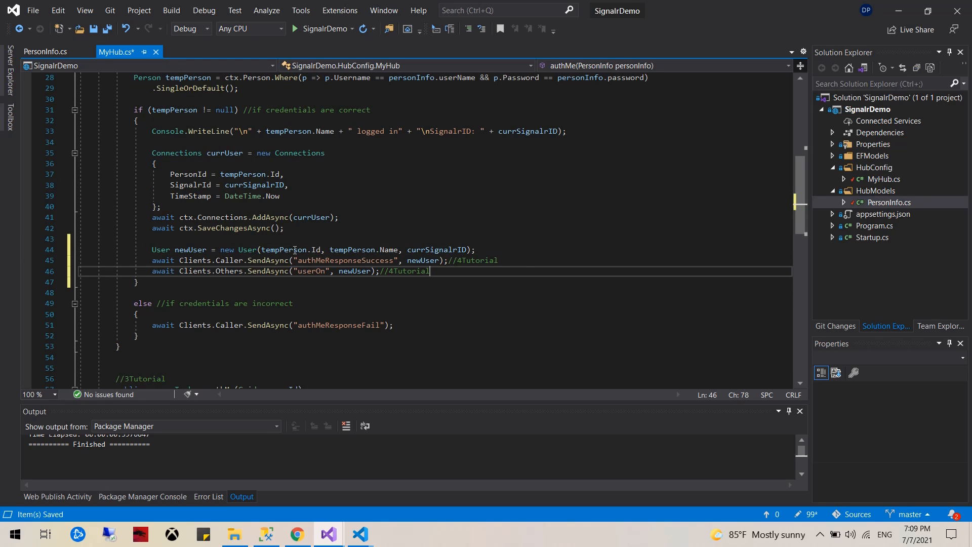
{"action": "mouse_move", "coordinate": [462, 260]}
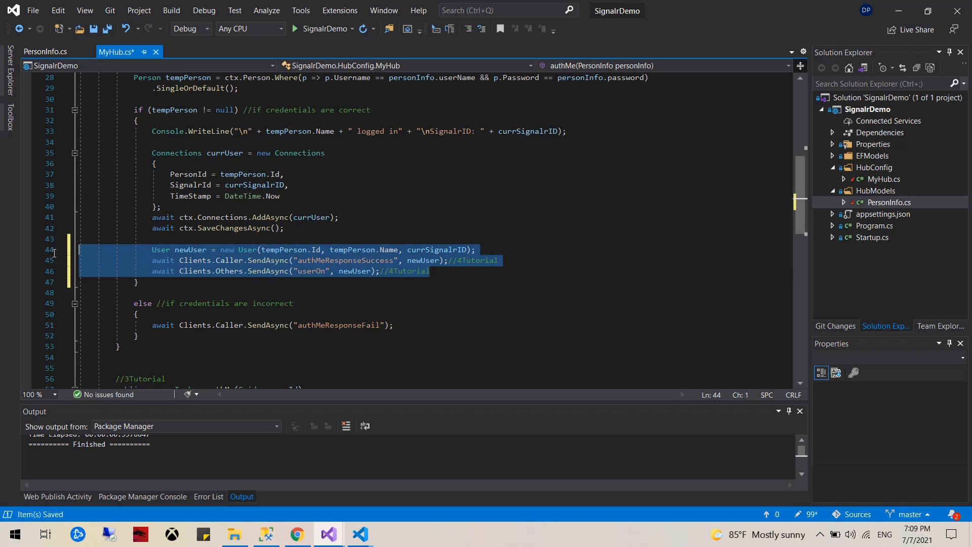
{"action": "scroll", "scroll_direction": "down", "scroll_amount": 3}
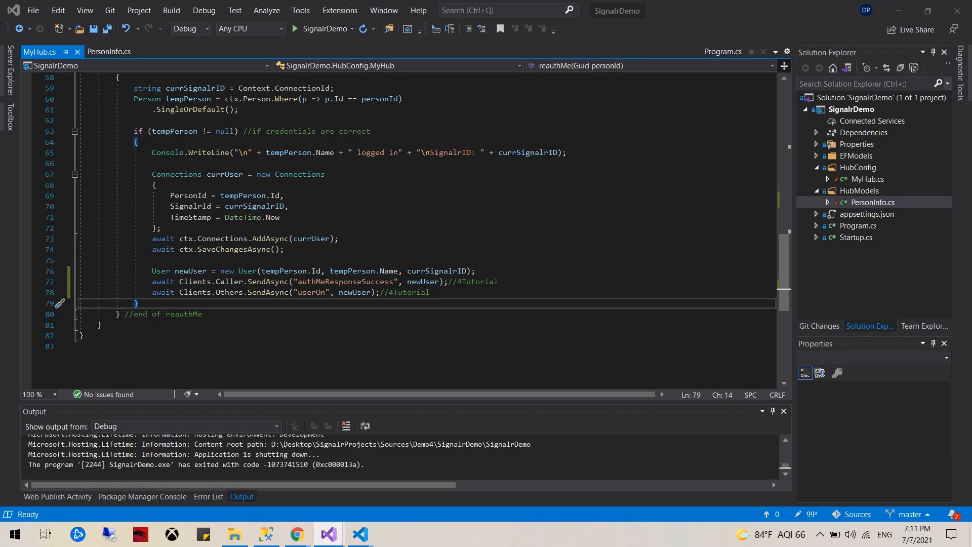
Start an OnDisconnectedAsync override on a new line in MyHub
{"action": "scroll", "scroll_direction": "up", "scroll_amount": 3}
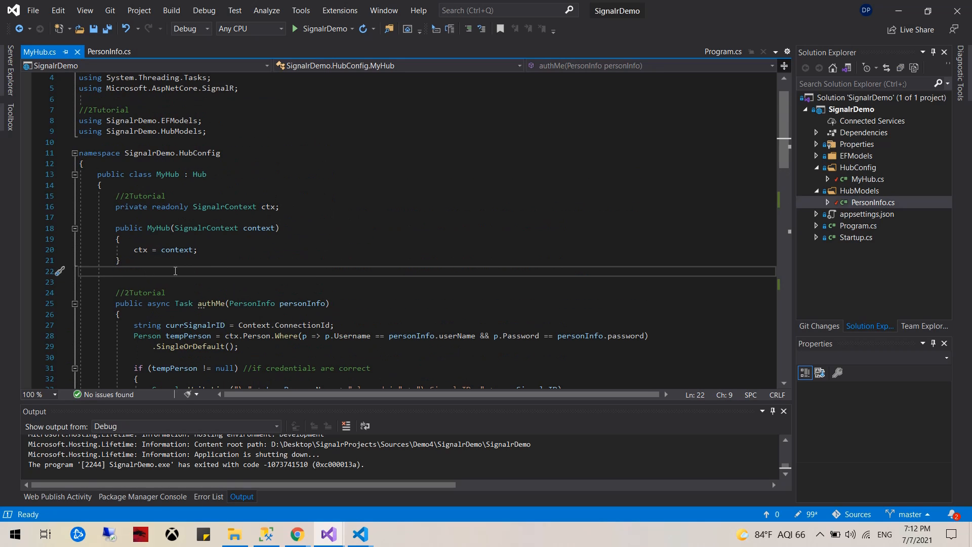
{"action": "key", "text": "enter"}
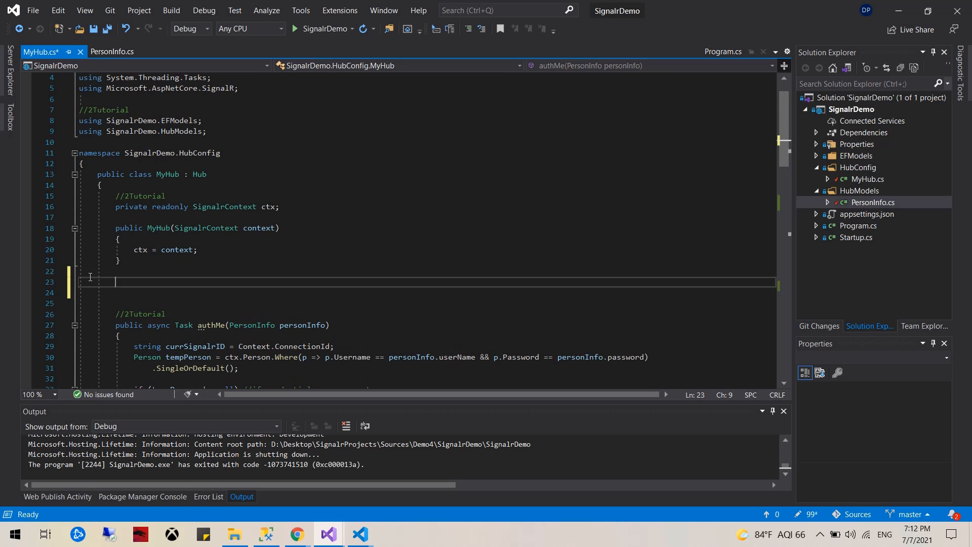
{"action": "type", "text": "override Task OnDisconnectedAsync(Exception exception"}
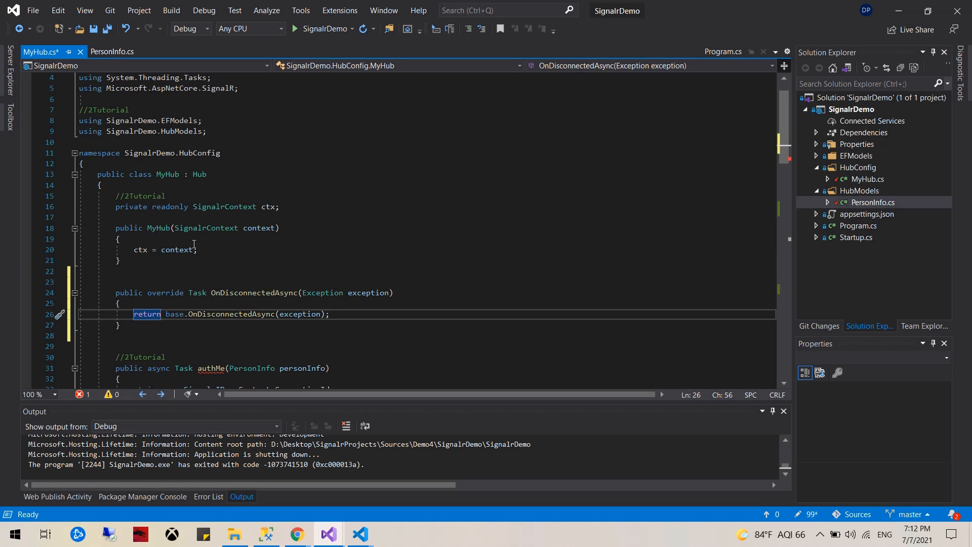
{"action": "scroll", "scroll_direction": "down", "scroll_amount": 3}
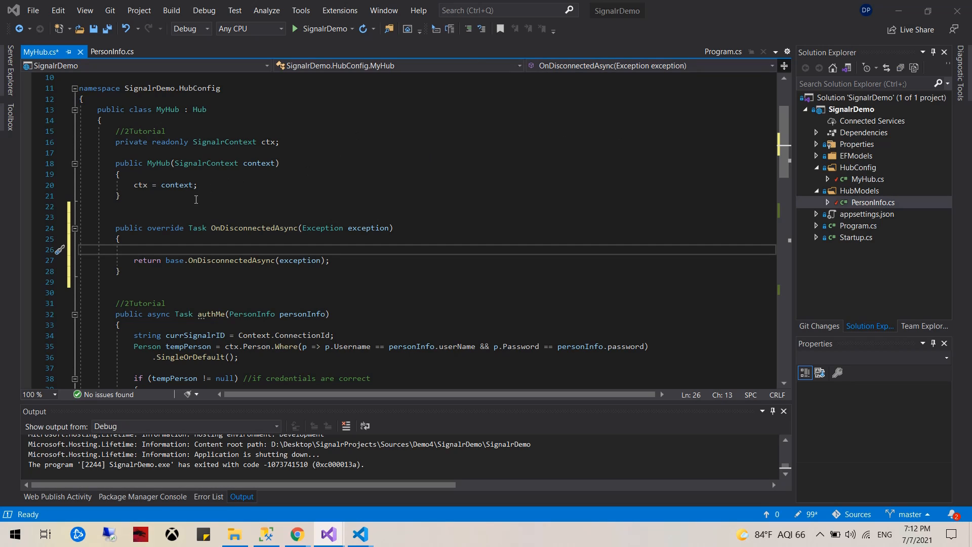
{"action": "mouse_move", "coordinate": [326, 301]}
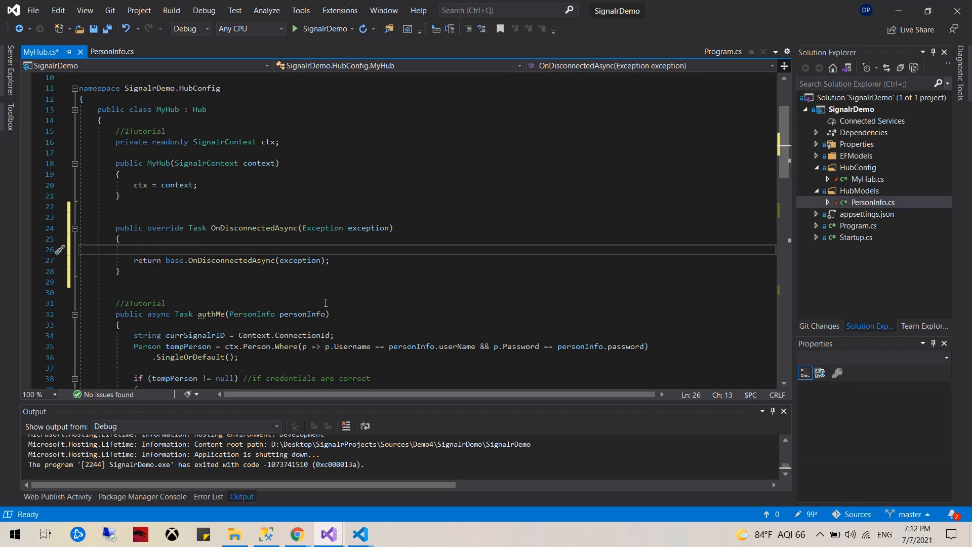
Look up currUserId from the connection, call ctx.SaveChanges(), and check the userOff broadcast
{"action": "type", "text": "Guid currUserId = ctx.Connections.Where(c => c.SignalrId == Context.ConnectionId).Select(c => c.PersonId).SingleOrDefault();"}
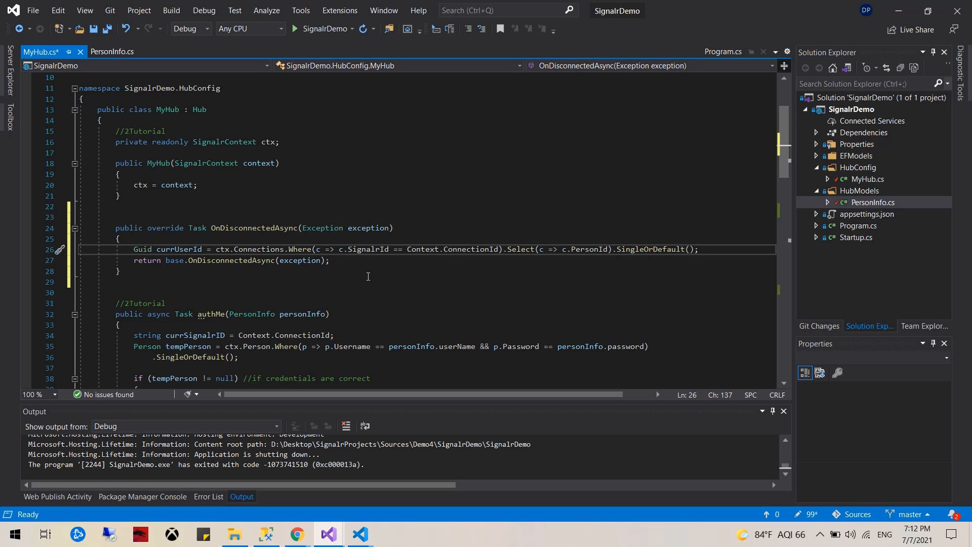
{"action": "key", "text": "enter"}
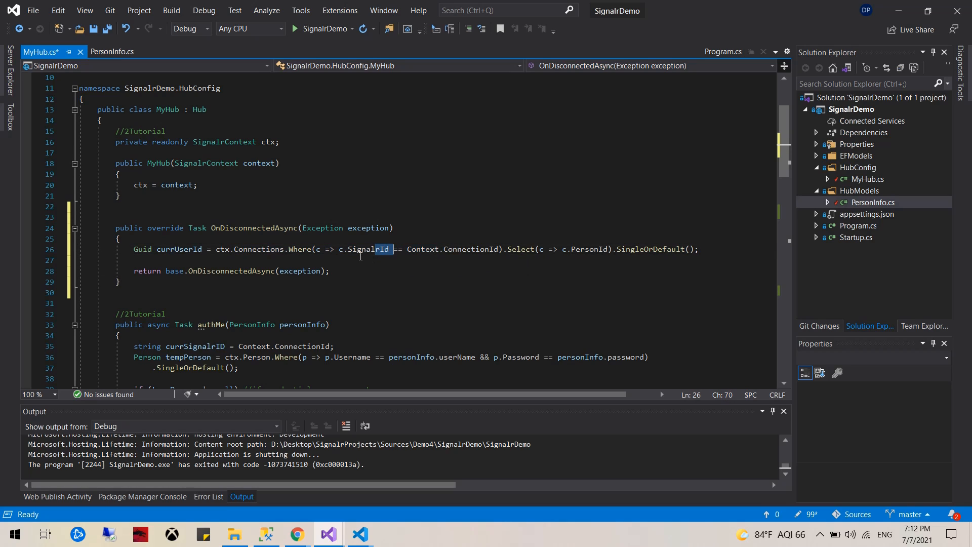
{"action": "left_click", "coordinate": [594, 249]}
{"action": "type", "text": "ctx.Connections.RemoveRange(ctx.Connections.Where(p => p.PersonId == currUserId).ToList());"}
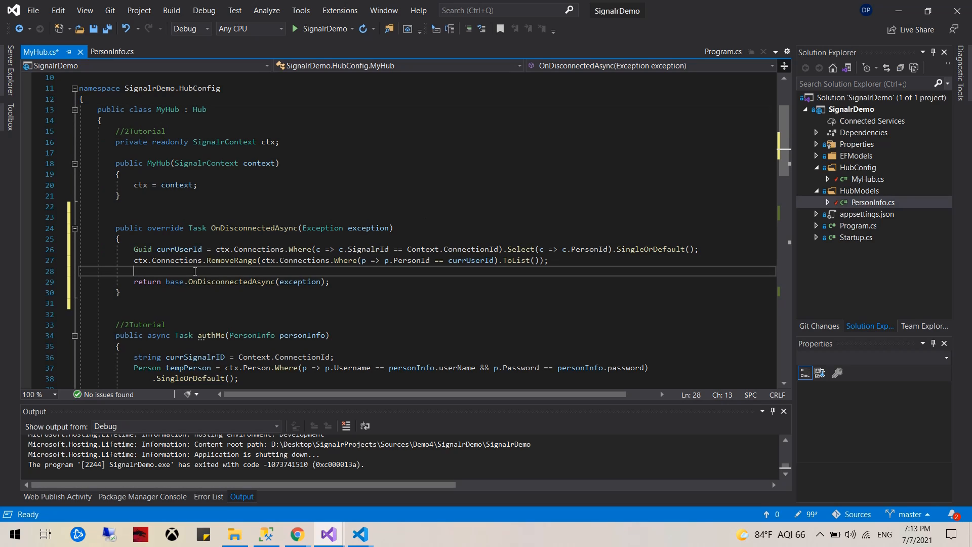
{"action": "type", "text": "ctx.SaveChanges();"}
{"action": "type", "text": "Clients.Others.SendAsync(\"userOff\", currUserId);"}
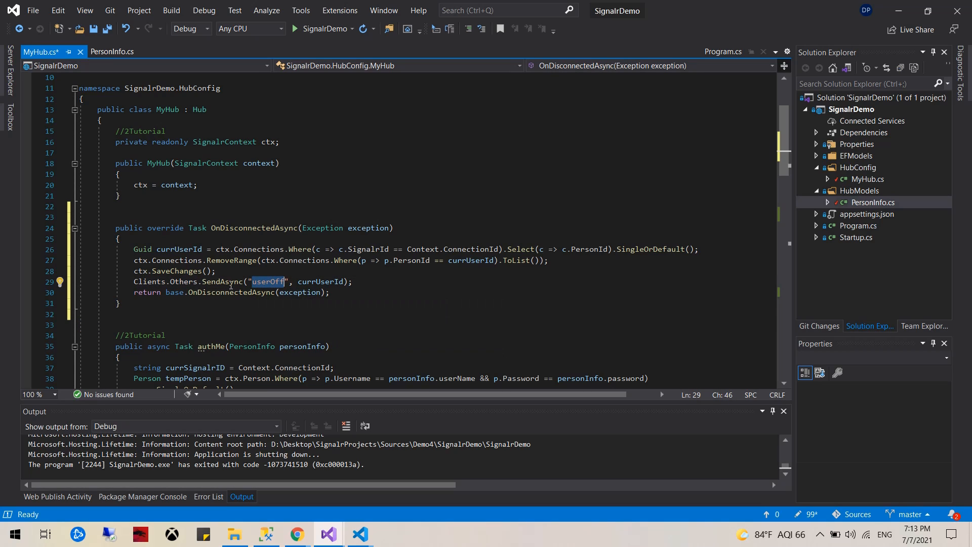
{"action": "double_click", "coordinate": [320, 282]}
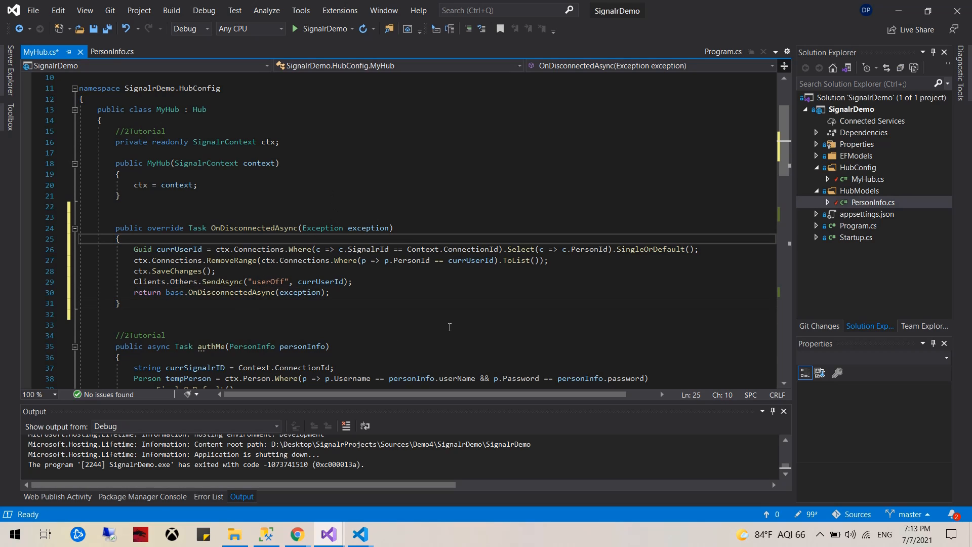
{"action": "mouse_move", "coordinate": [401, 301]}
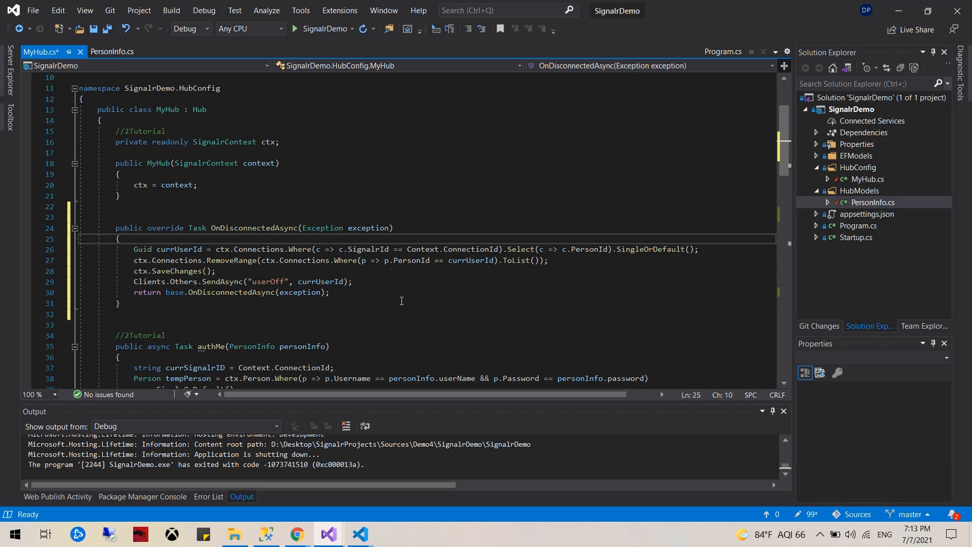
{"action": "mouse_move", "coordinate": [350, 301]}
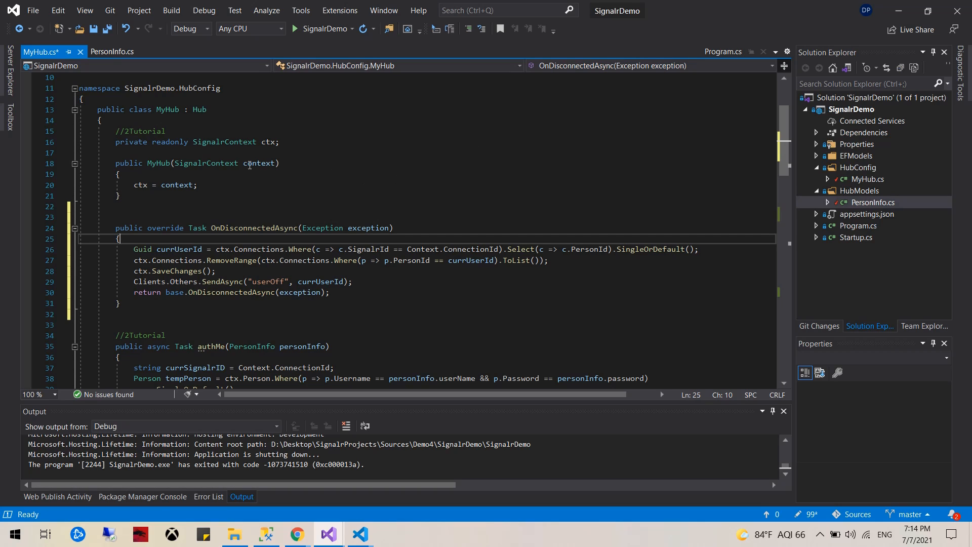
{"action": "mouse_move", "coordinate": [174, 154]}
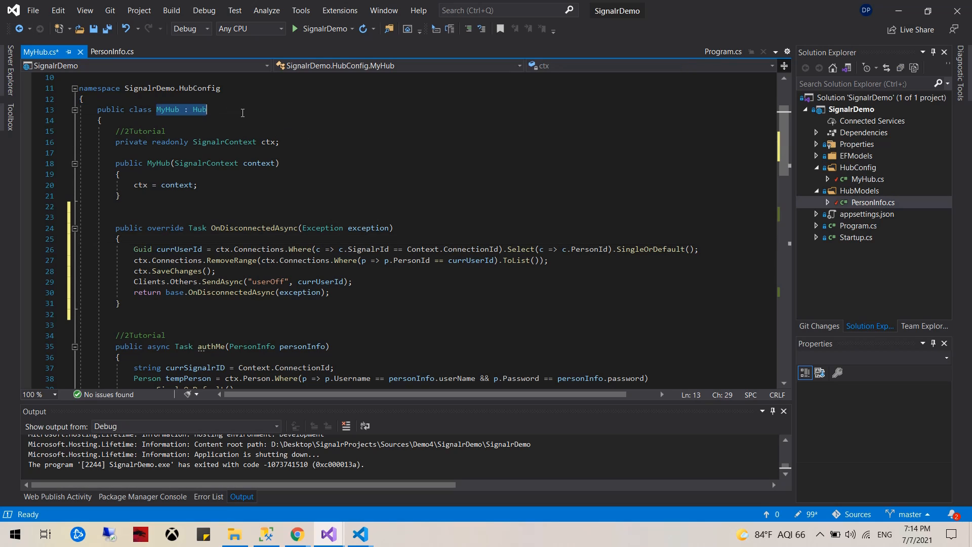
Declare MyHub as a partial class and bring up the HubConfig folder's context menu
{"action": "left_click", "coordinate": [99, 120]}
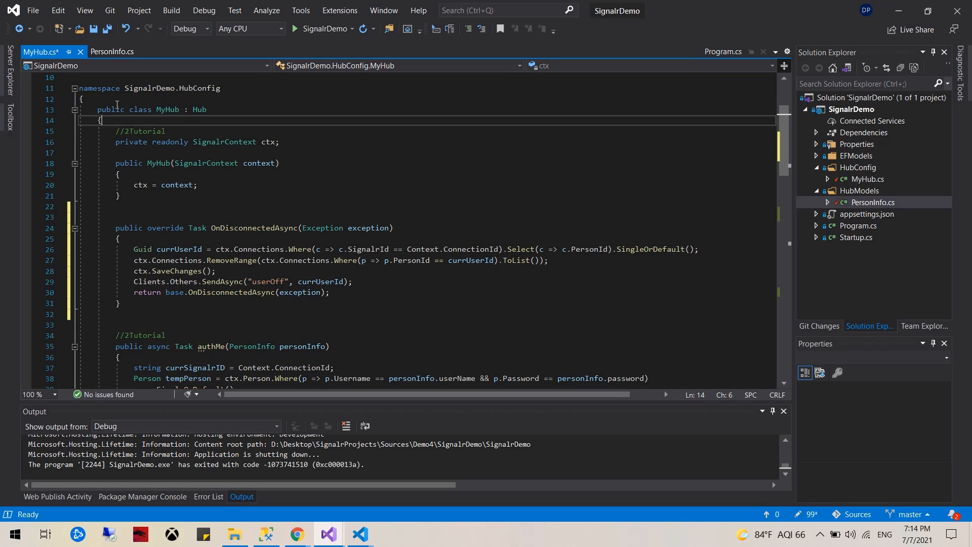
{"action": "left_click", "coordinate": [128, 109]}
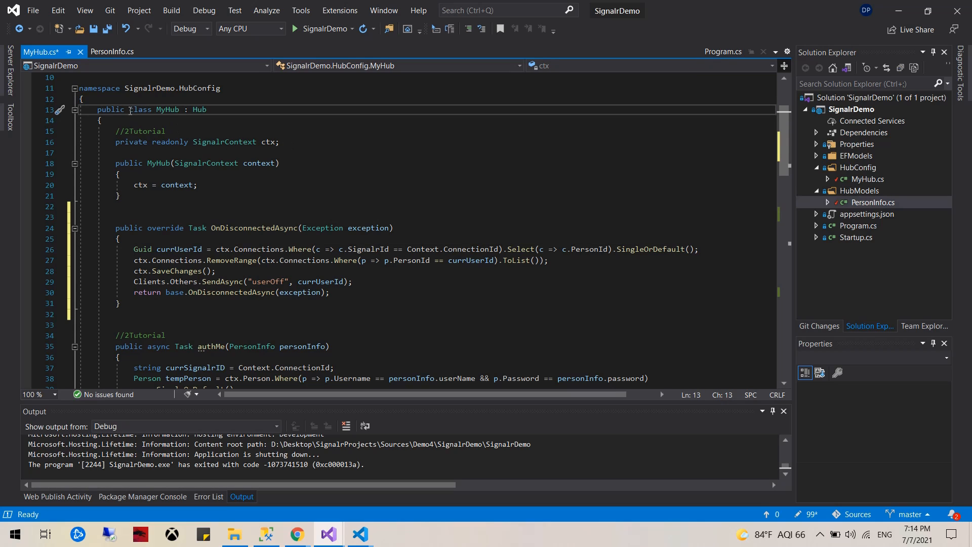
{"action": "type", "text": "partial"}
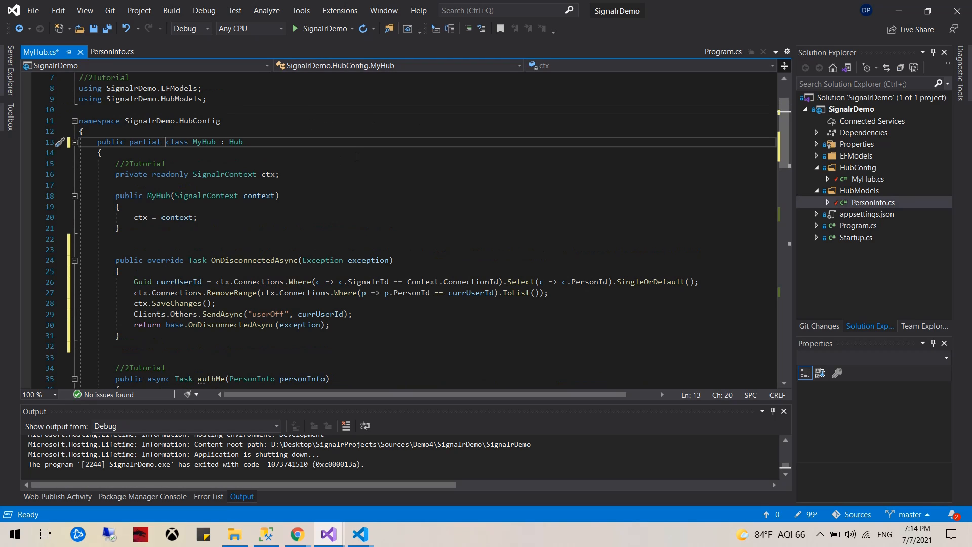
{"action": "mouse_move", "coordinate": [237, 155]}
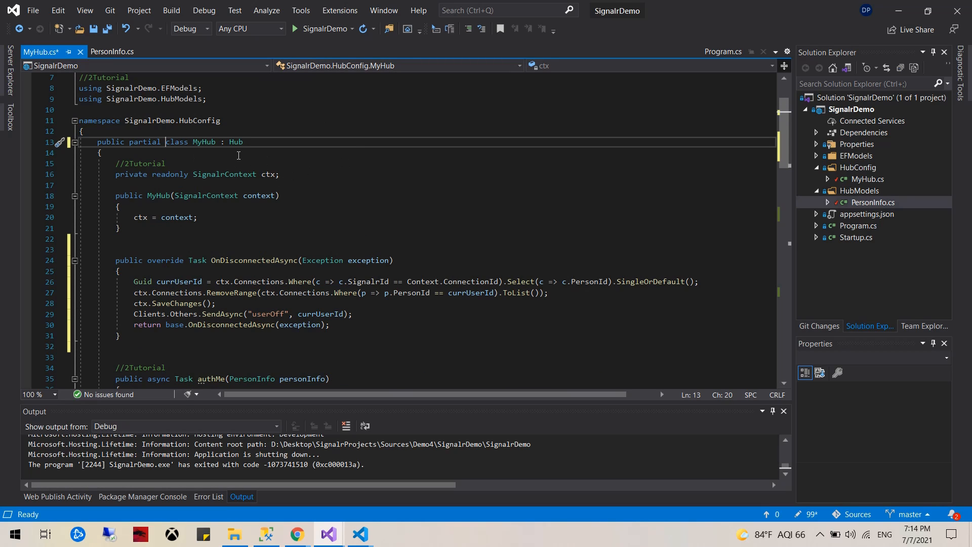
{"action": "left_click", "coordinate": [165, 164]}
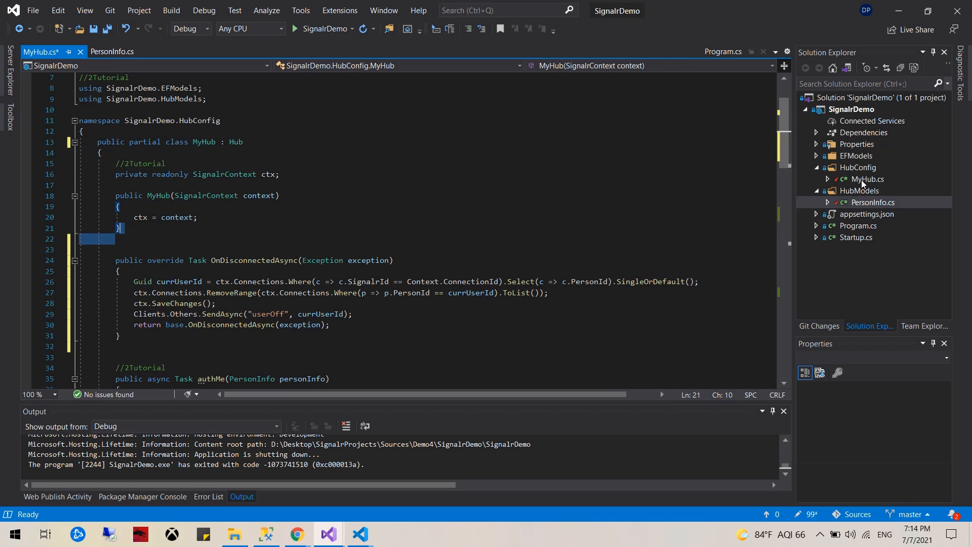
{"action": "right_click", "coordinate": [857, 168]}
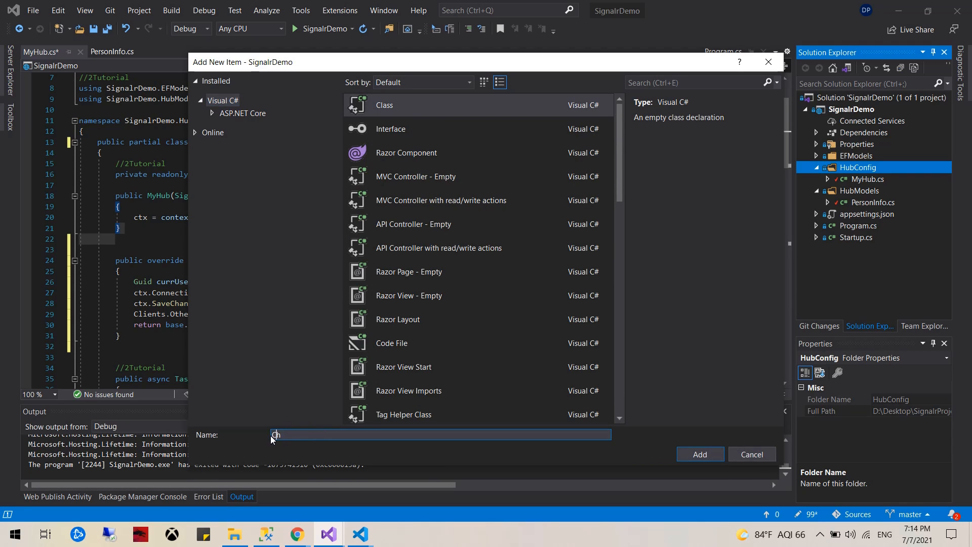
Create Chat.cs and change its class declaration to partial class MyHub
{"action": "type", "text": "Chat.cs"}
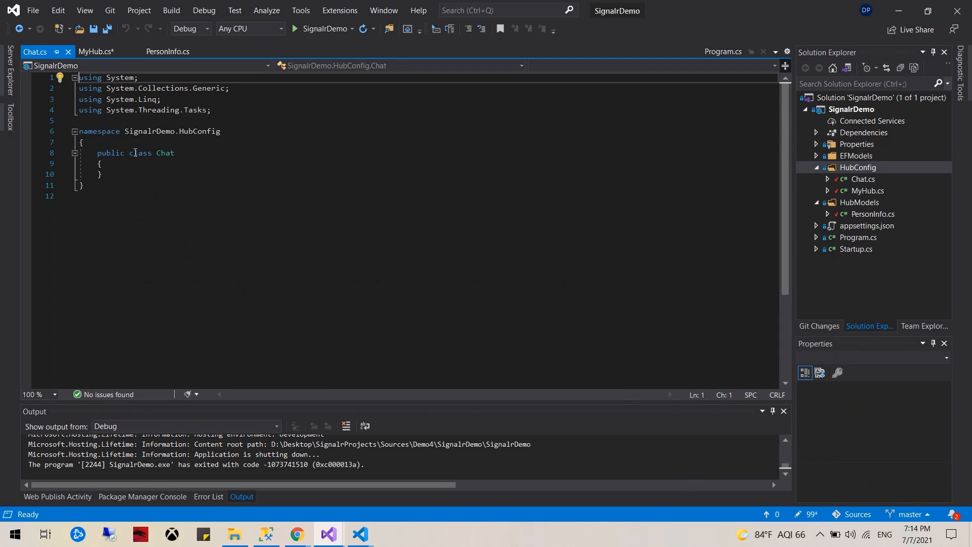
{"action": "double_click", "coordinate": [165, 153]}
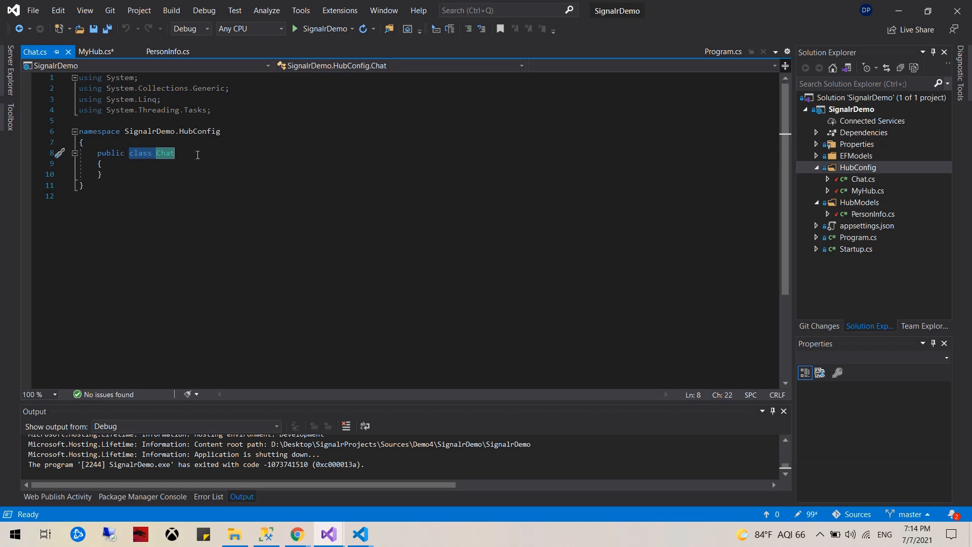
{"action": "type", "text": "partial class"}
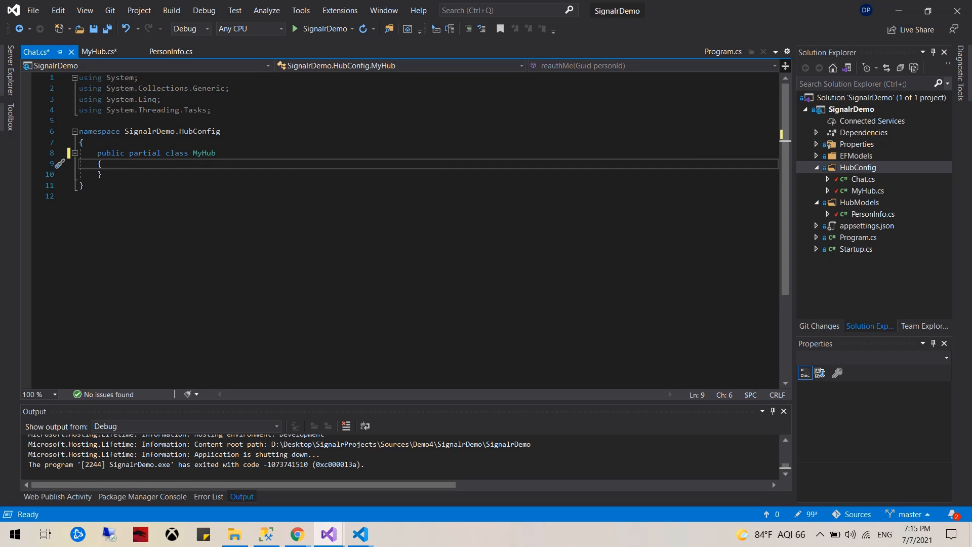
Add an empty public async Task getOnlineUsers() method
{"action": "type", "text": "public void"}
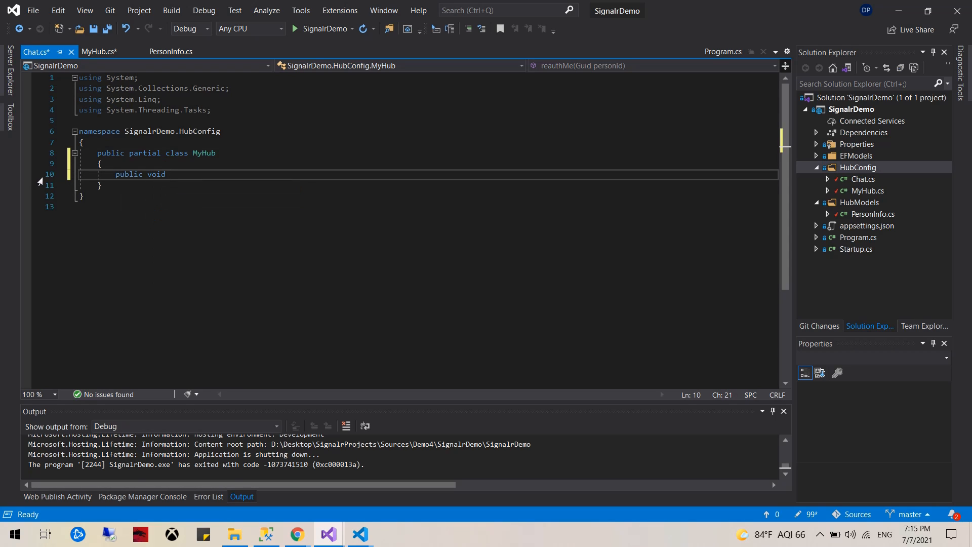
{"action": "key", "text": "Backspace"}
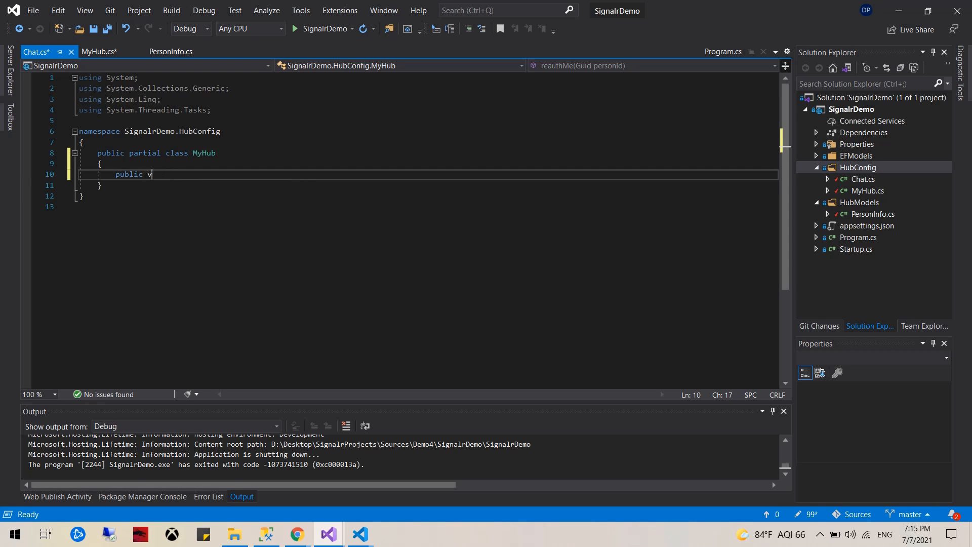
{"action": "type", "text": "async Task"}
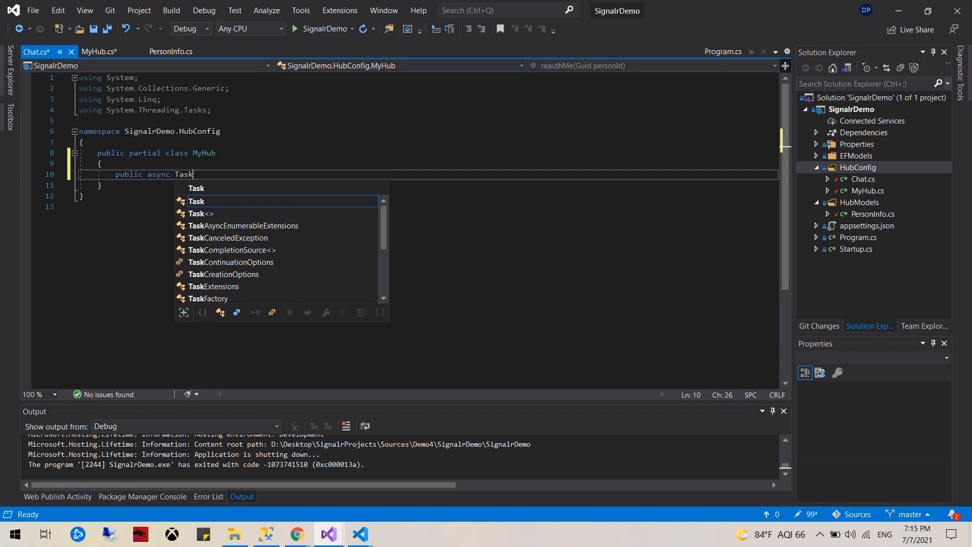
{"action": "type", "text": "get"}
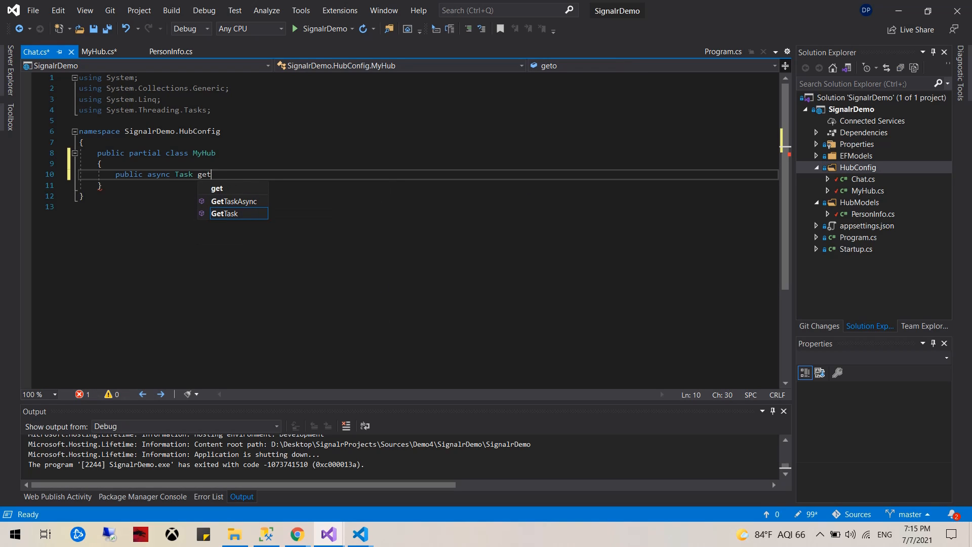
{"action": "type", "text": "Online"}
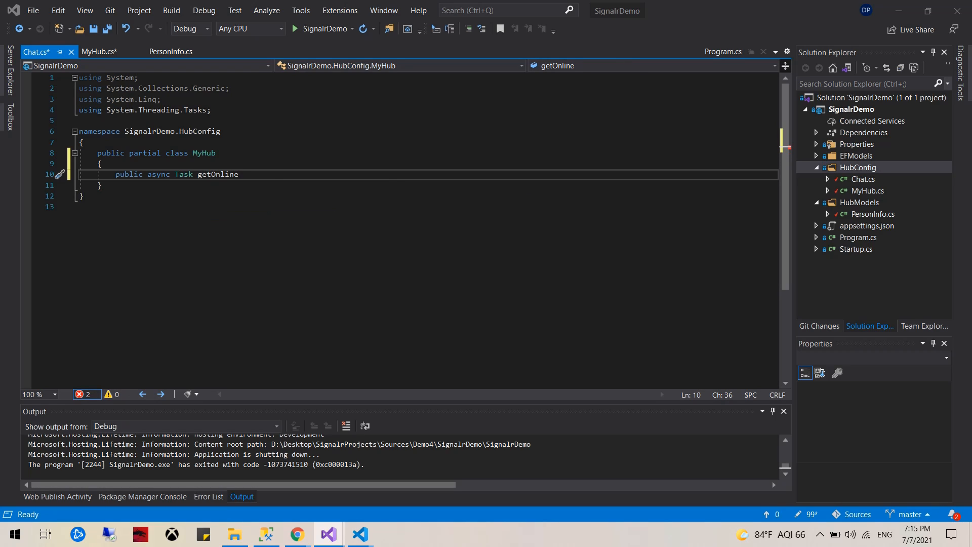
{"action": "double_click", "coordinate": [218, 174]}
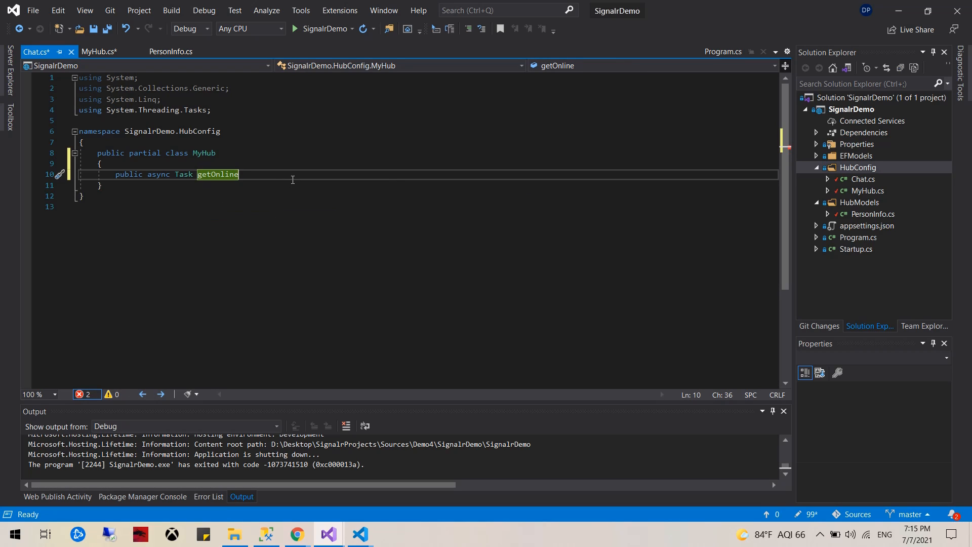
{"action": "type", "text": "Users"}
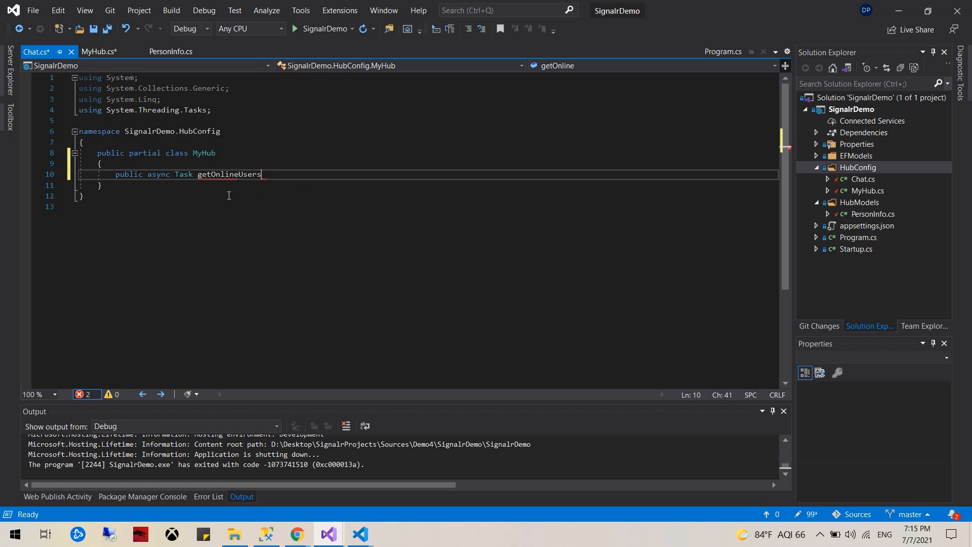
{"action": "type", "text": "() { }"}
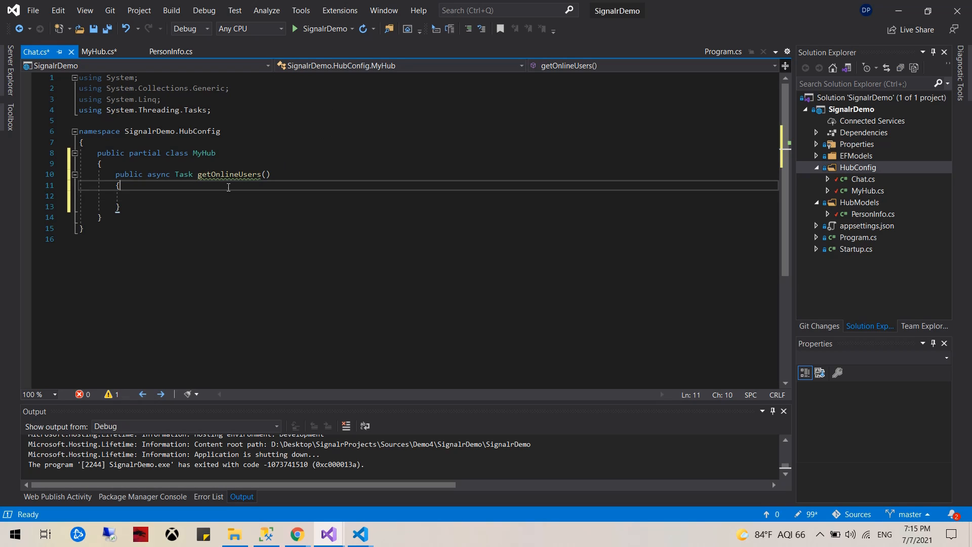
Write the currUserId lookup and onlineUsers query, resolving the unresolved User type
{"action": "type", "text": "Guid currUserId = ctx.Connections.Where(c => c.SignalrId == Context.ConnectionId).Select(c => c.PersonId).SingleOrDefault();"}
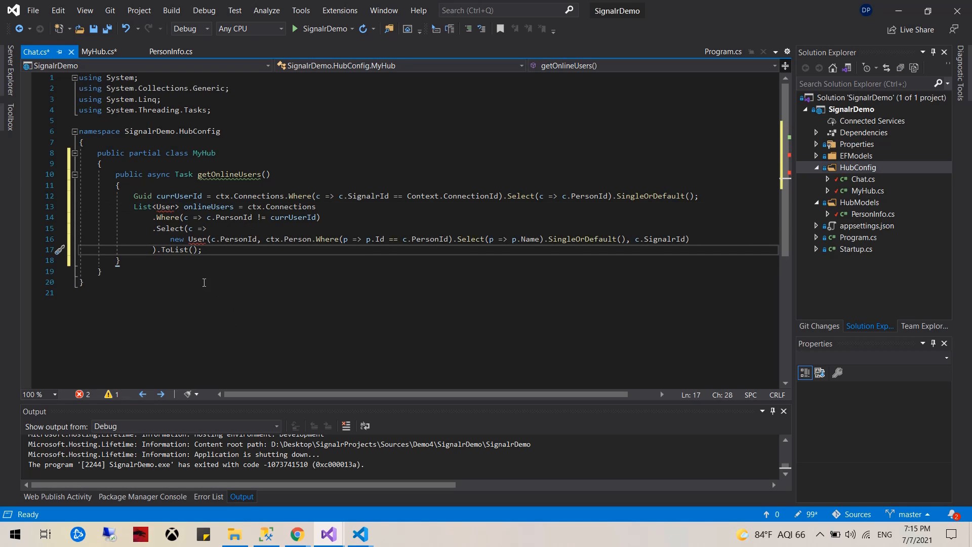
{"action": "left_click", "coordinate": [176, 207]}
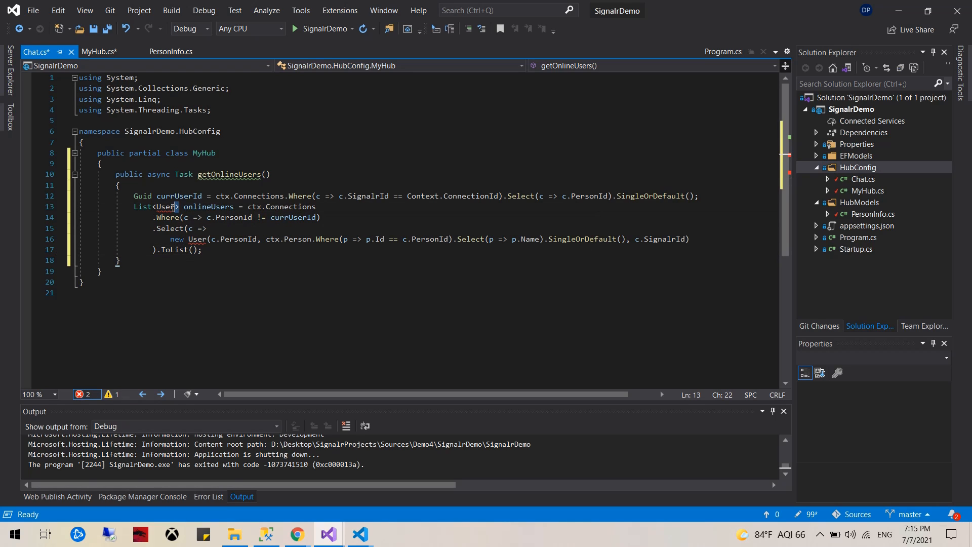
{"action": "left_click", "coordinate": [160, 207]}
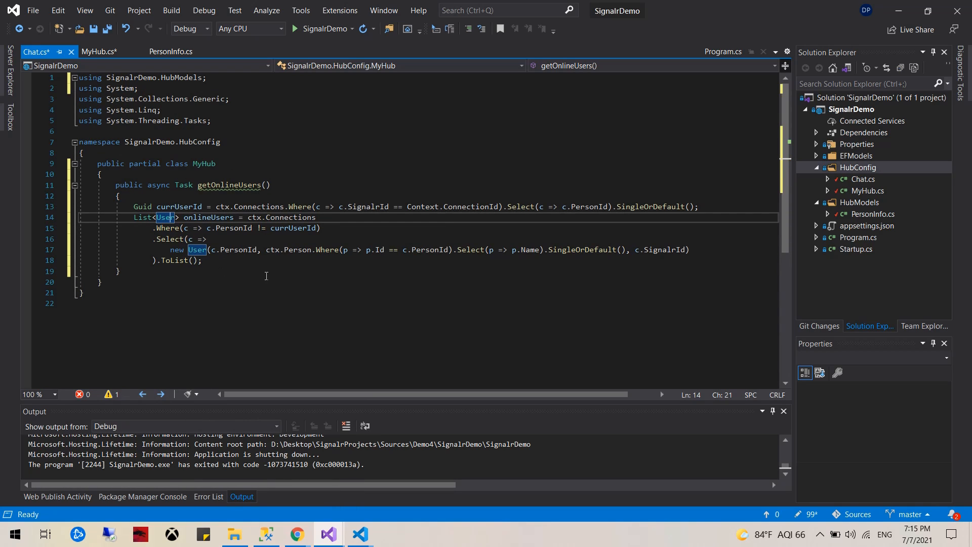
{"action": "double_click", "coordinate": [207, 217]}
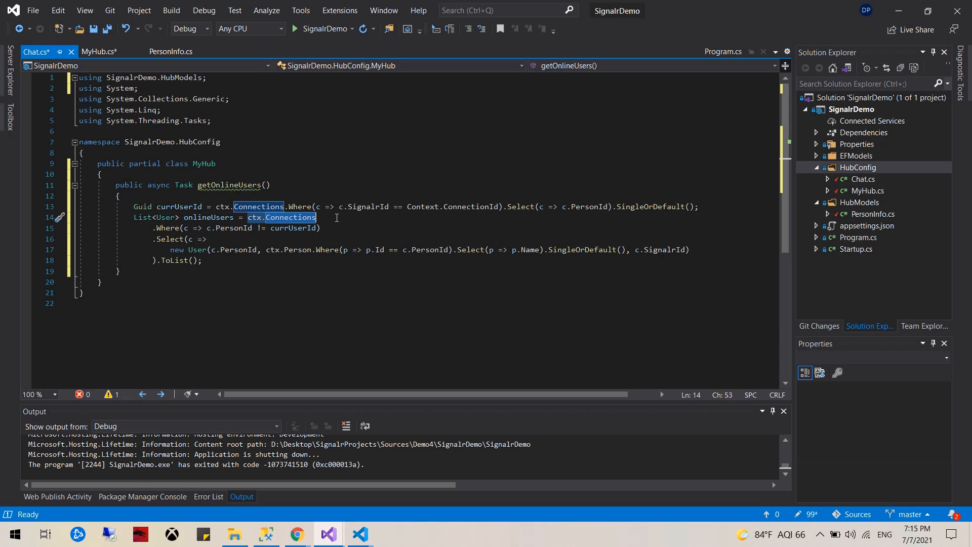
Review the query's name and SignalrId lookups and add a new line after ToList()
{"action": "left_click", "coordinate": [257, 249]}
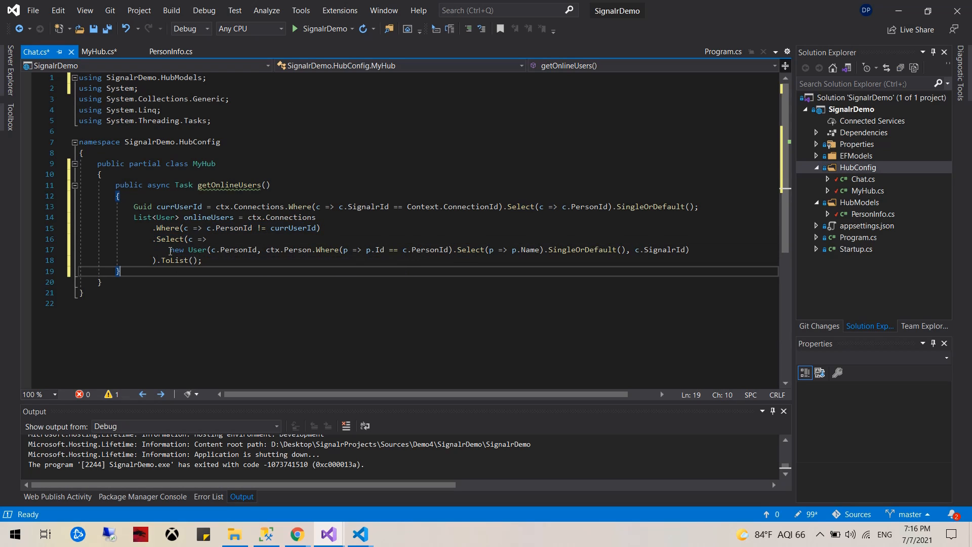
{"action": "left_click", "coordinate": [202, 259]}
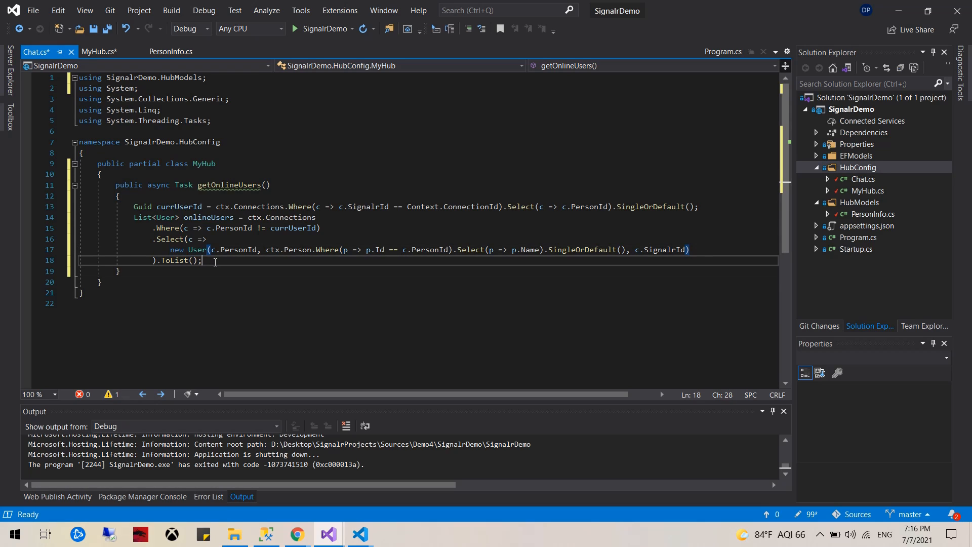
{"action": "double_click", "coordinate": [189, 249]}
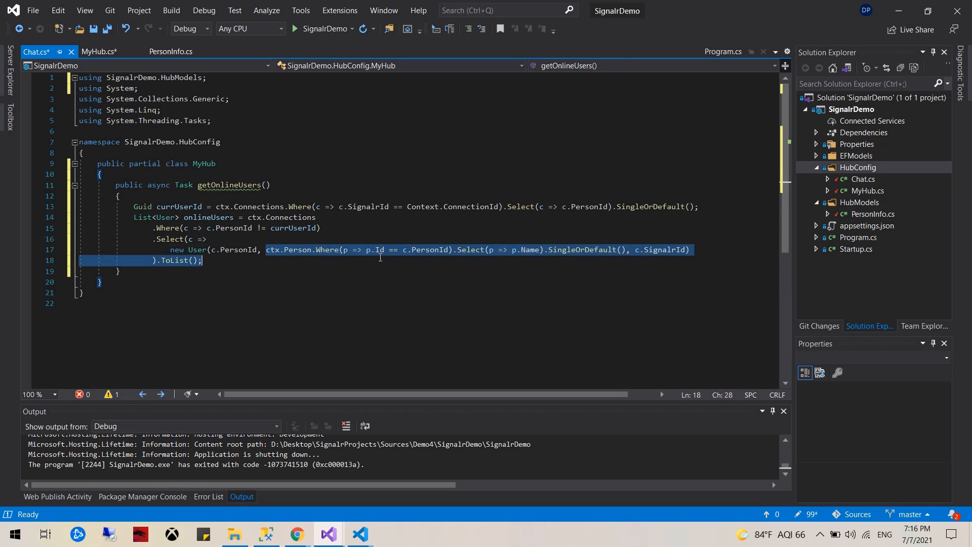
{"action": "left_click", "coordinate": [428, 249]}
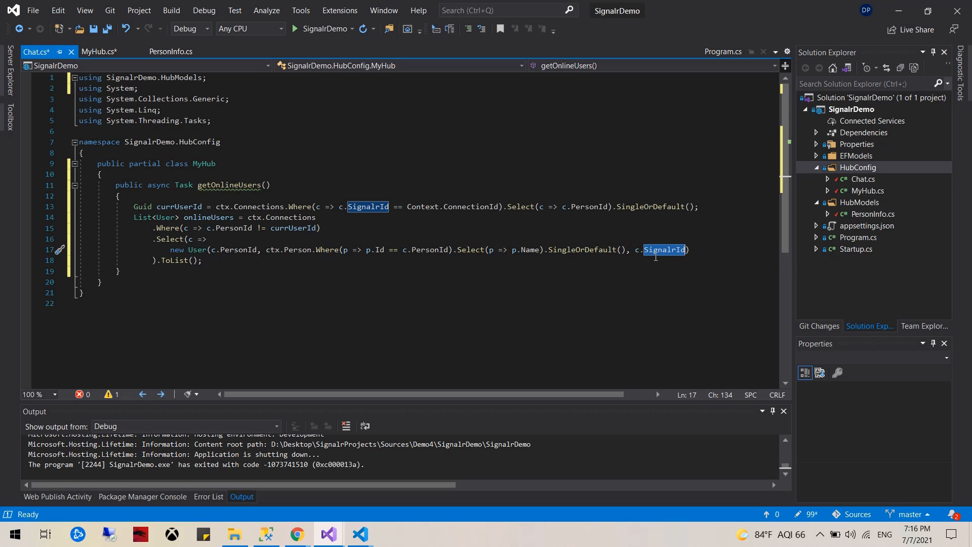
{"action": "left_click", "coordinate": [185, 281]}
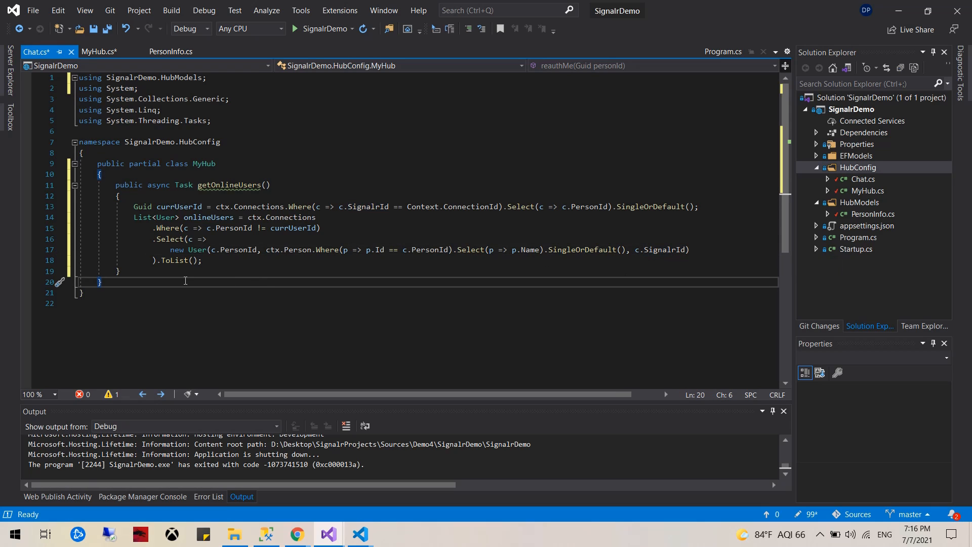
{"action": "left_click", "coordinate": [202, 260]}
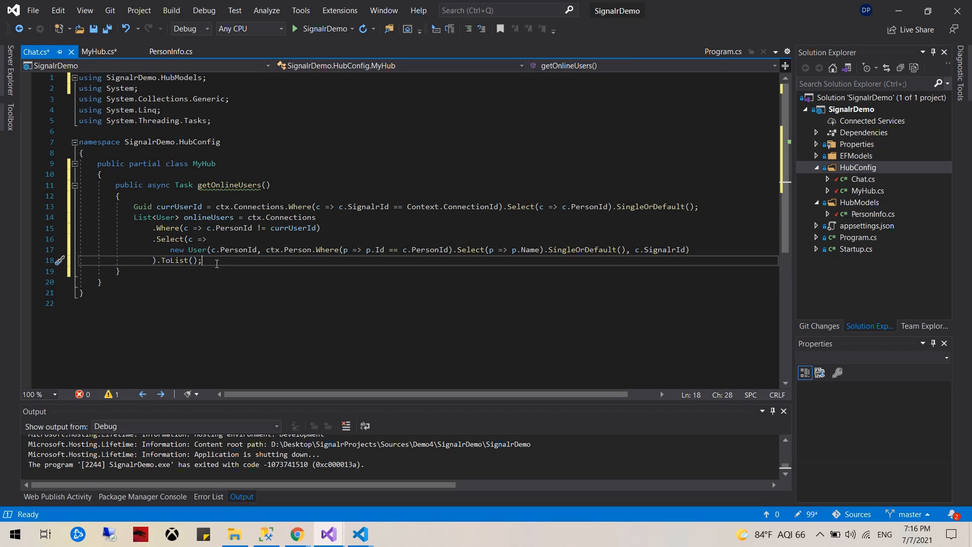
{"action": "key", "text": "enter"}
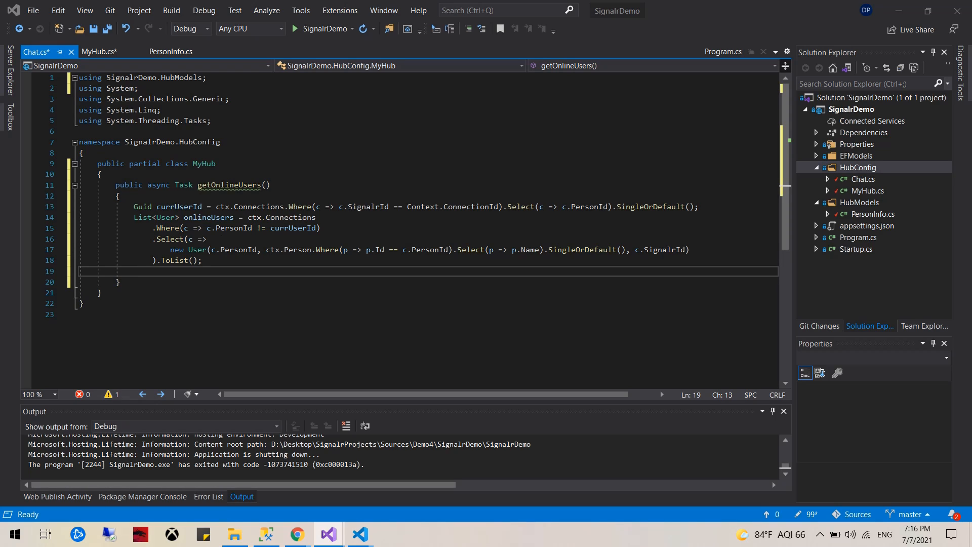
Await Clients.Caller.SendAsync("getOnlineUsersResponse", onlineUsers) and import Microsoft.AspNetCore.SignalR
{"action": "type", "text": "Clients.Caller.SendAsync(\"getOnlineUsersResponse\", onlineUsers);"}
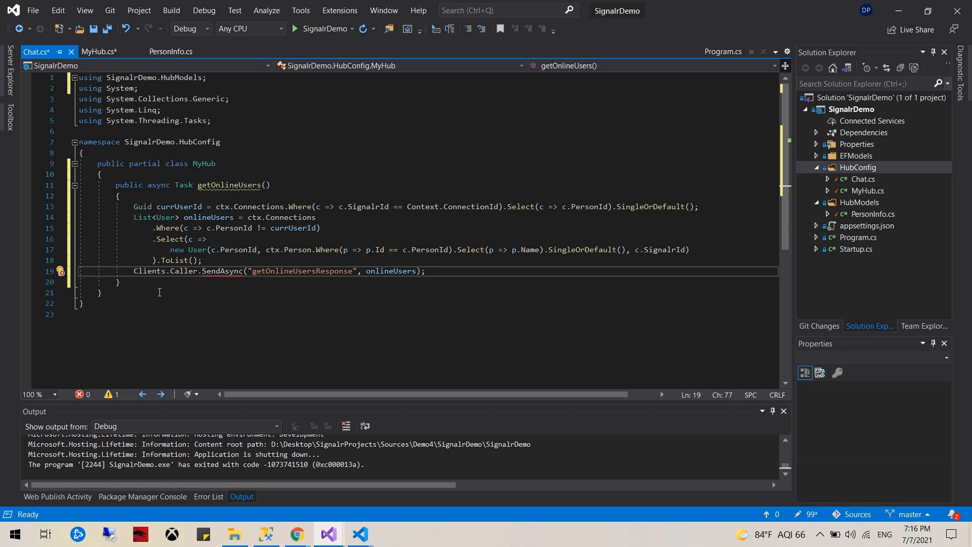
{"action": "double_click", "coordinate": [149, 271]}
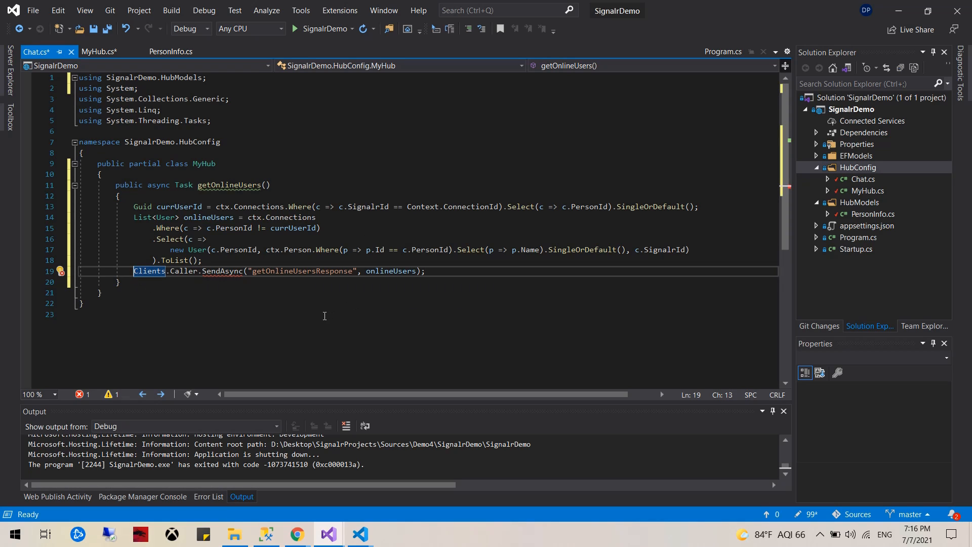
{"action": "type", "text": "await"}
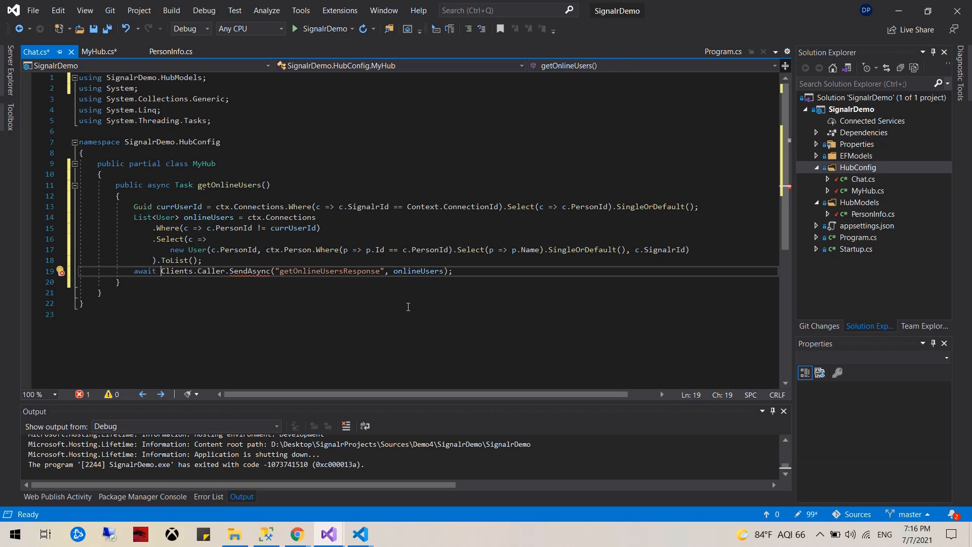
{"action": "left_click", "coordinate": [80, 303]}
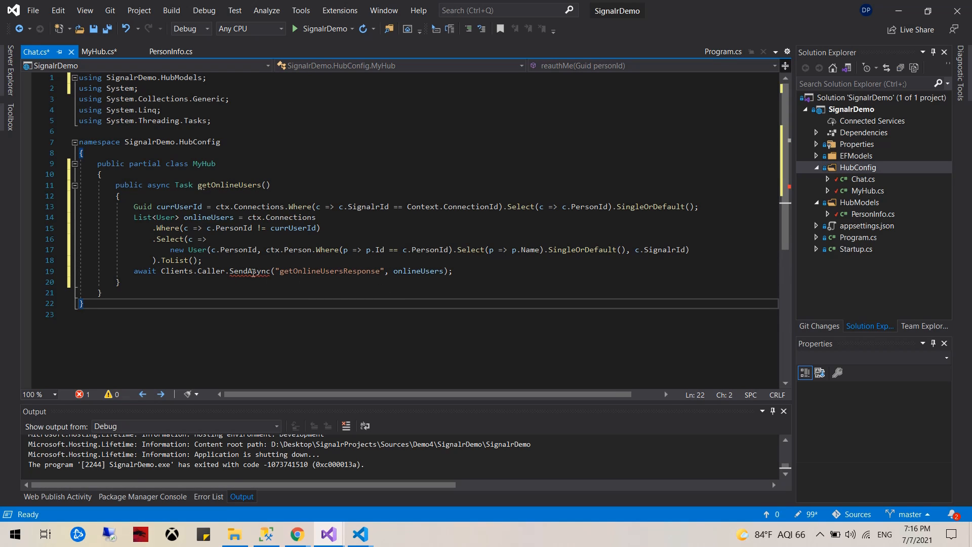
{"action": "left_click", "coordinate": [61, 270]}
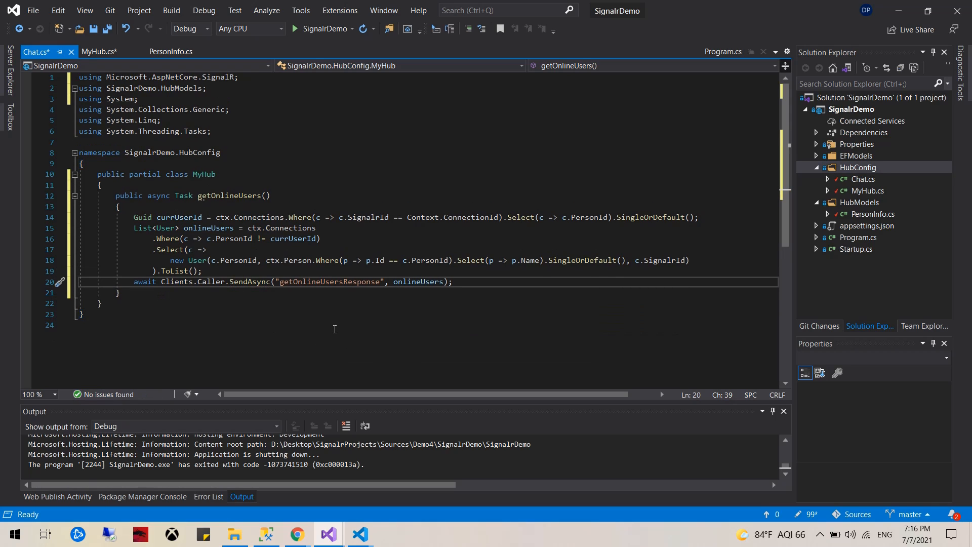
{"action": "left_click", "coordinate": [100, 325]}
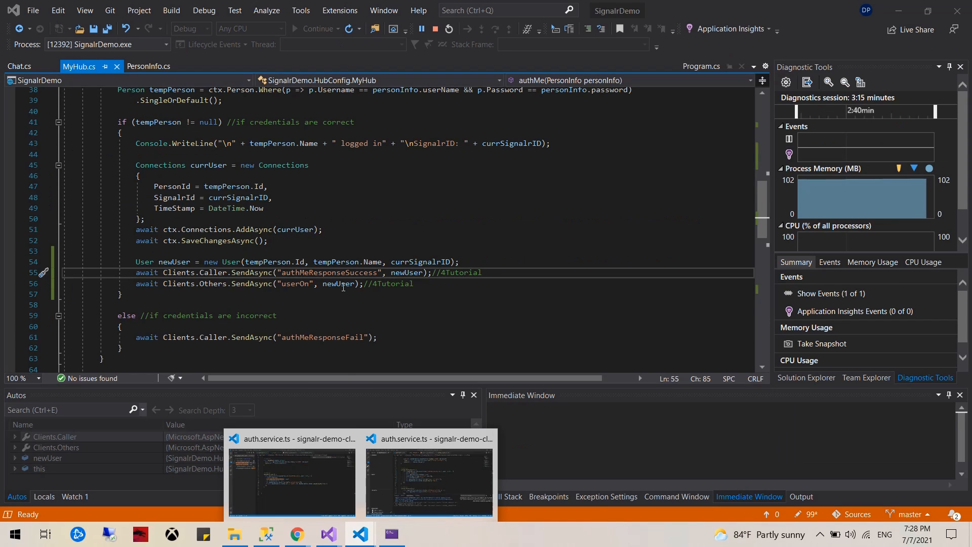
Check reauthMe's reauthMeResponse event name, then switch to the VS Code auth service
{"action": "scroll", "scroll_direction": "down", "scroll_amount": 3}
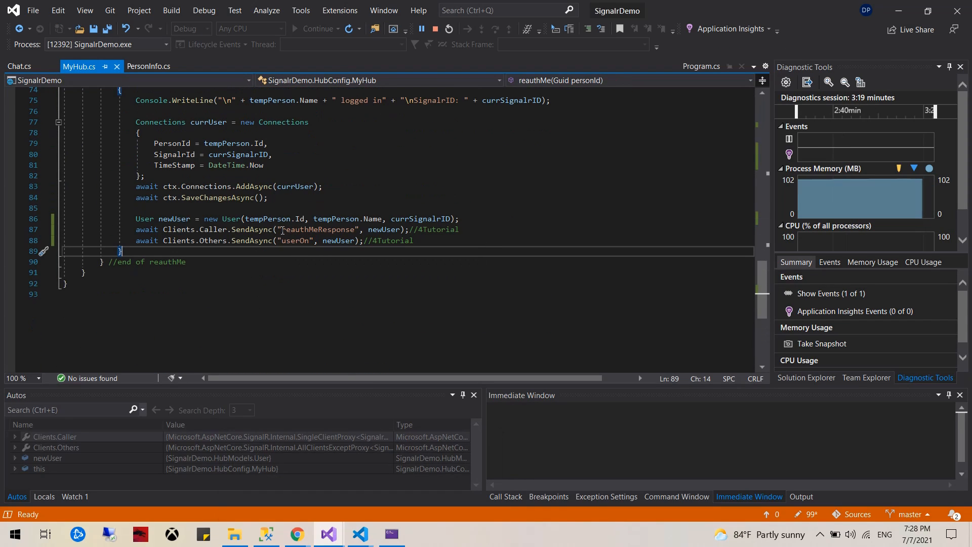
{"action": "double_click", "coordinate": [316, 229]}
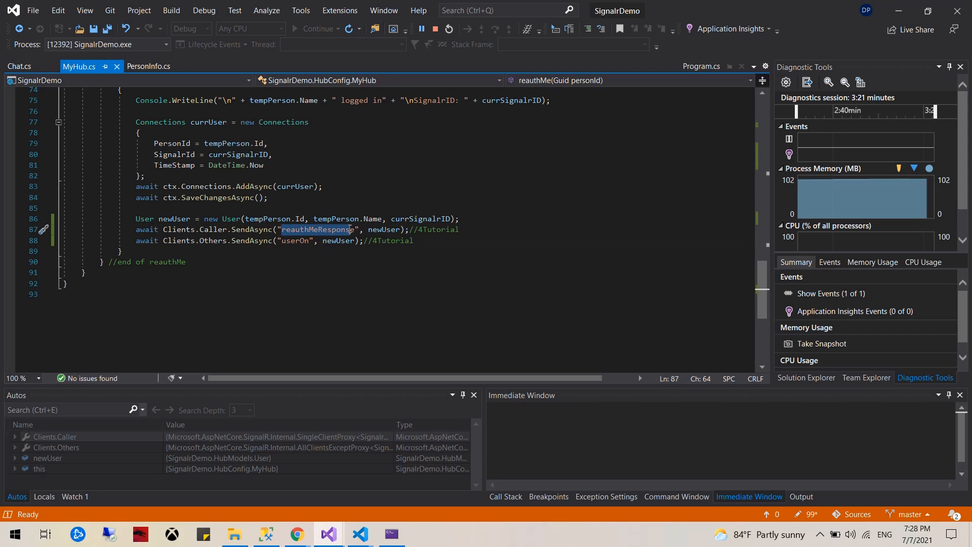
{"action": "mouse_move", "coordinate": [346, 229]}
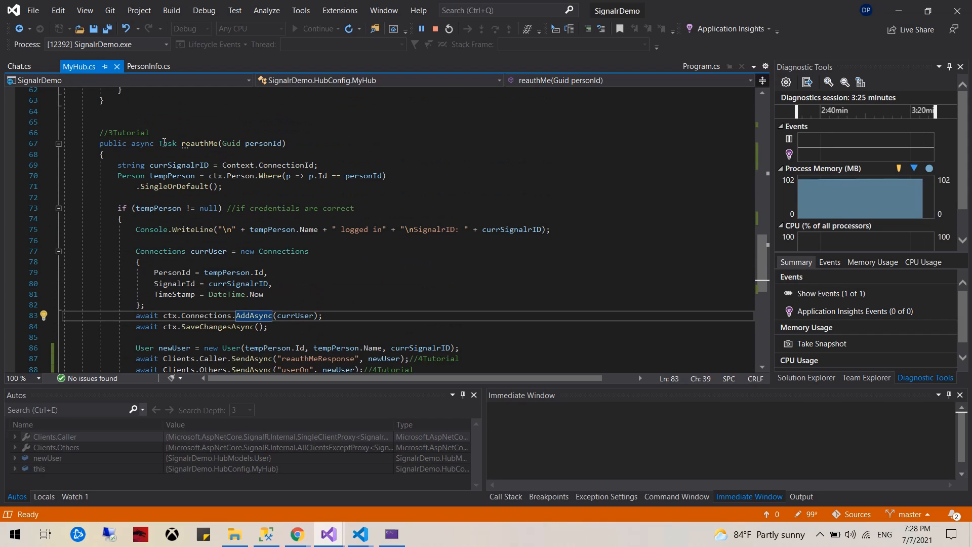
{"action": "mouse_move", "coordinate": [359, 533]}
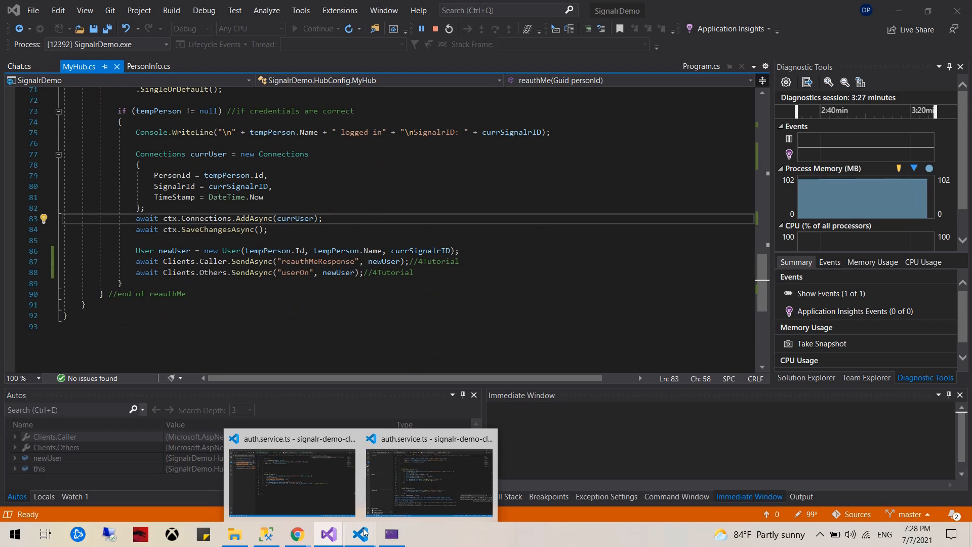
{"action": "left_click", "coordinate": [428, 477]}
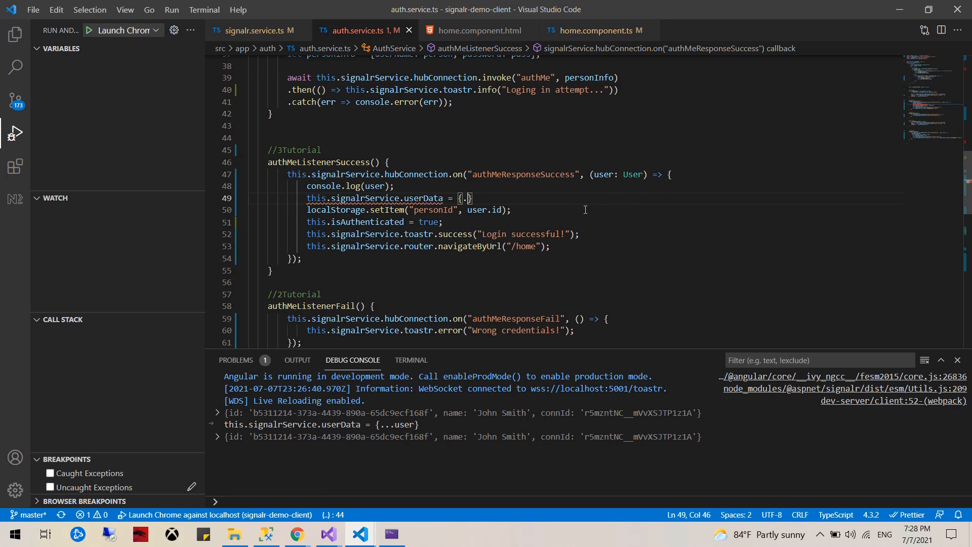
Set userData to {...user} in authMeListenerSuccess and reauthMeListener, and check the rebuild output
{"action": "type", "text": "...user"}
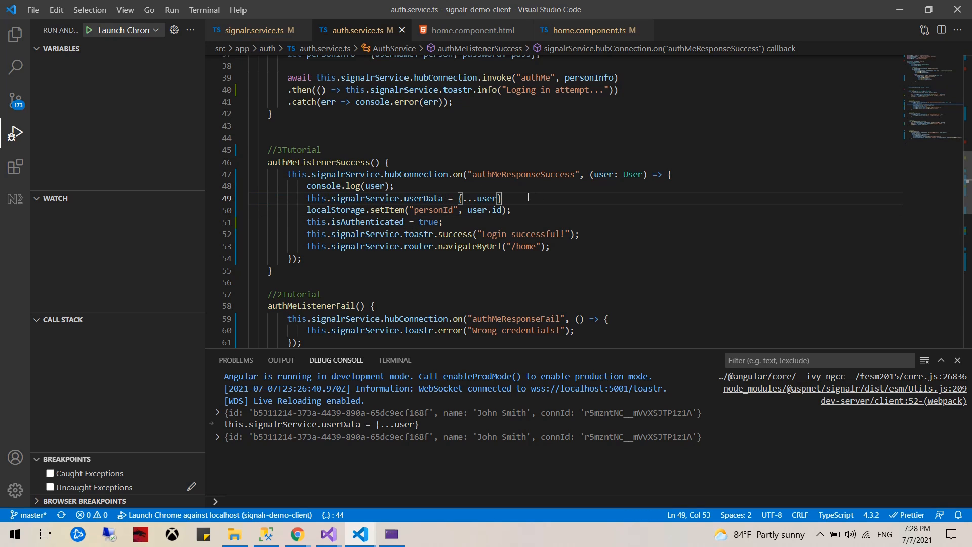
{"action": "scroll", "scroll_direction": "up", "scroll_amount": 3}
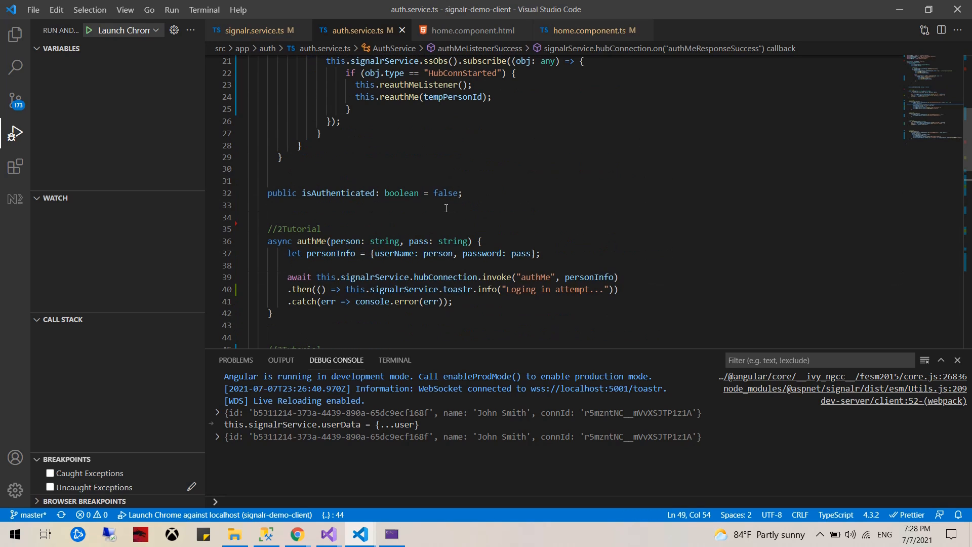
{"action": "scroll", "scroll_direction": "down", "scroll_amount": 3}
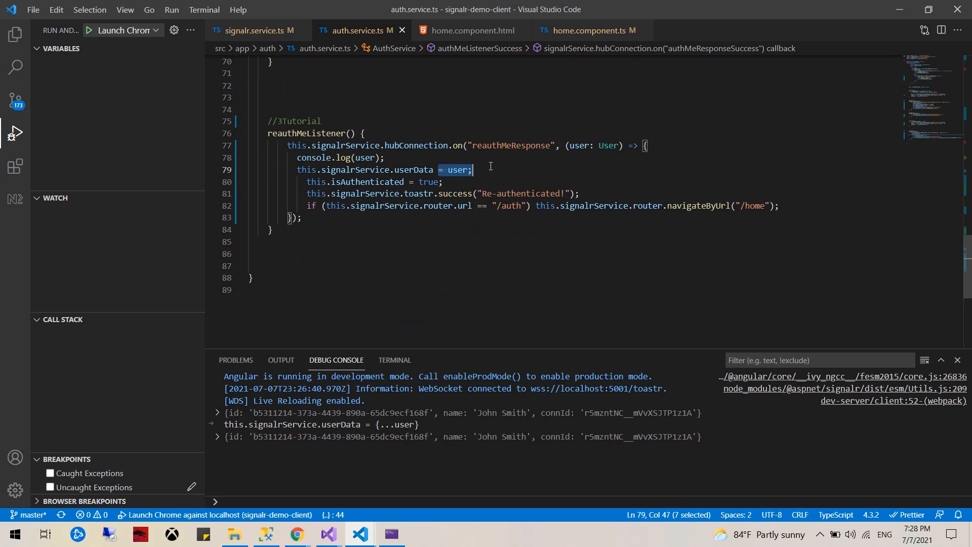
{"action": "type", "text": "{...user}"}
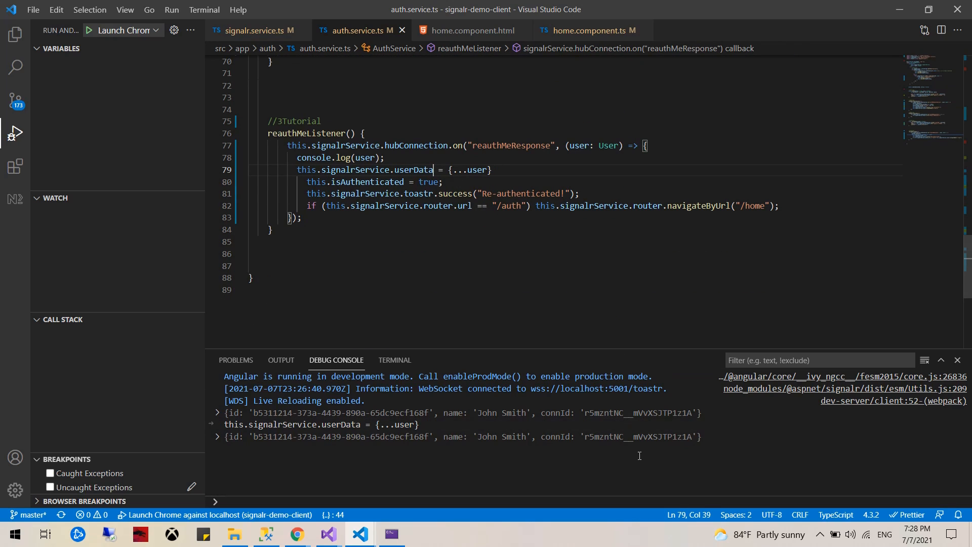
{"action": "left_click", "coordinate": [395, 360]}
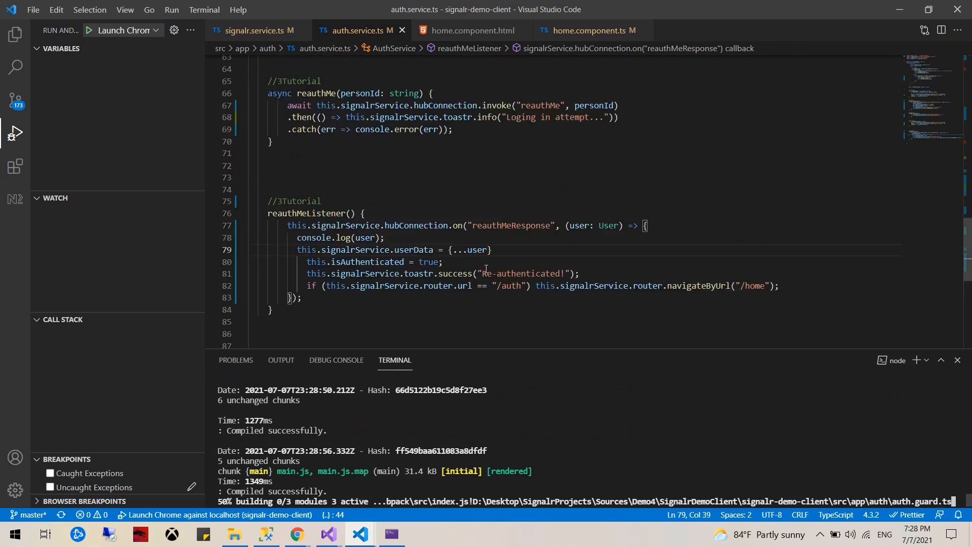
{"action": "scroll", "scroll_direction": "up", "scroll_amount": 3}
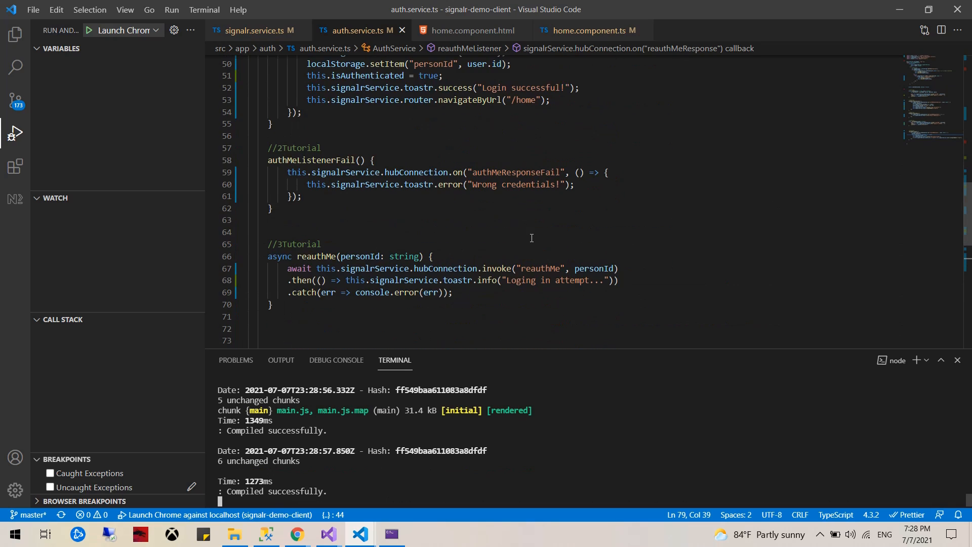
{"action": "mouse_move", "coordinate": [297, 533]}
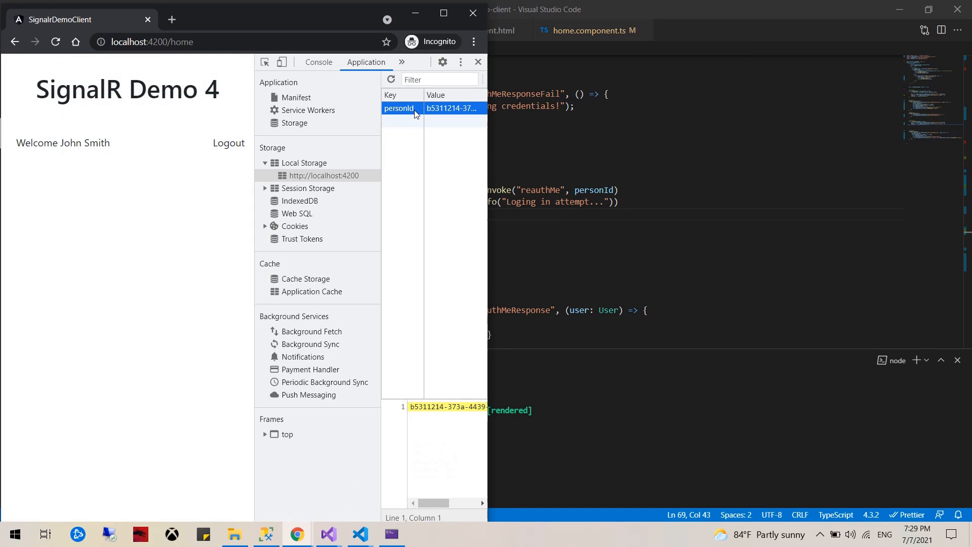
Delete the personId key from localhost:4200 local storage to clear the login
{"action": "left_click", "coordinate": [228, 143]}
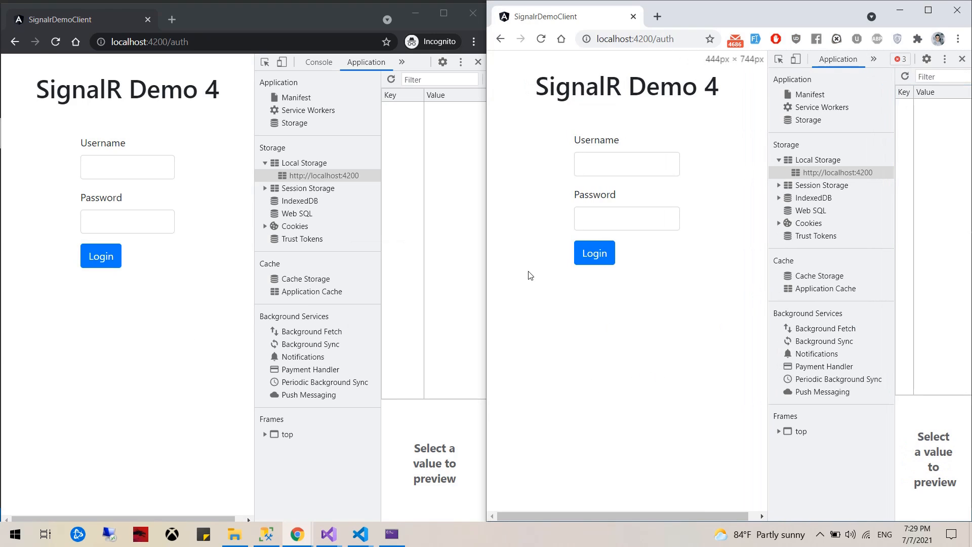
Log in user1 (John Smith) left and user2 (Mary James) right, dismissing the password warning
{"action": "type", "text": "user"}
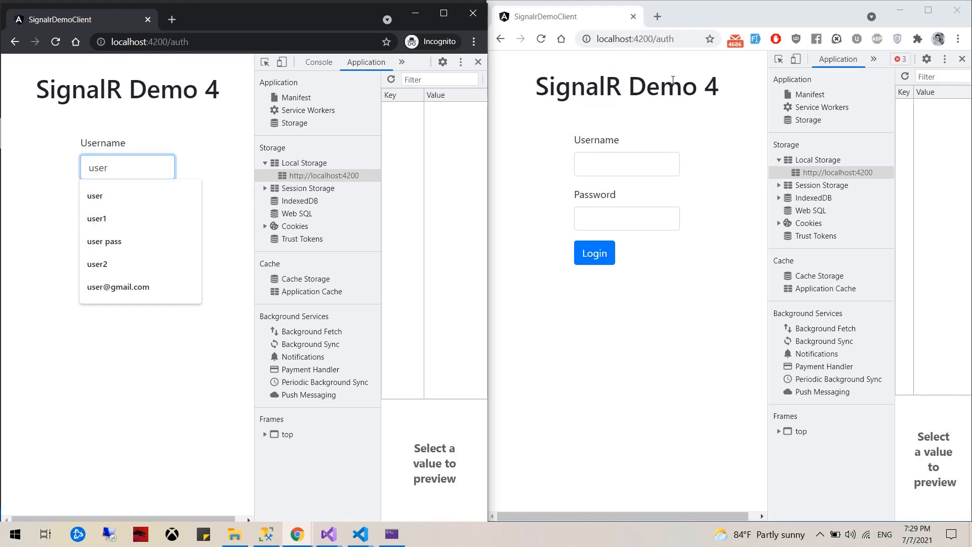
{"action": "left_click", "coordinate": [96, 219]}
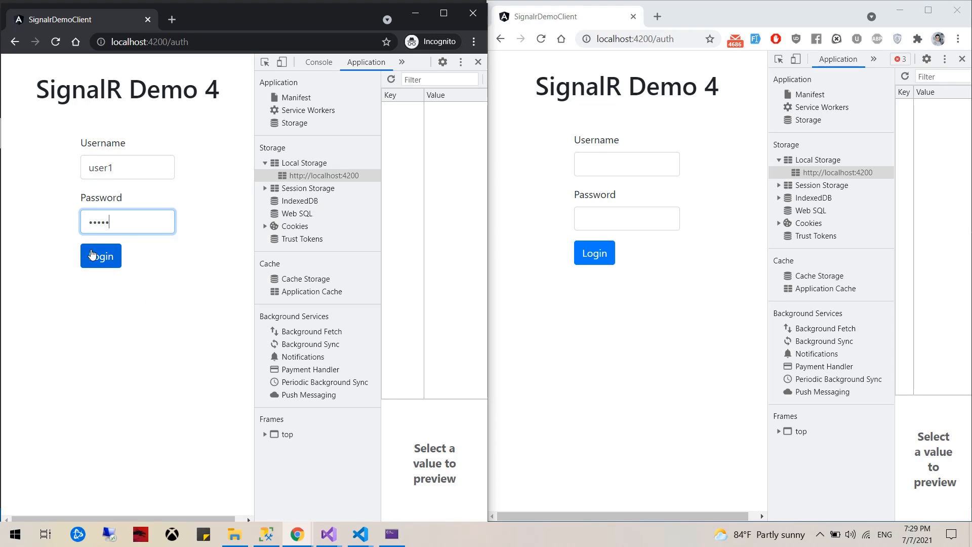
{"action": "mouse_move", "coordinate": [135, 211]}
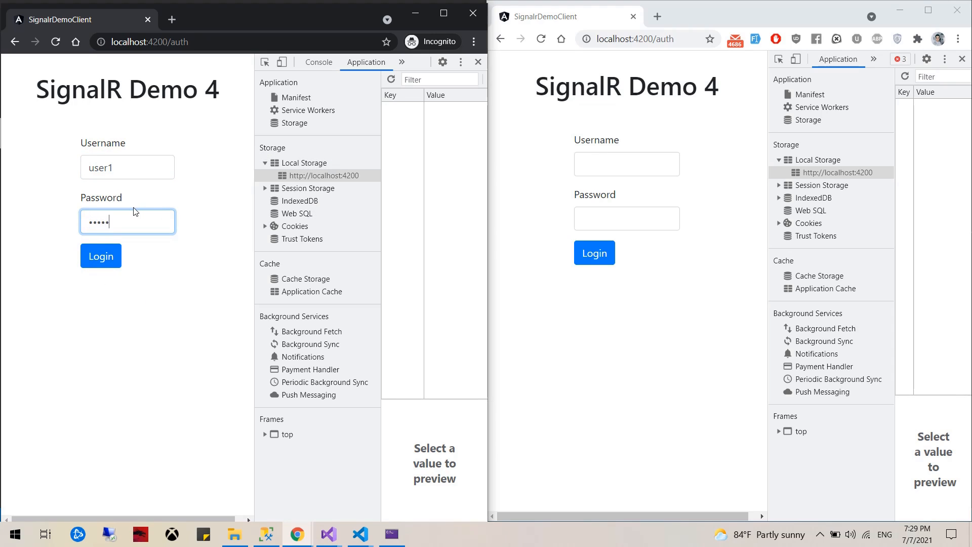
{"action": "left_click", "coordinate": [100, 255]}
{"action": "type", "text": "user2"}
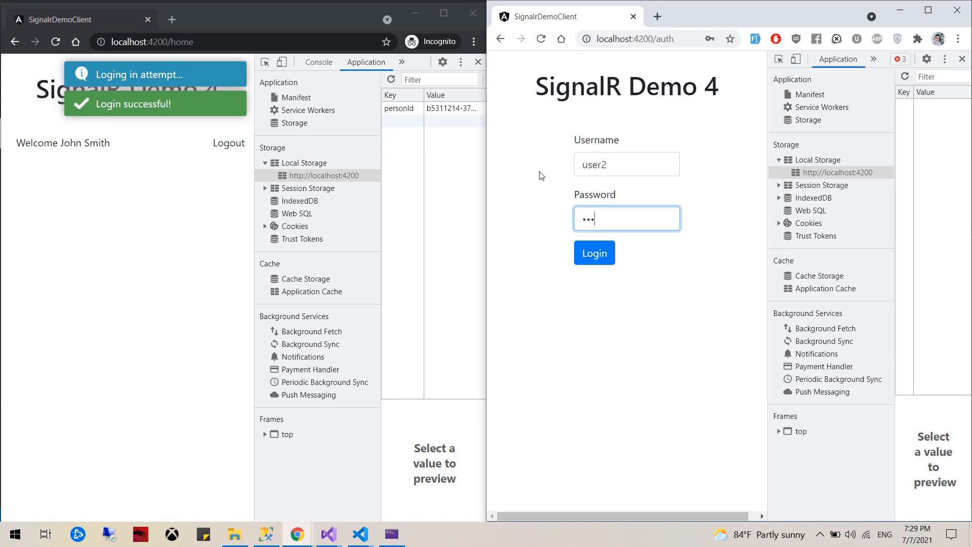
{"action": "left_click", "coordinate": [592, 253]}
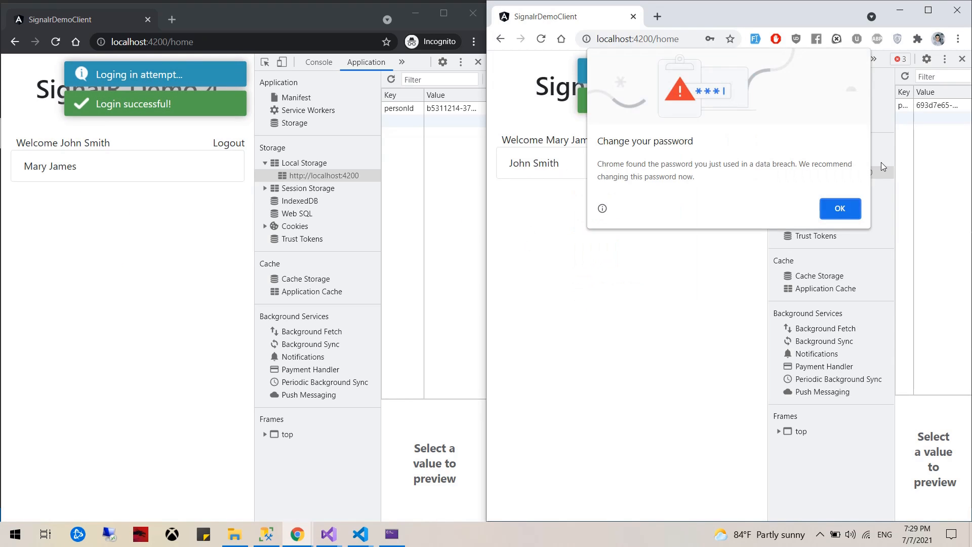
{"action": "left_click", "coordinate": [840, 208]}
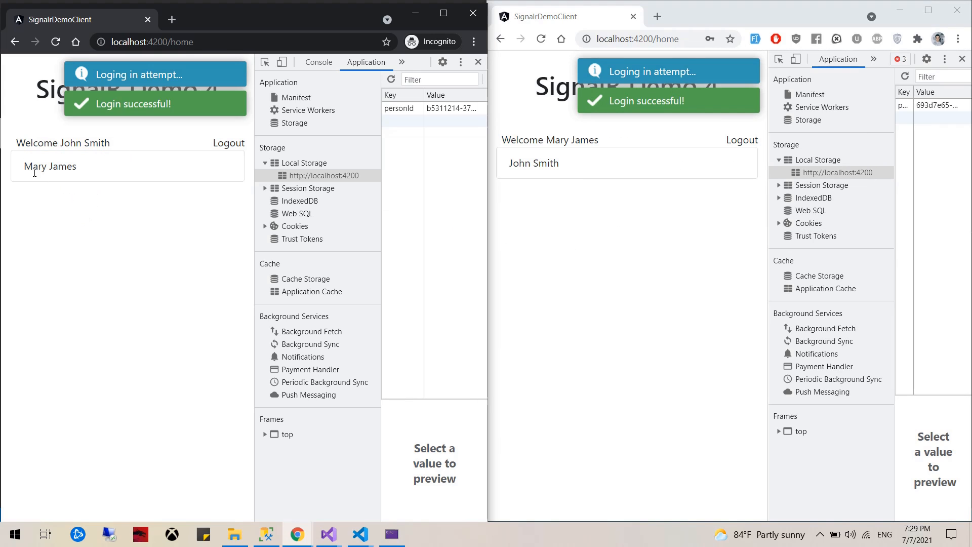
{"action": "double_click", "coordinate": [558, 140]}
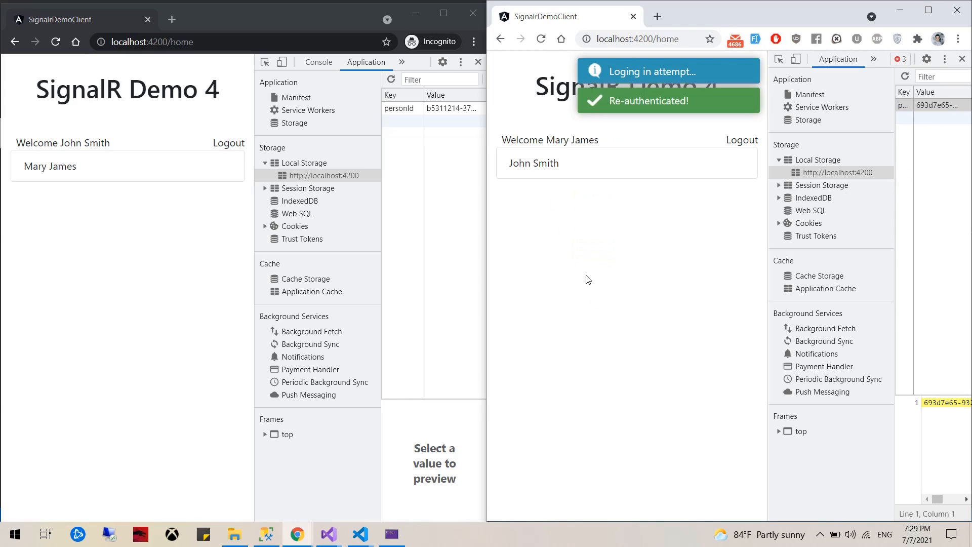
{"action": "mouse_move", "coordinate": [544, 141]}
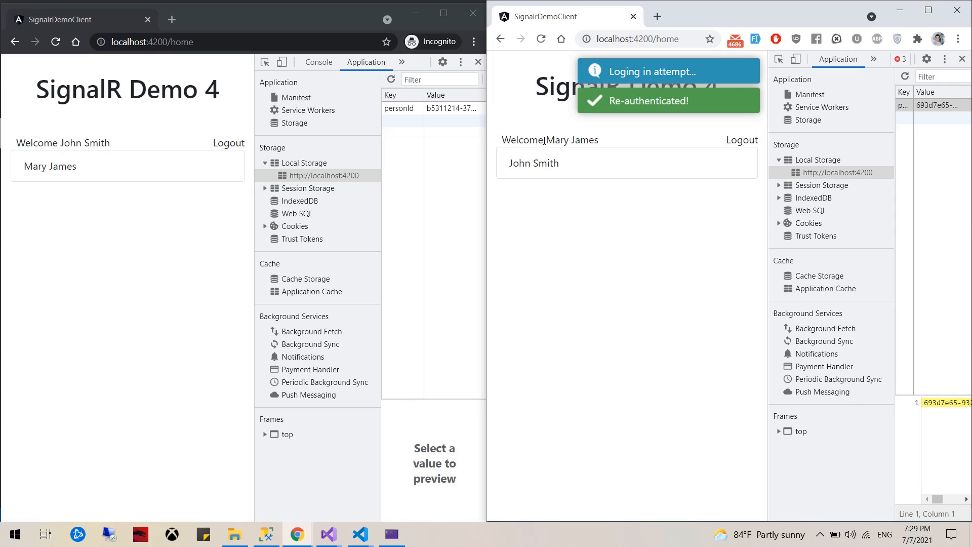
{"action": "mouse_move", "coordinate": [602, 289]}
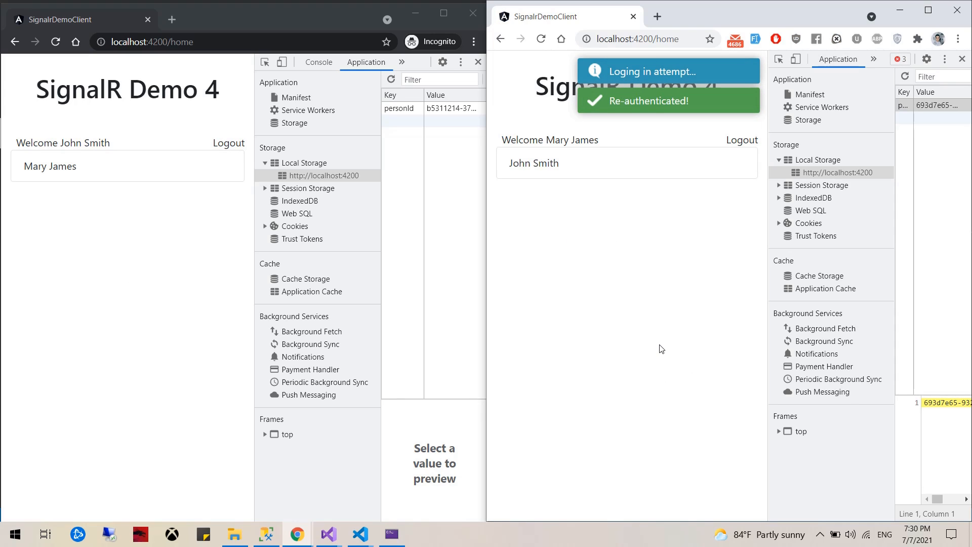
{"action": "mouse_move", "coordinate": [742, 140]}
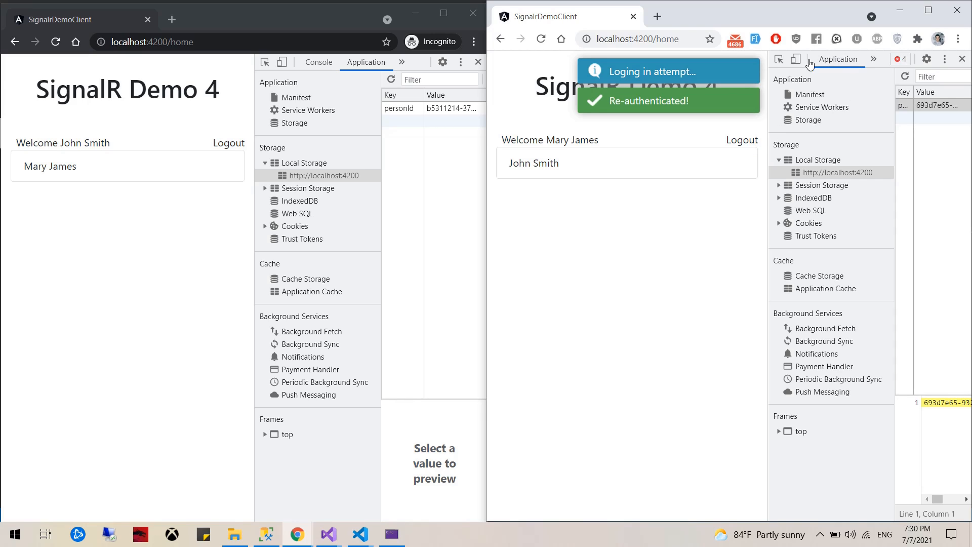
Show the right window's Console with the HubException about the missing logOut method
{"action": "left_click", "coordinate": [833, 59]}
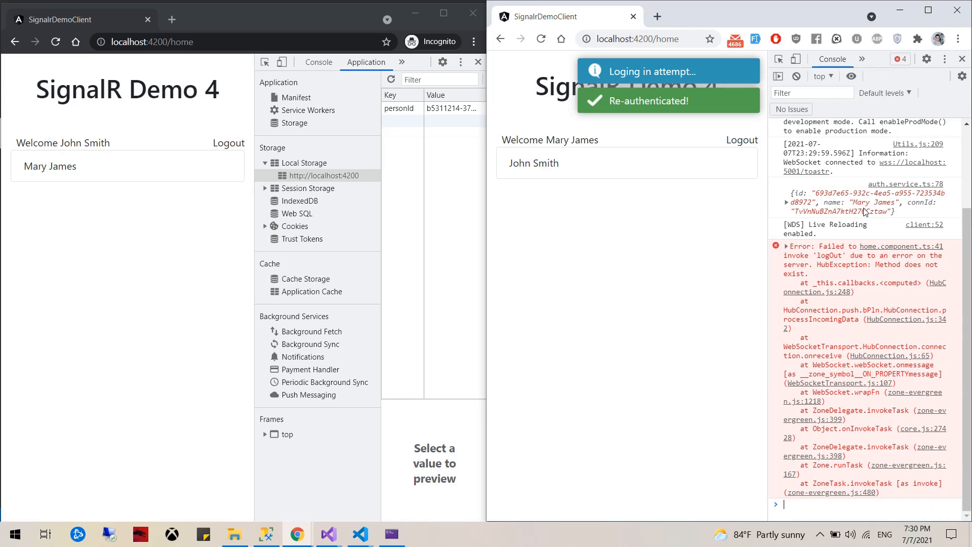
{"action": "mouse_move", "coordinate": [856, 286]}
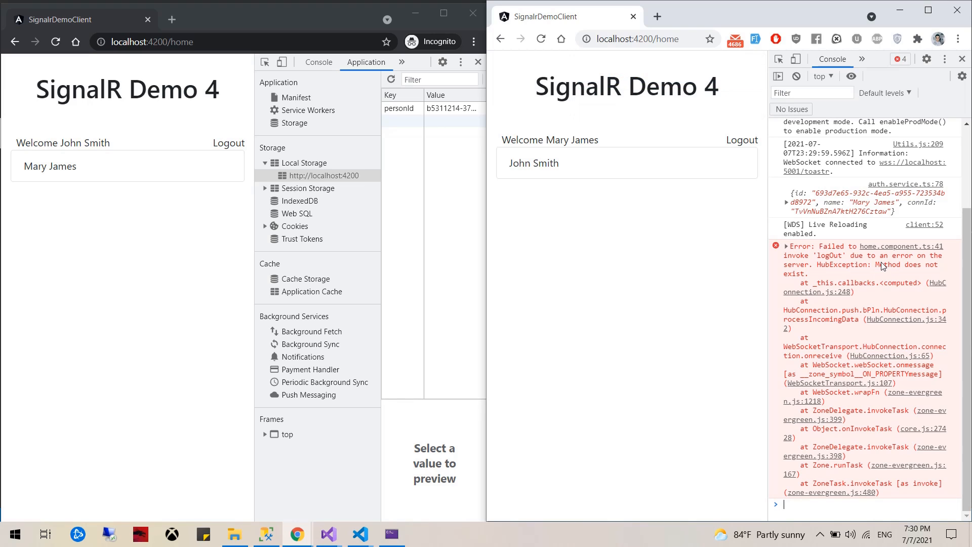
{"action": "mouse_move", "coordinate": [434, 535]}
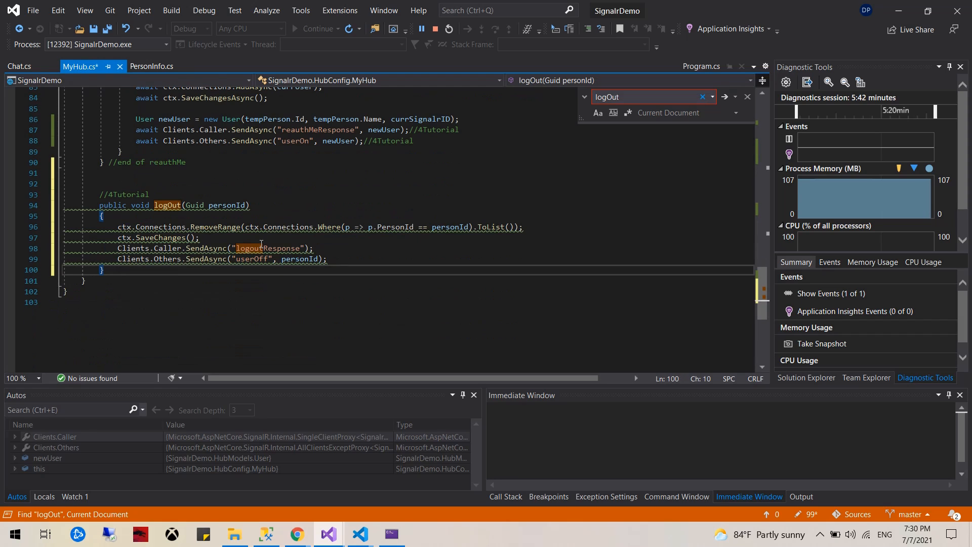
Restart the SignalR server with MyHub's logOut method, then bring Chrome back to front
{"action": "left_click", "coordinate": [447, 28]}
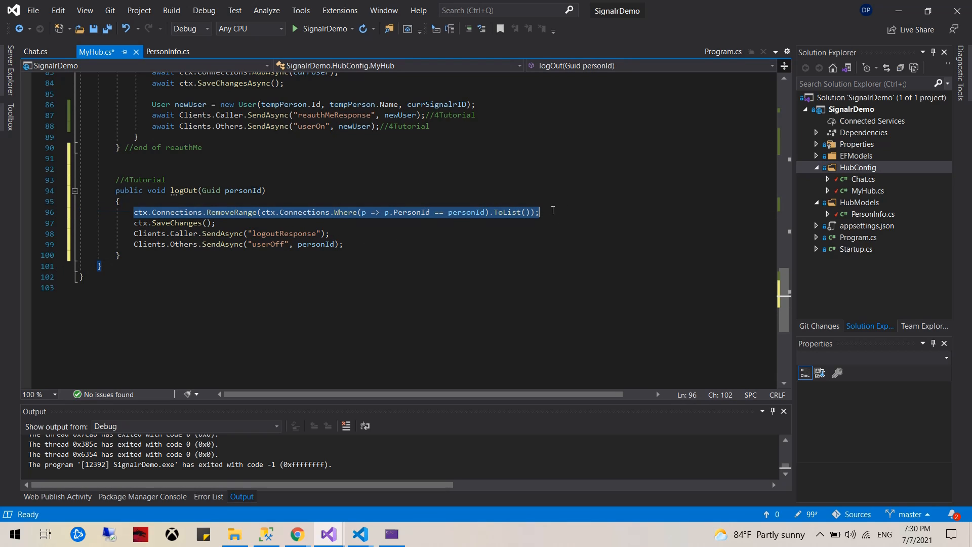
{"action": "left_click", "coordinate": [101, 266]}
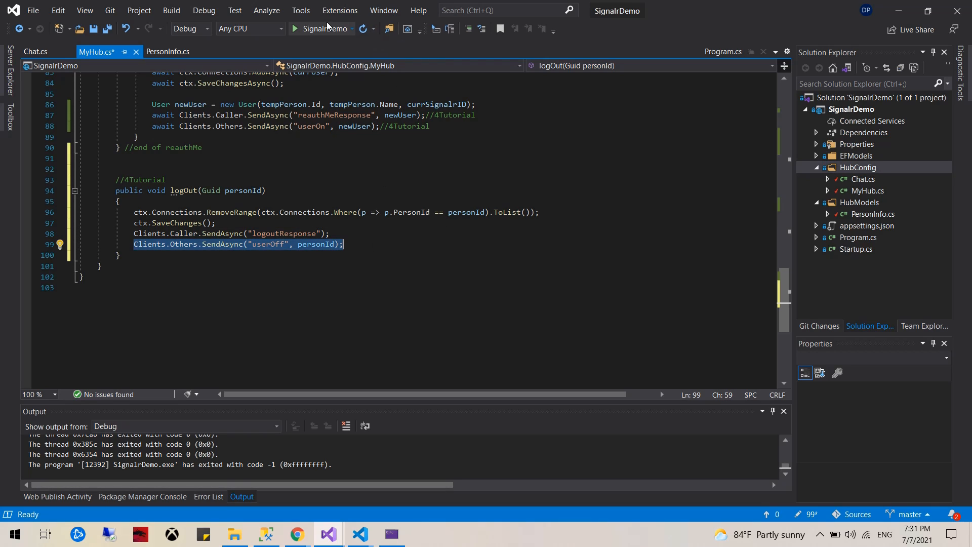
{"action": "mouse_move", "coordinate": [299, 533]}
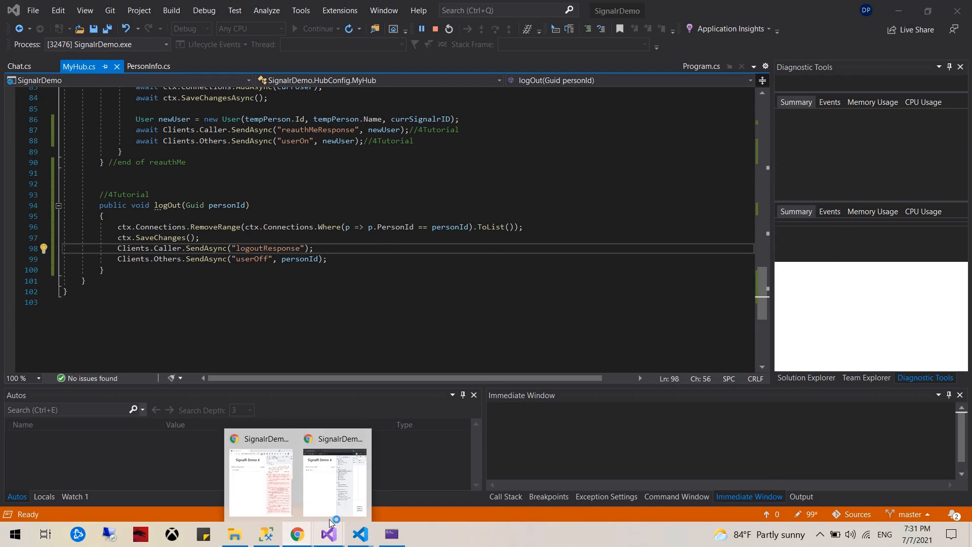
{"action": "left_click", "coordinate": [261, 483]}
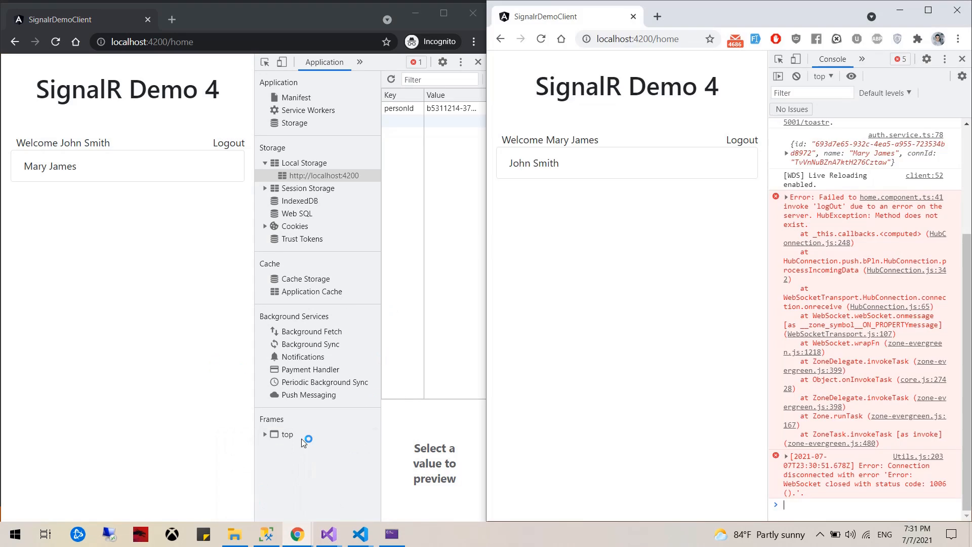
Log user1 and user2 back in via autofill, dismissing the password breach warning
{"action": "left_click", "coordinate": [228, 143]}
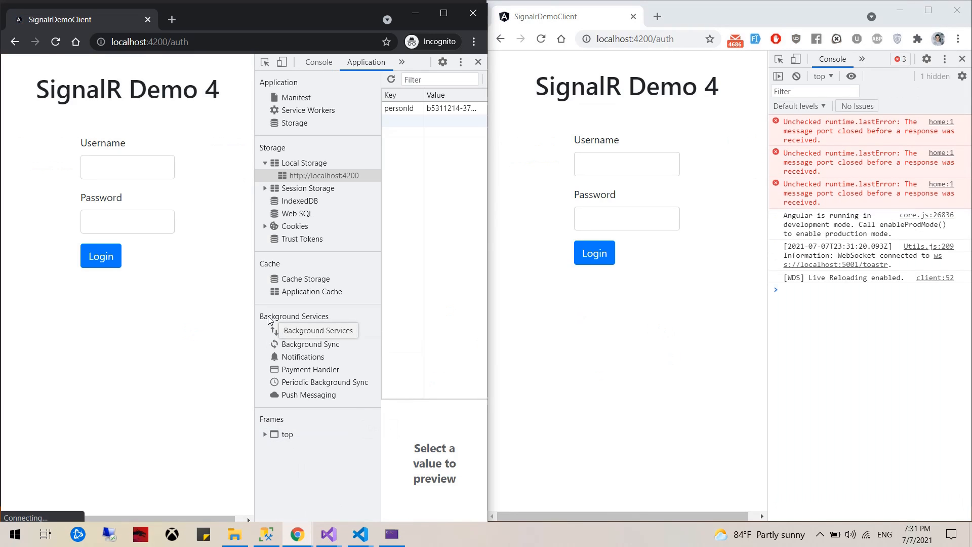
{"action": "type", "text": "user"}
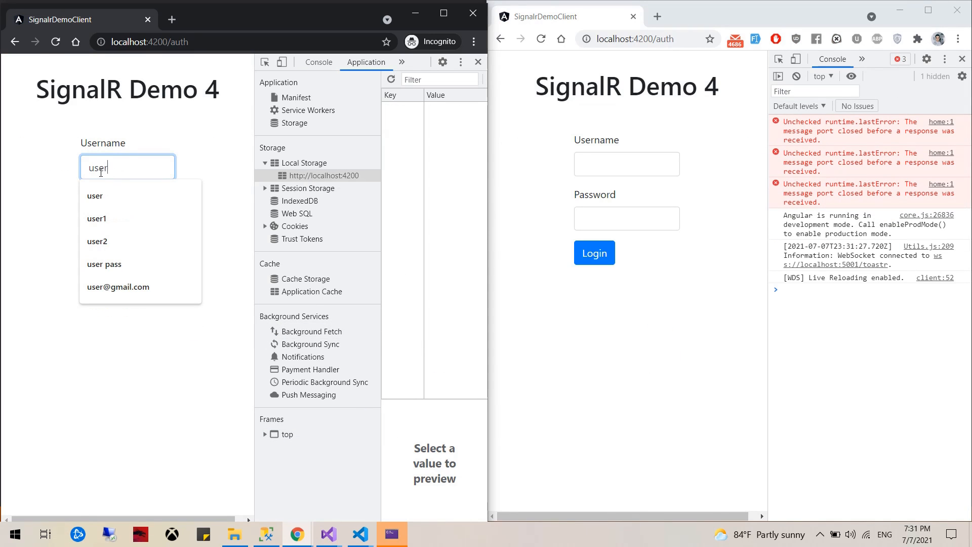
{"action": "left_click", "coordinate": [96, 218]}
{"action": "type", "text": "us"}
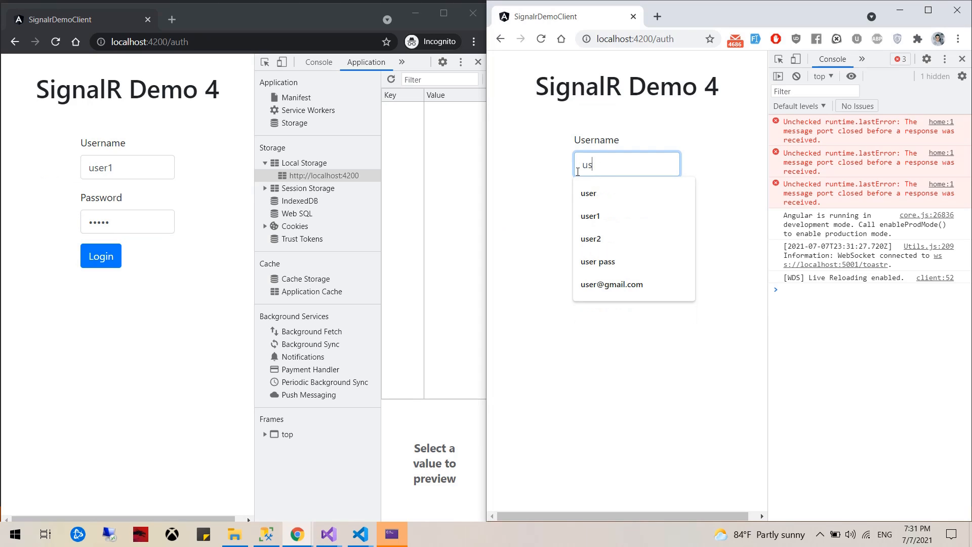
{"action": "left_click", "coordinate": [590, 238]}
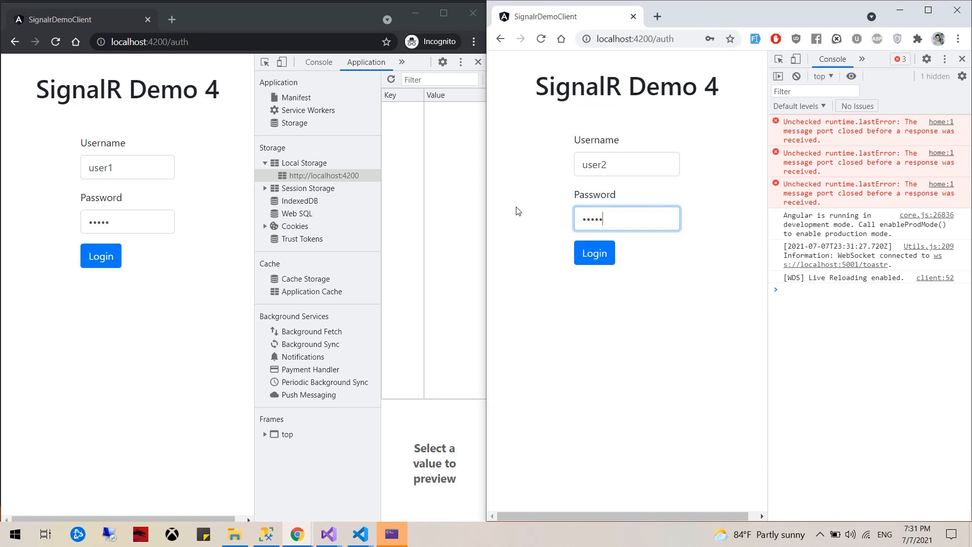
{"action": "left_click", "coordinate": [593, 254]}
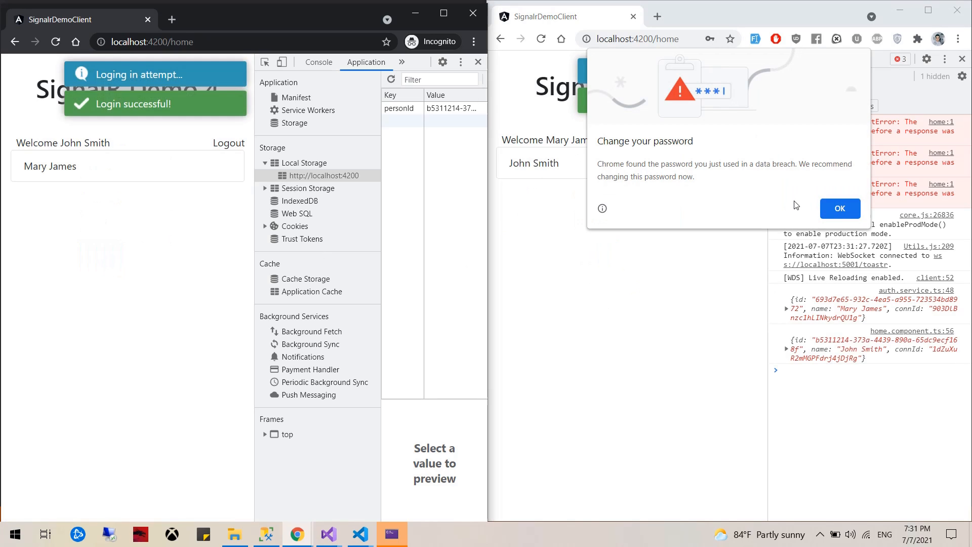
{"action": "left_click", "coordinate": [839, 208]}
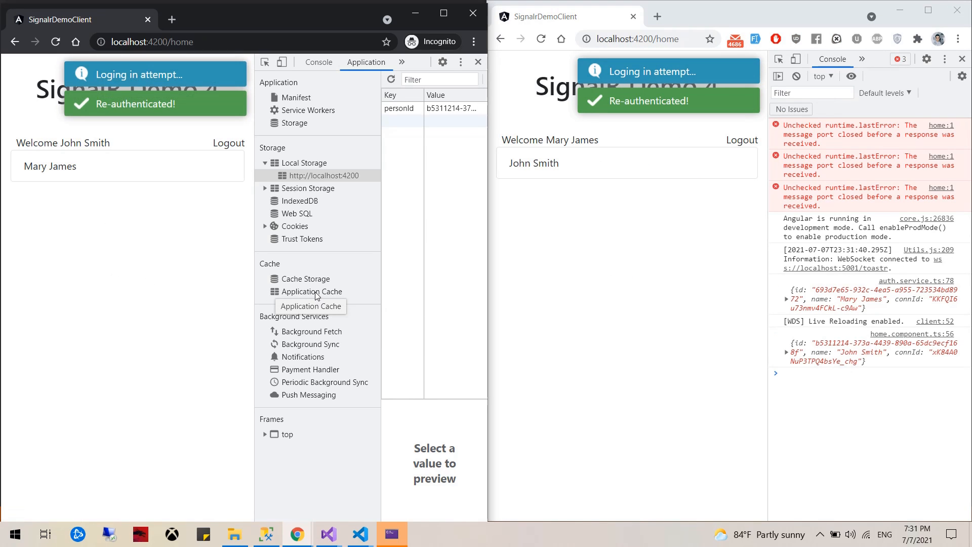
{"action": "left_click", "coordinate": [740, 139]}
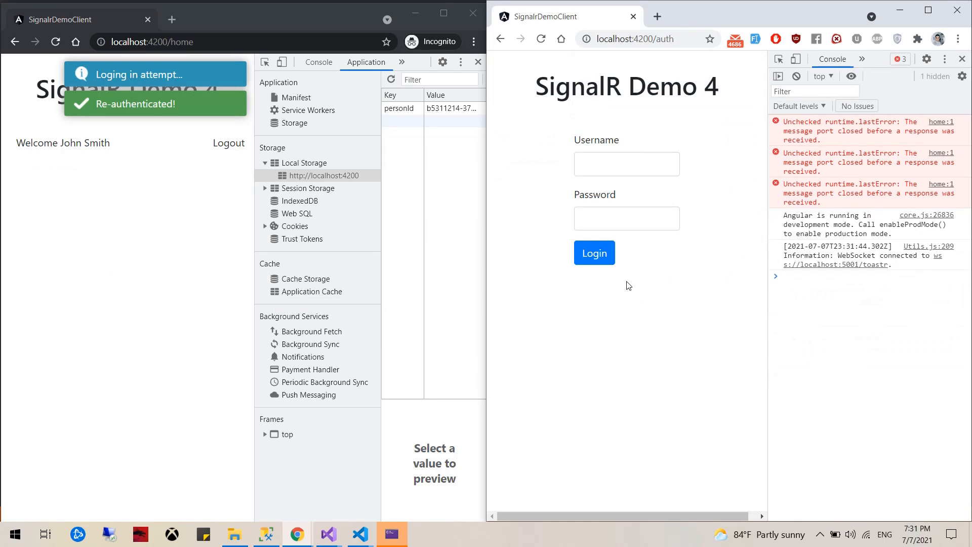
{"action": "left_click", "coordinate": [626, 164]}
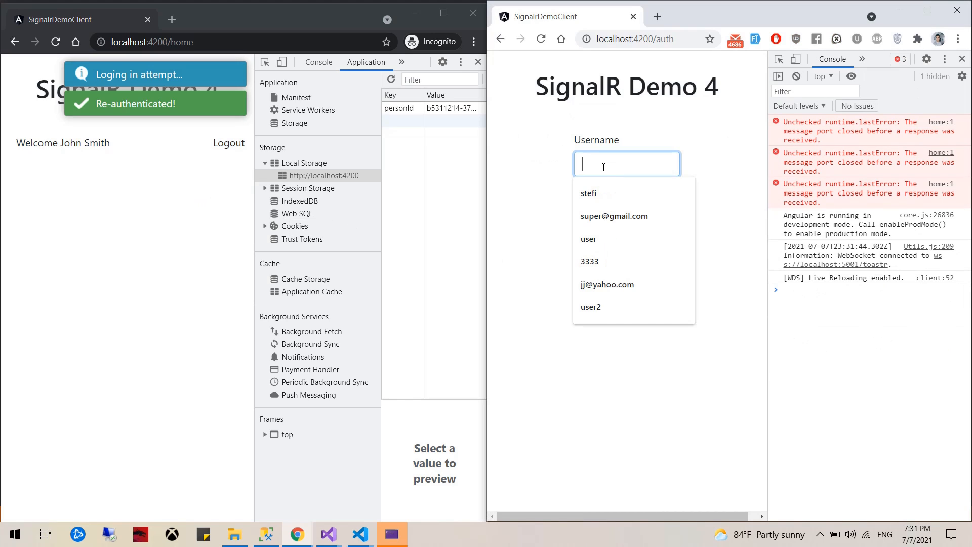
{"action": "left_click", "coordinate": [591, 307]}
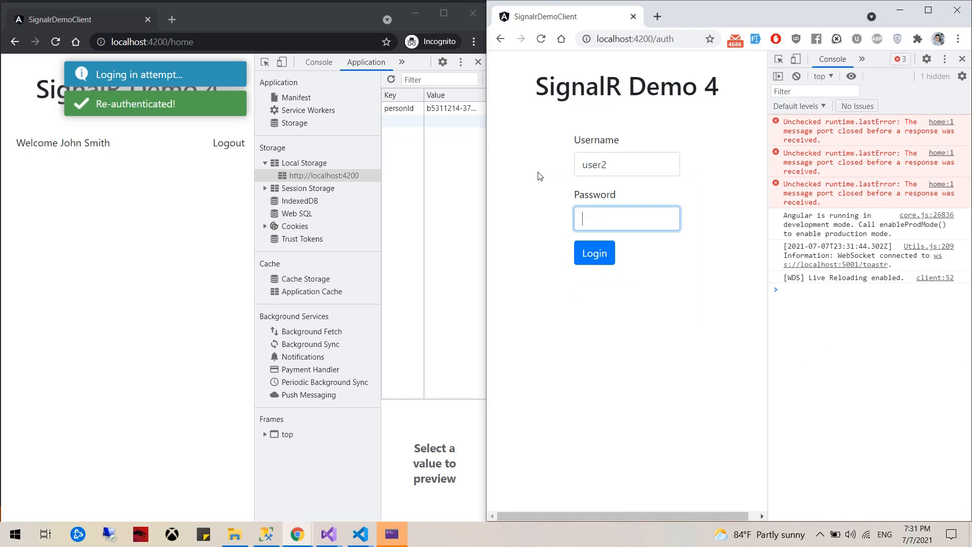
{"action": "left_click", "coordinate": [594, 253]}
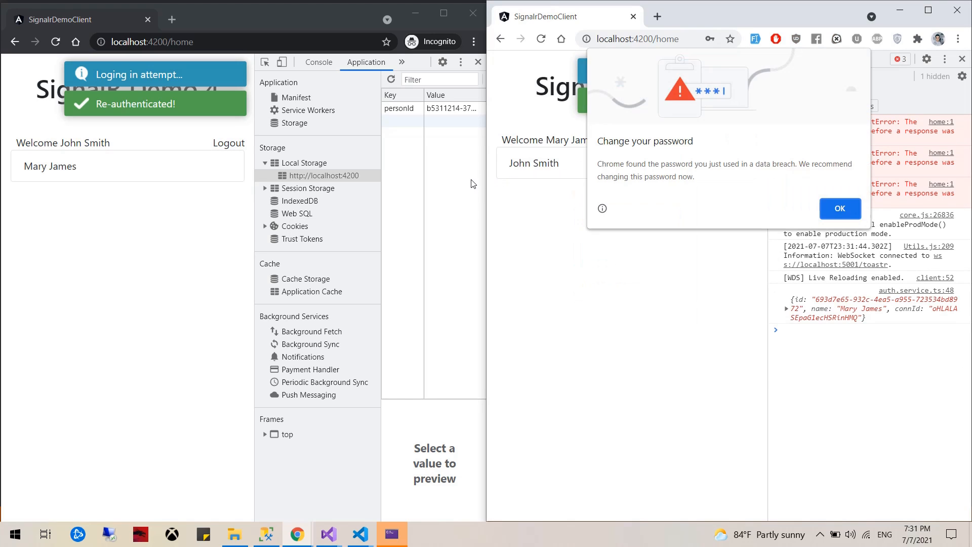
{"action": "left_click", "coordinate": [840, 208]}
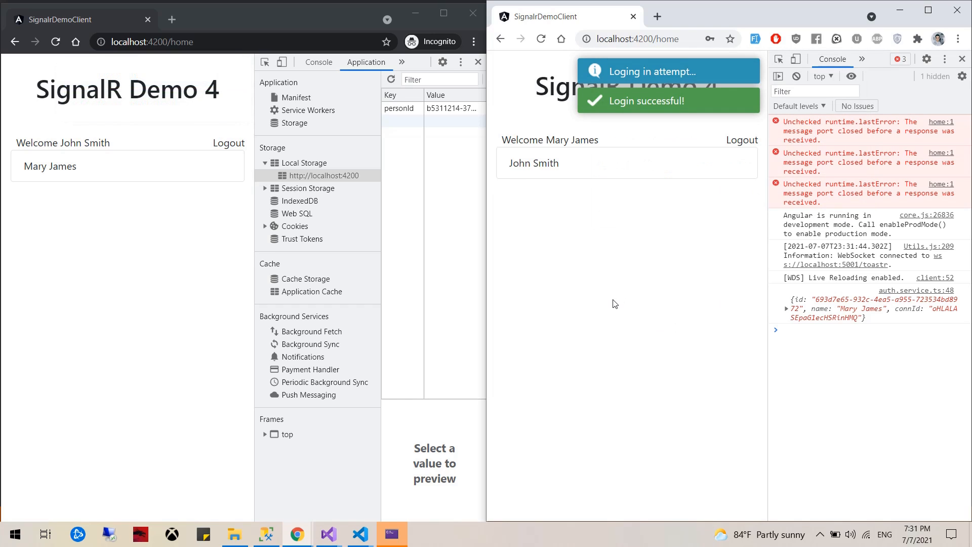
{"action": "mouse_move", "coordinate": [512, 477]}
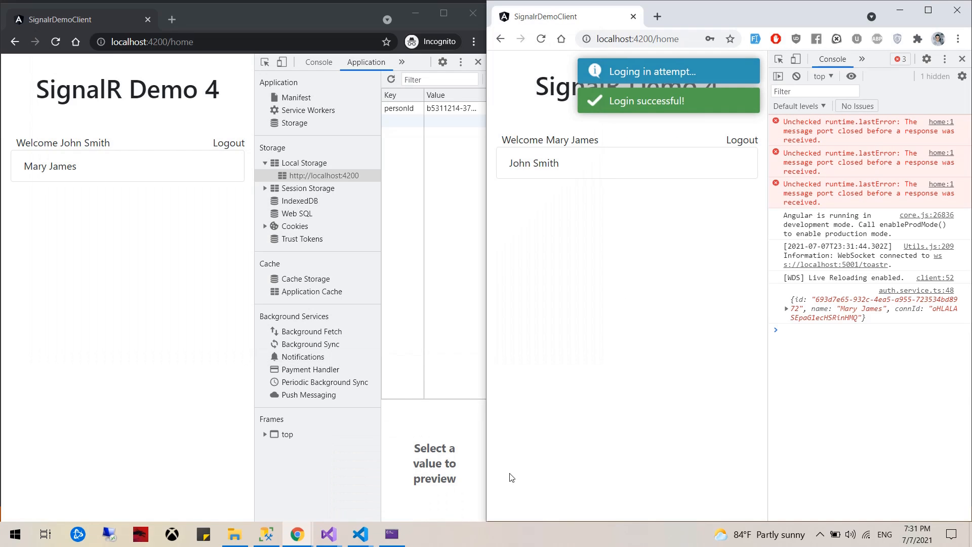
{"action": "mouse_move", "coordinate": [555, 364]}
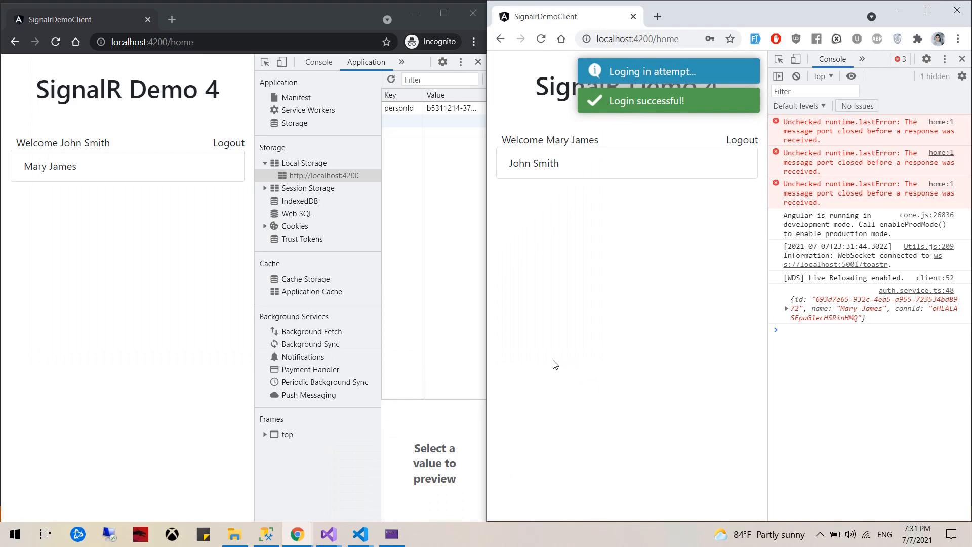
{"action": "mouse_move", "coordinate": [505, 369]}
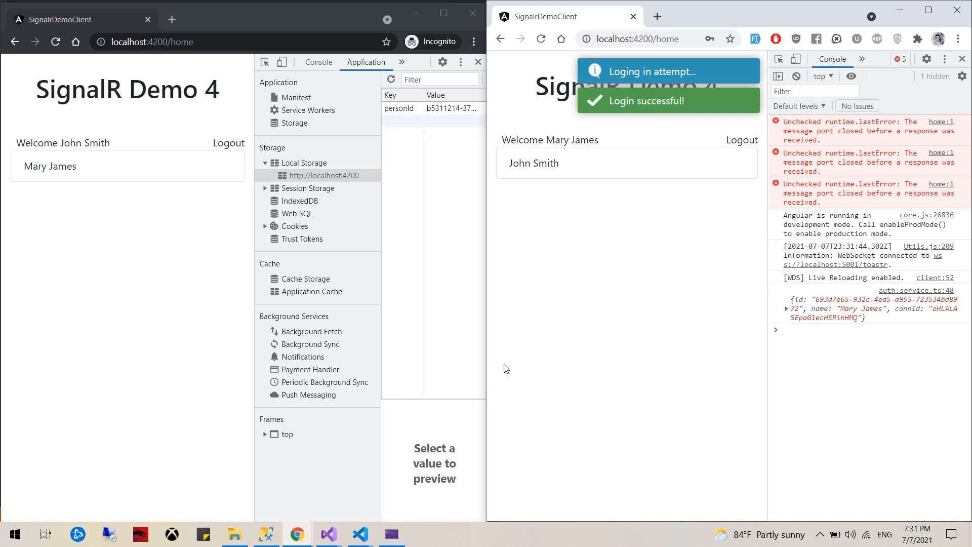
{"action": "mouse_move", "coordinate": [452, 372]}
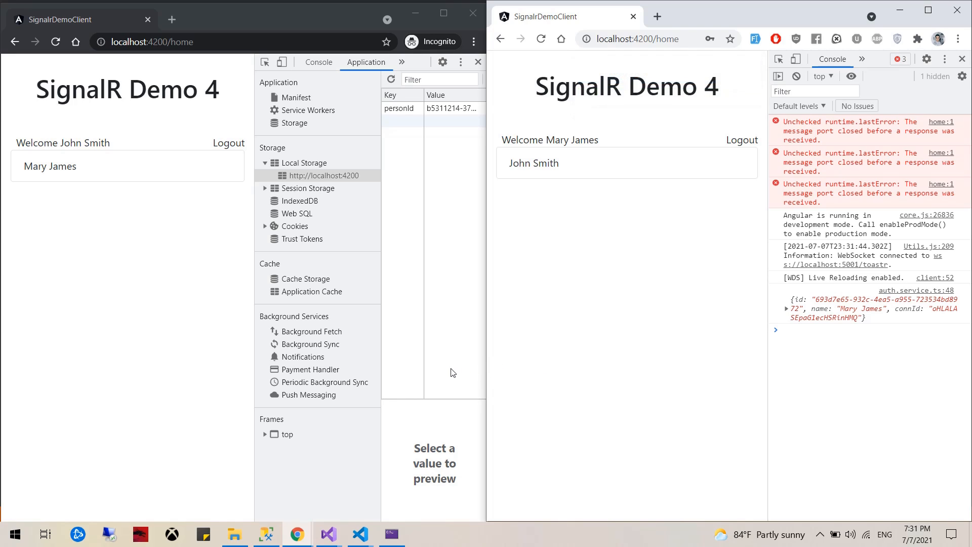
{"action": "mouse_move", "coordinate": [404, 377]}
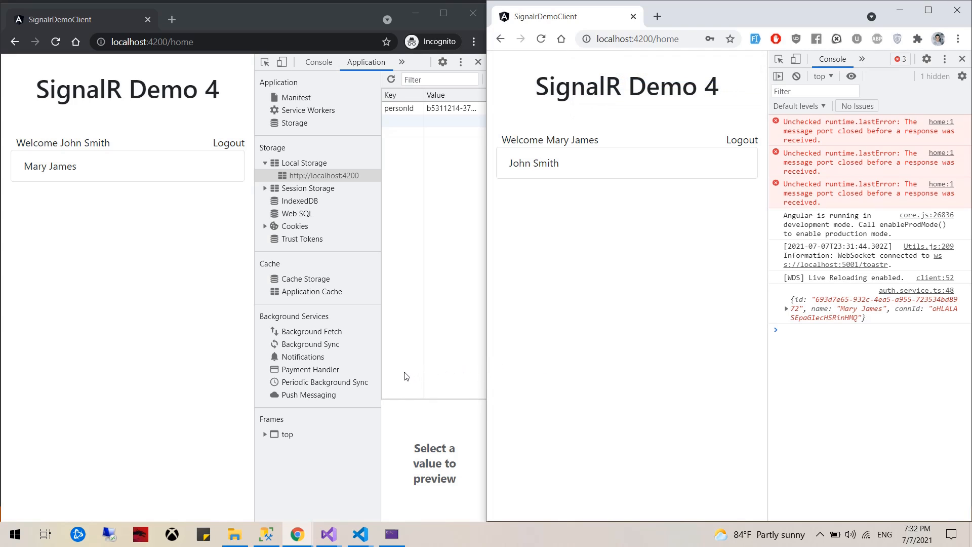